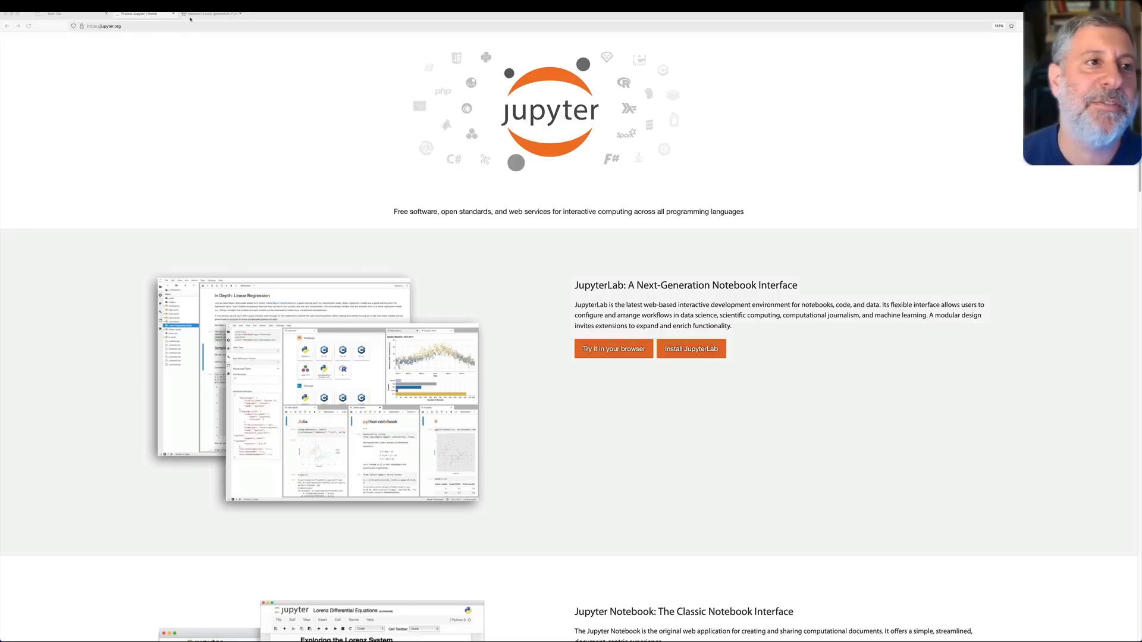
Switch Chrome from jupyter.org to the marimo.io home page, then bring up the terminal
left_click(208, 13)
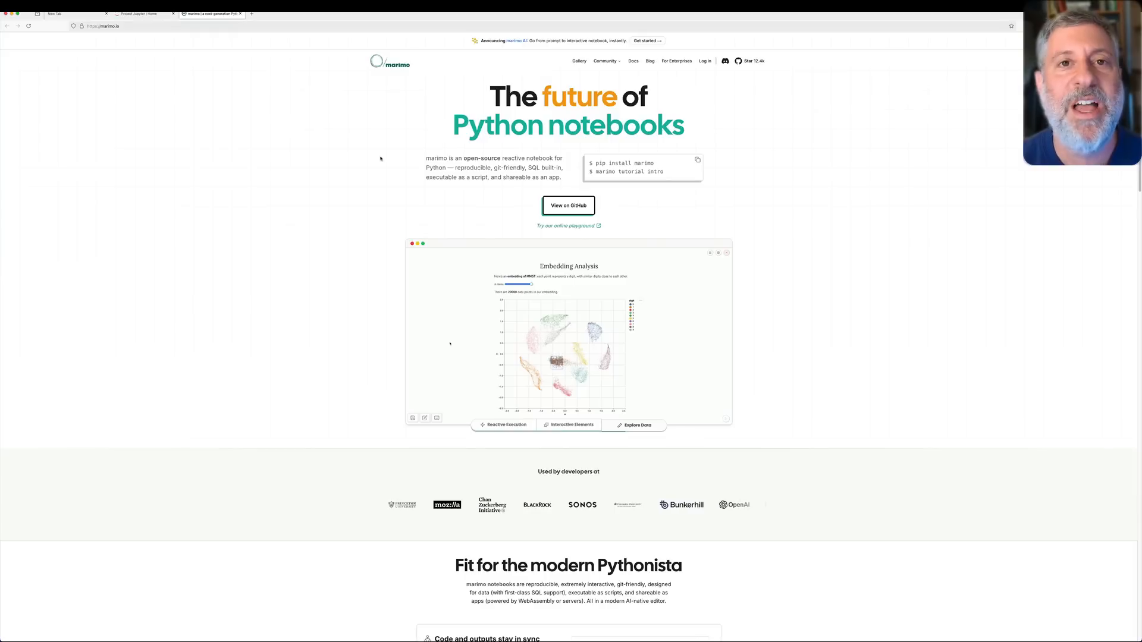
left_click(503, 425)
type("pip install -")
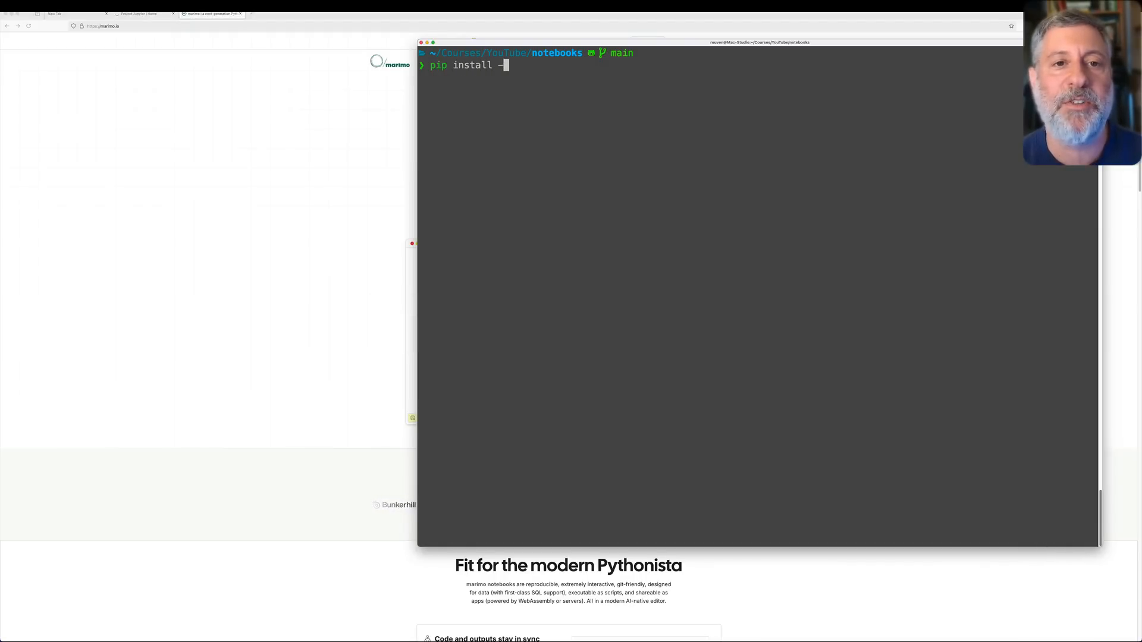
Install or upgrade marimo system-wide with uv pip install -U --system marimo
type("U marimo")
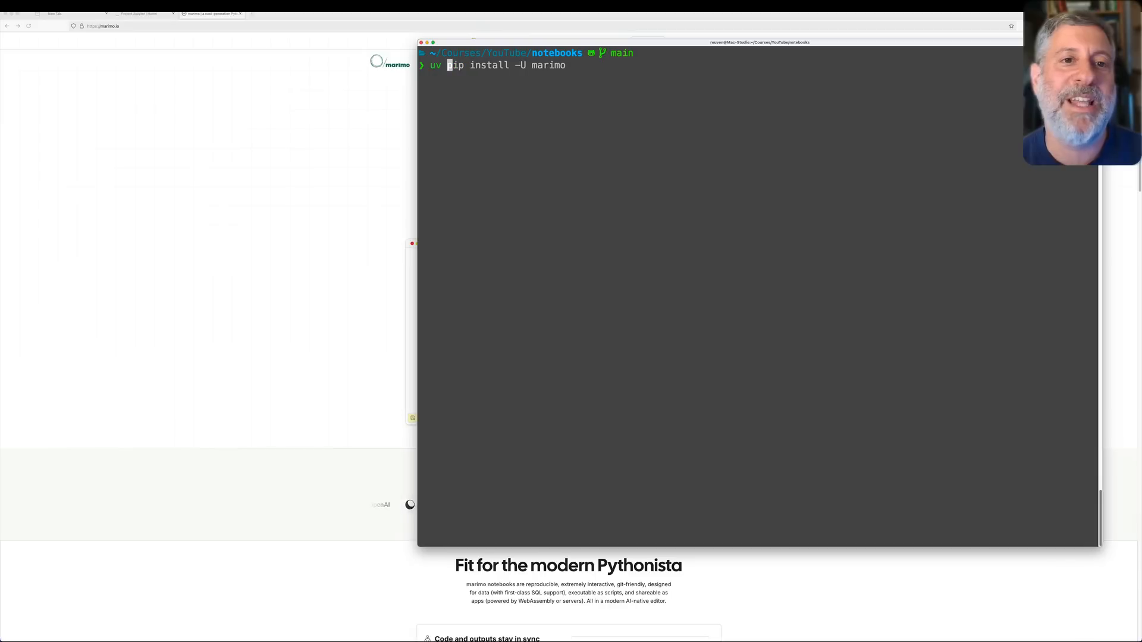
type("--system")
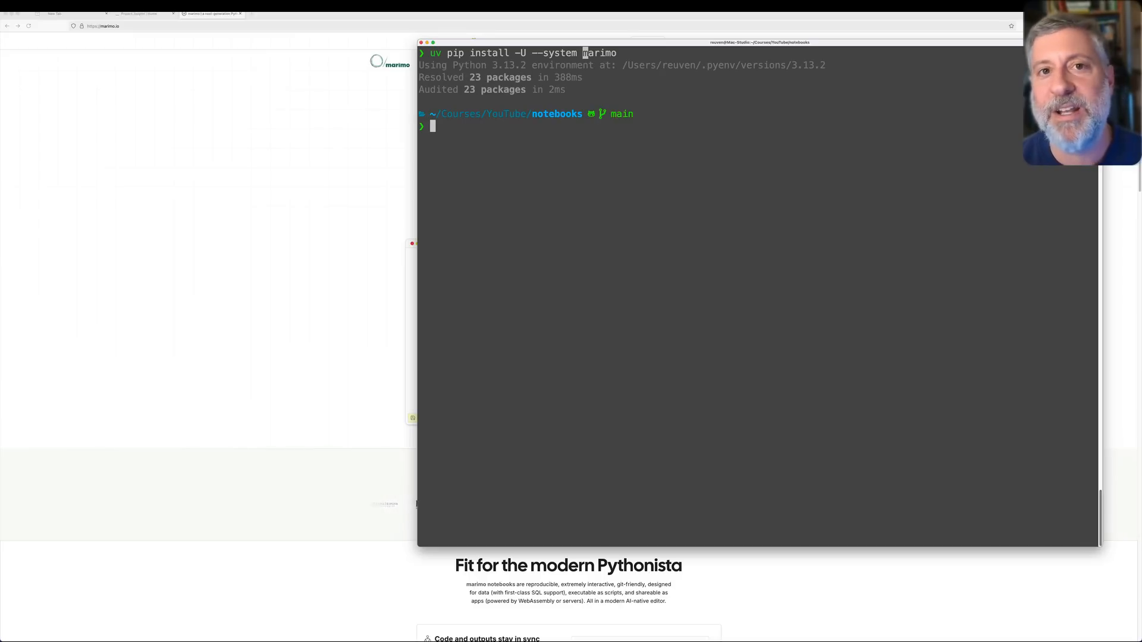
type("ma")
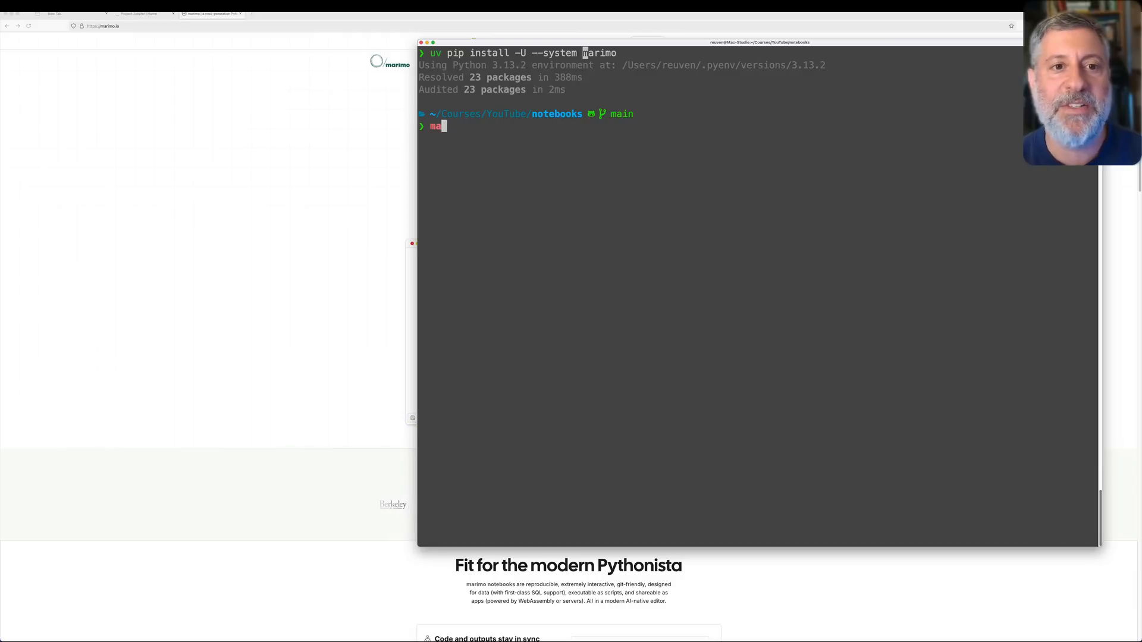
type("rimo")
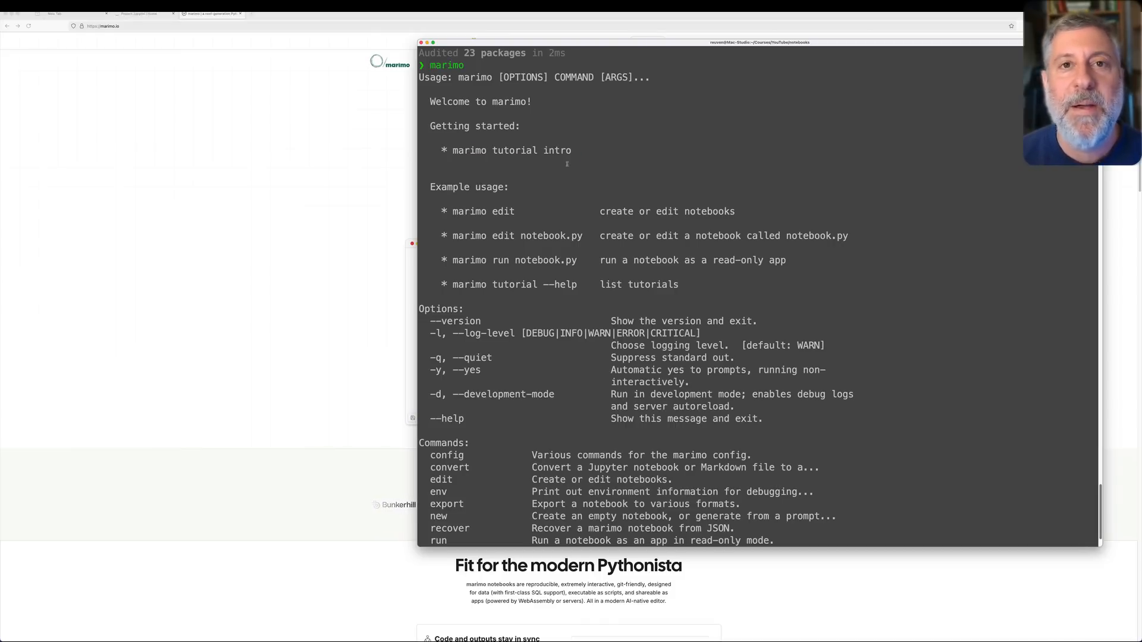
Run marimo with no arguments to display its usage help and command list
scroll("down", 3)
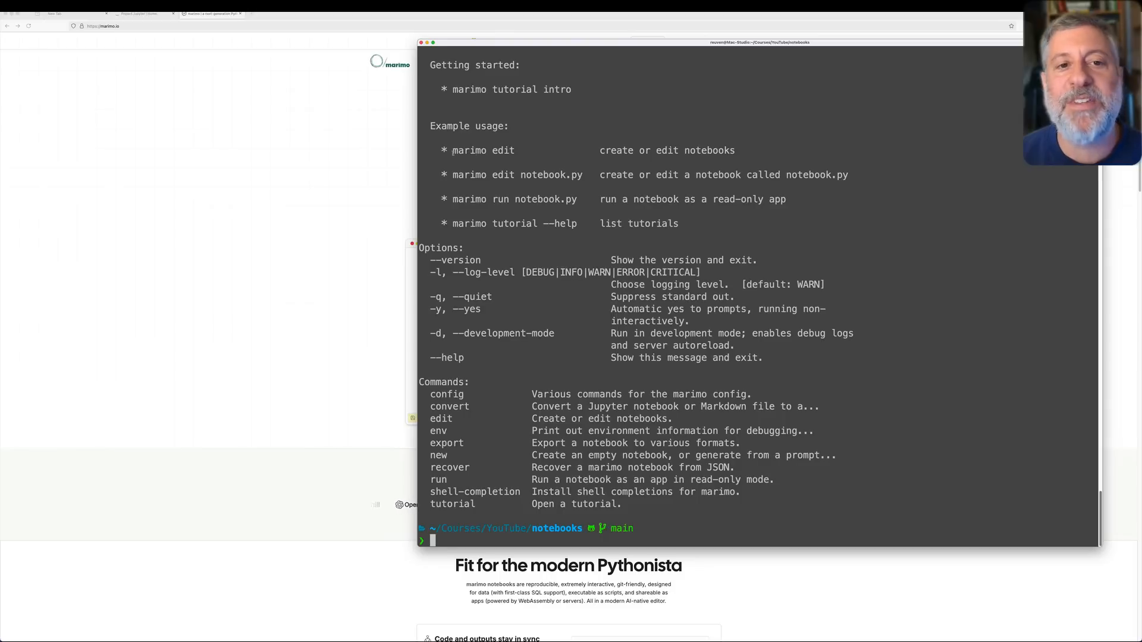
double_click(470, 150)
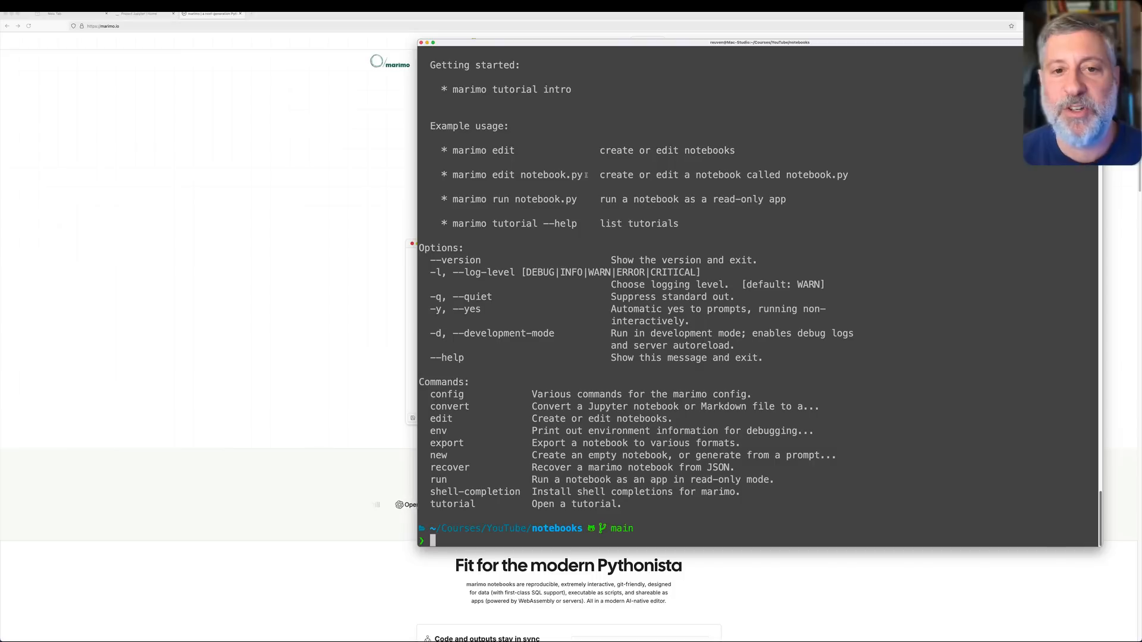
type("mari")
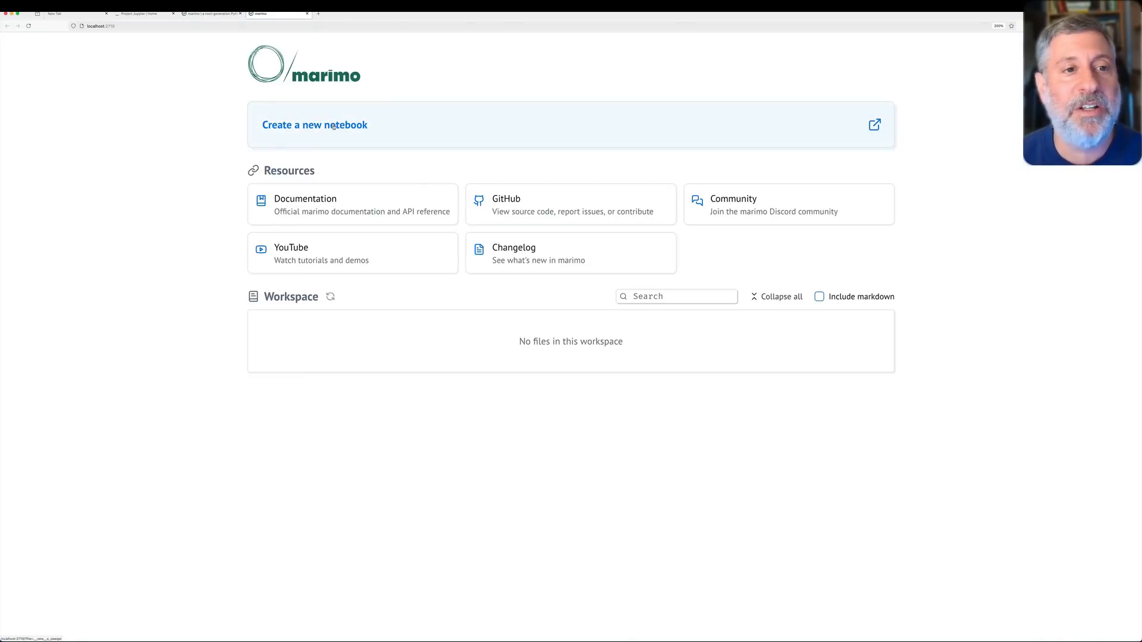
Start a notebook defining x = 100, y = [10, 20, 30] and hello(name) returning f'Hello, {name}'
left_click(314, 125)
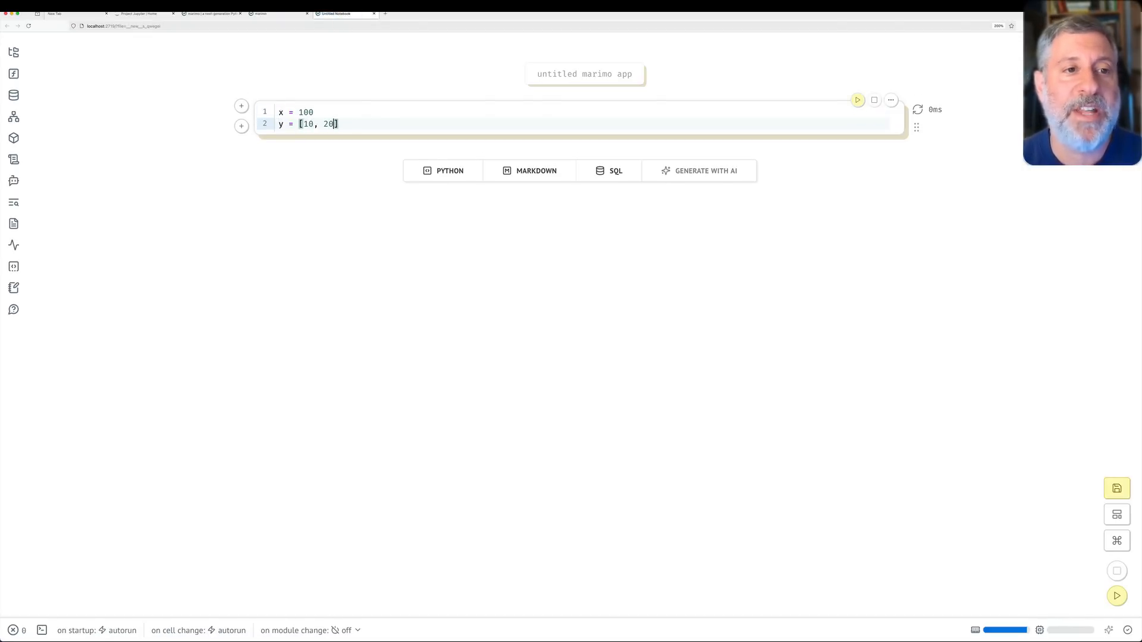
type(", 30")
type("def hello(name")
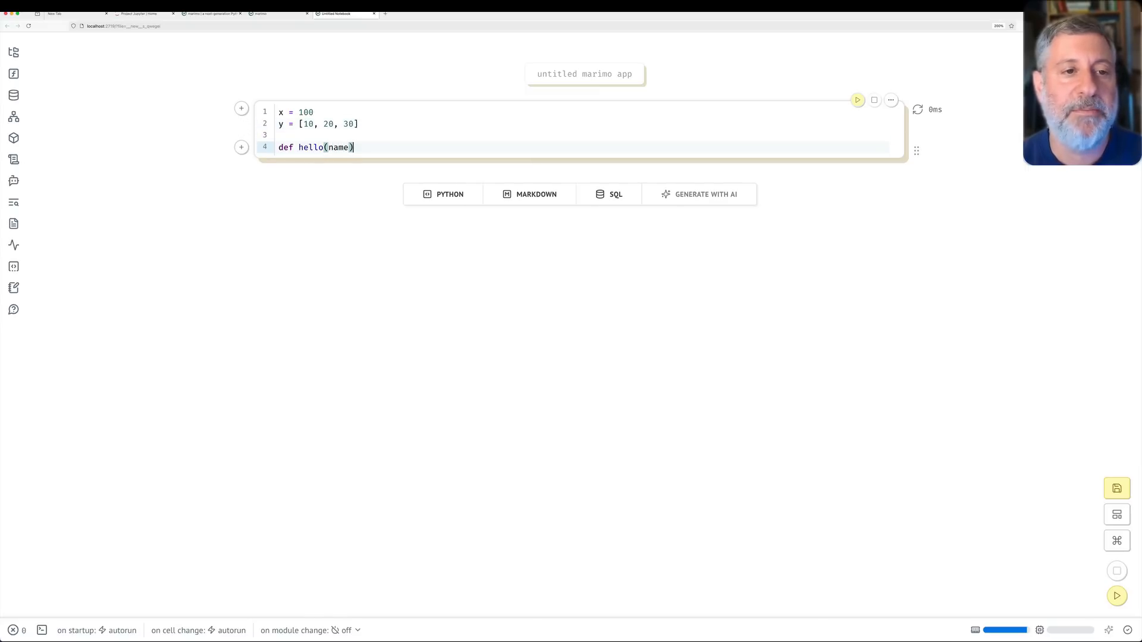
type(":")
type("ret")
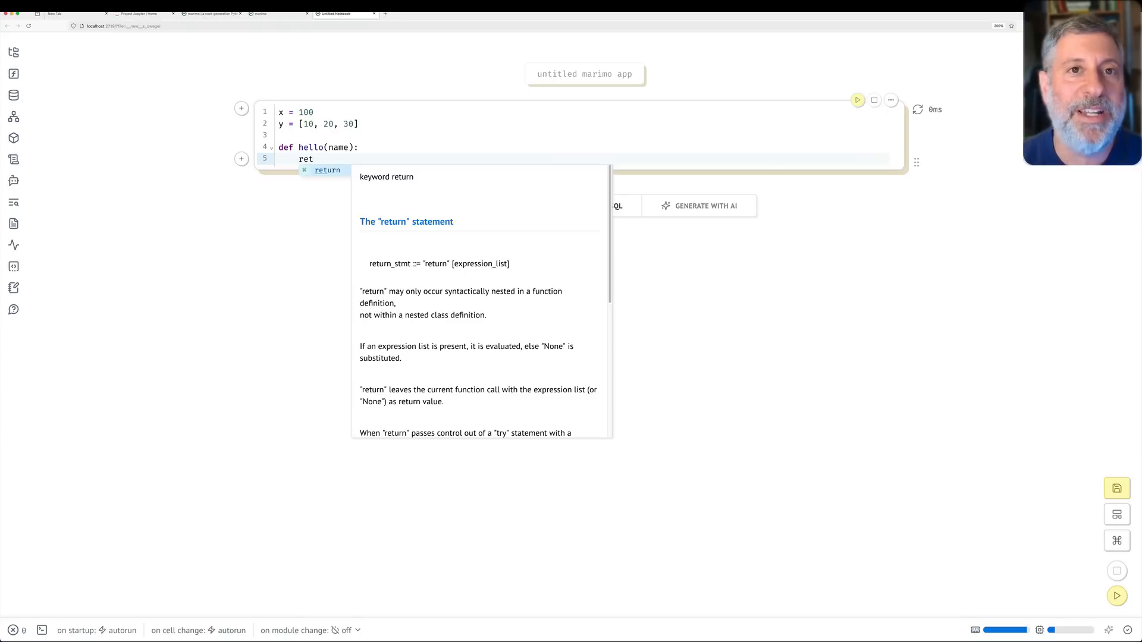
type("urn")
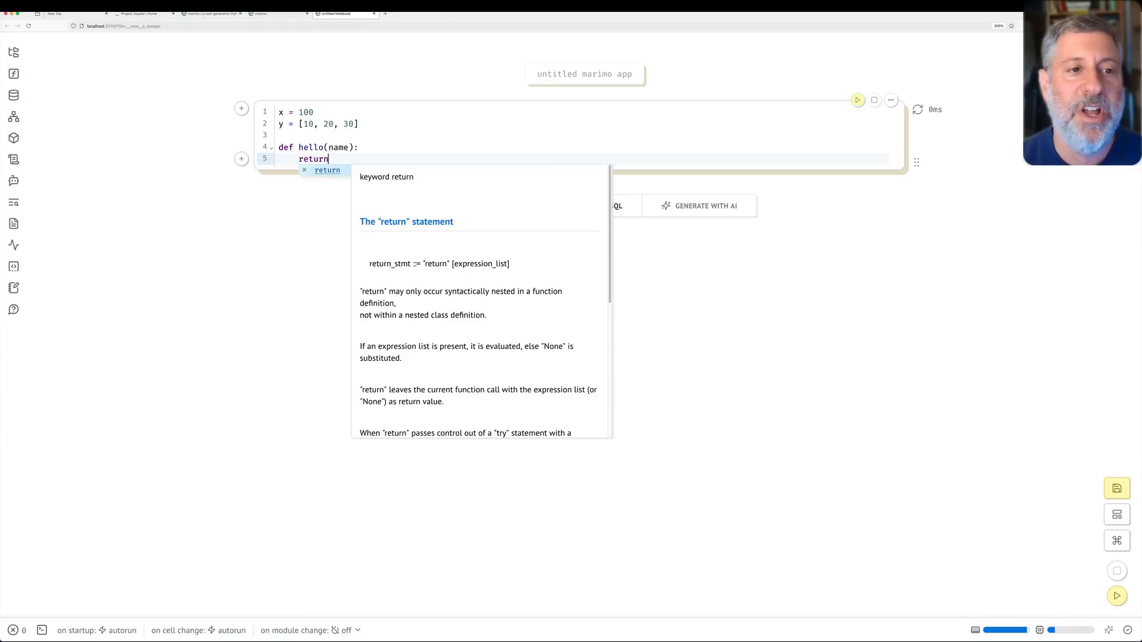
type("f'Hel'")
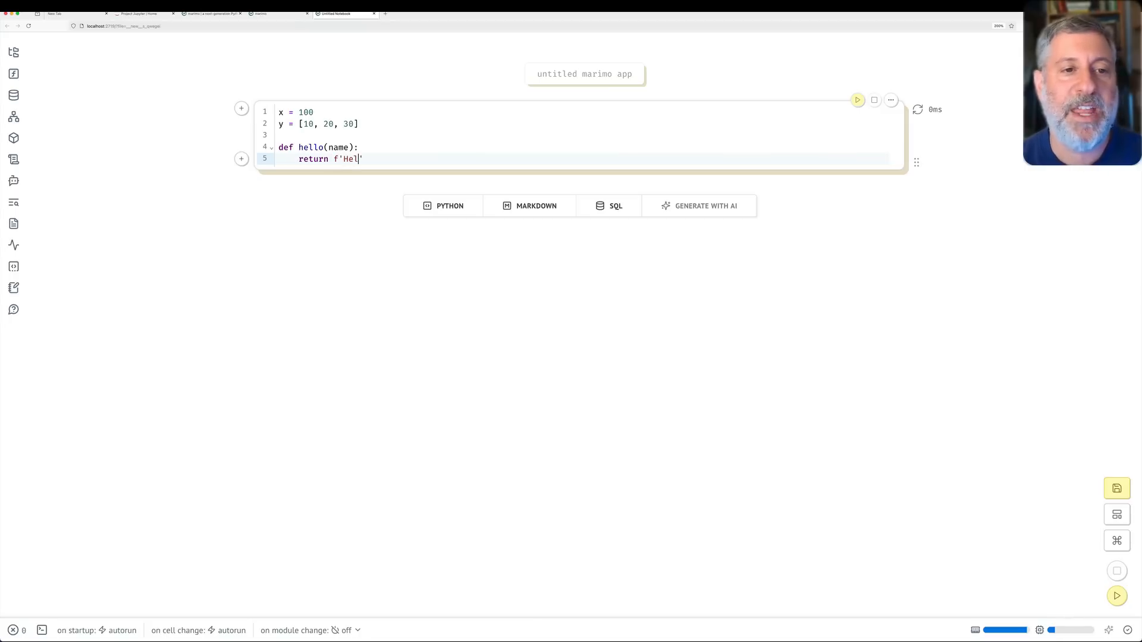
type("lo, {name}")
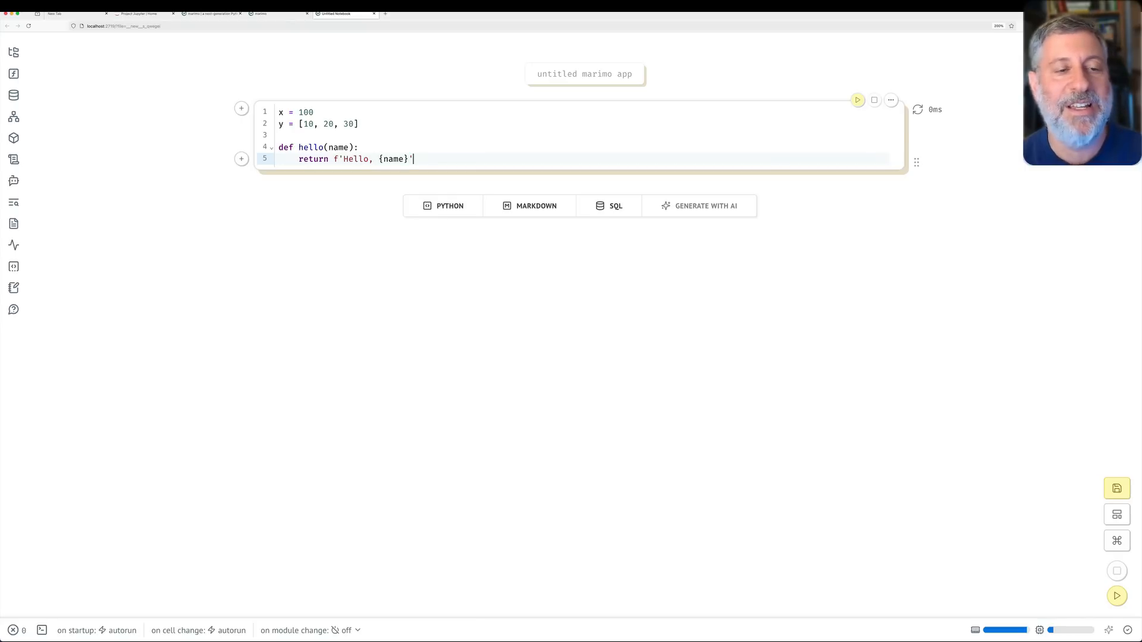
left_click(242, 159)
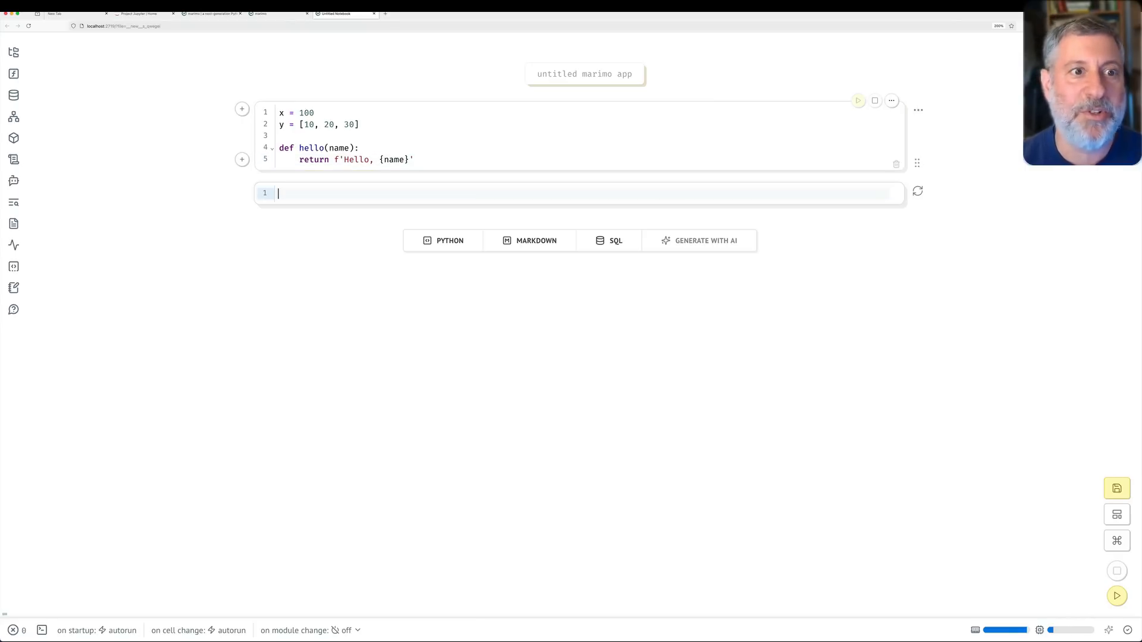
Add cells evaluating x, y, x * 2, y[-1], hello('world') and hello('Reuven')
type("x")
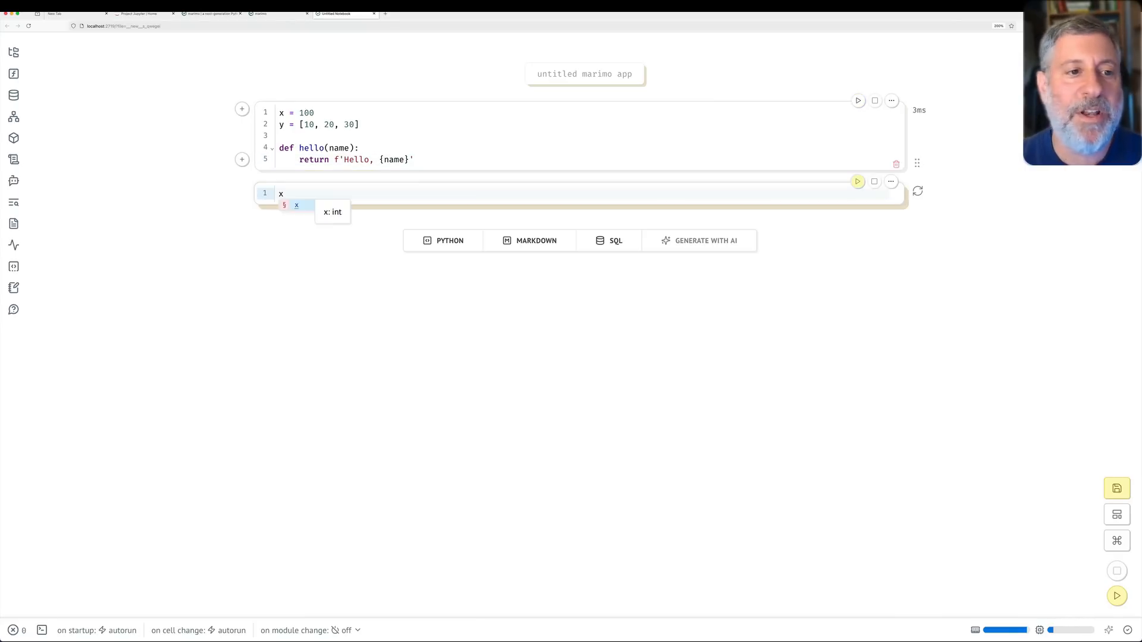
left_click(857, 181)
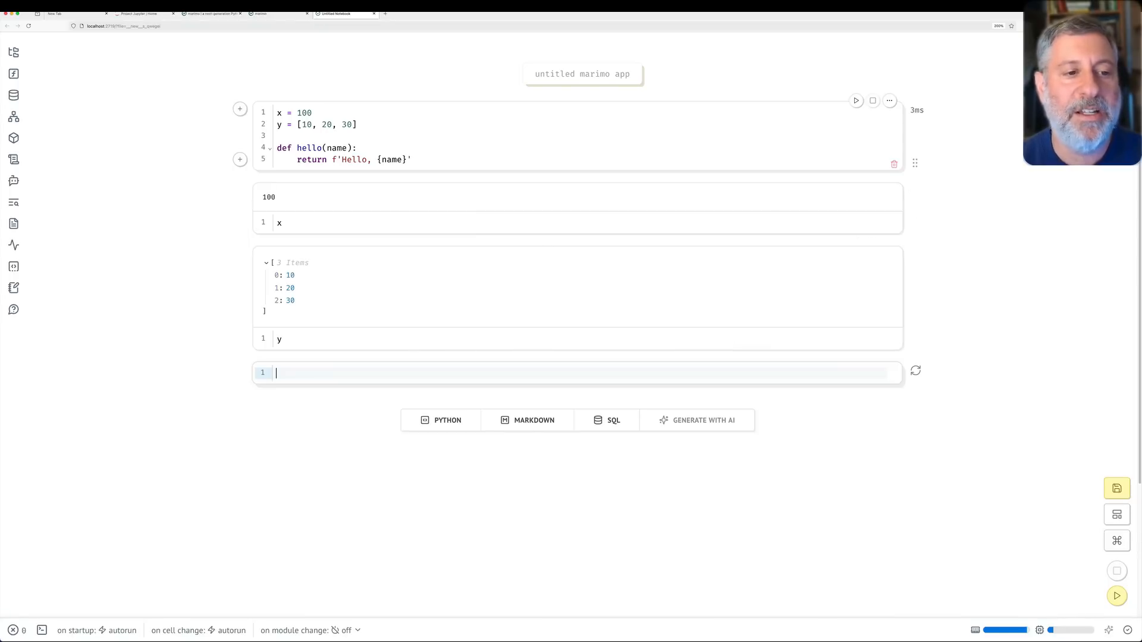
type("y.")
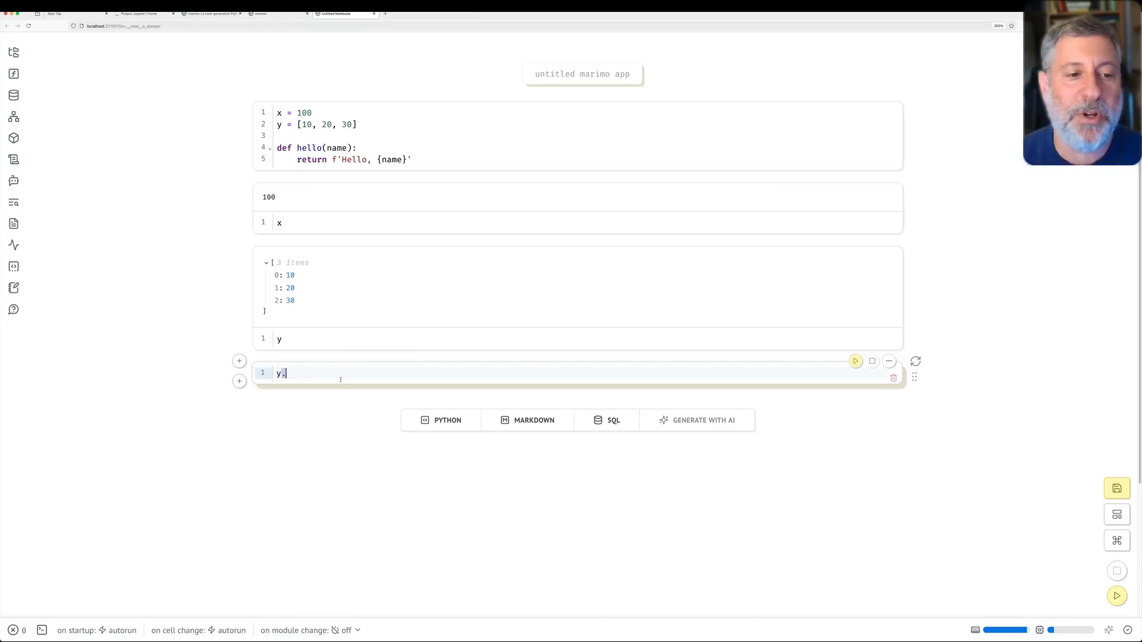
type("x * 2")
type("[-1")
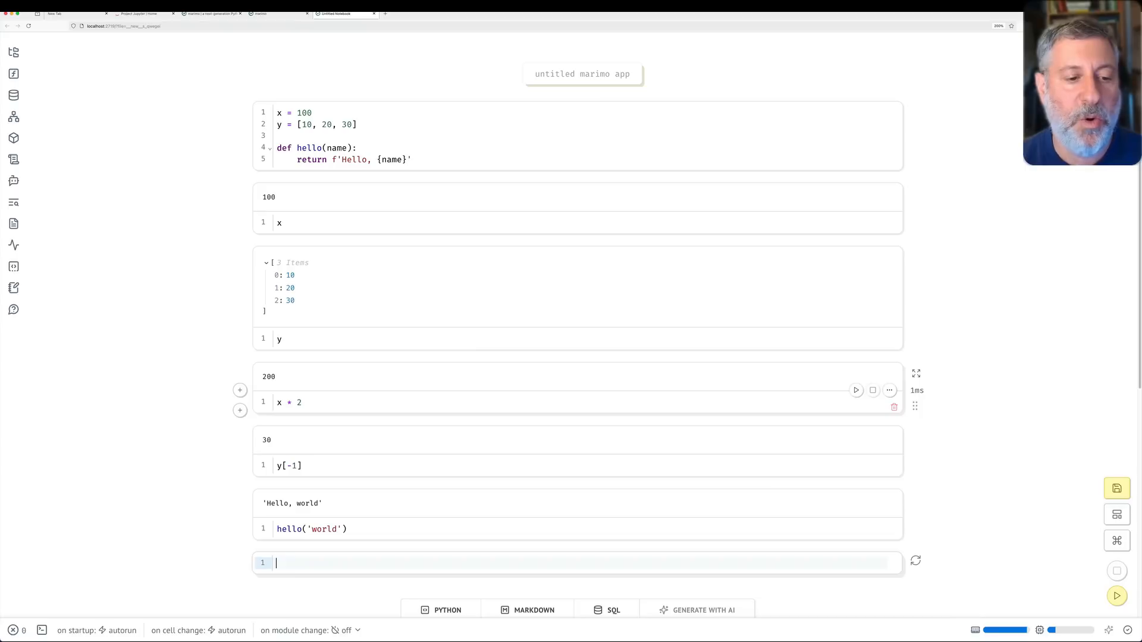
type("hello('Reuven')")
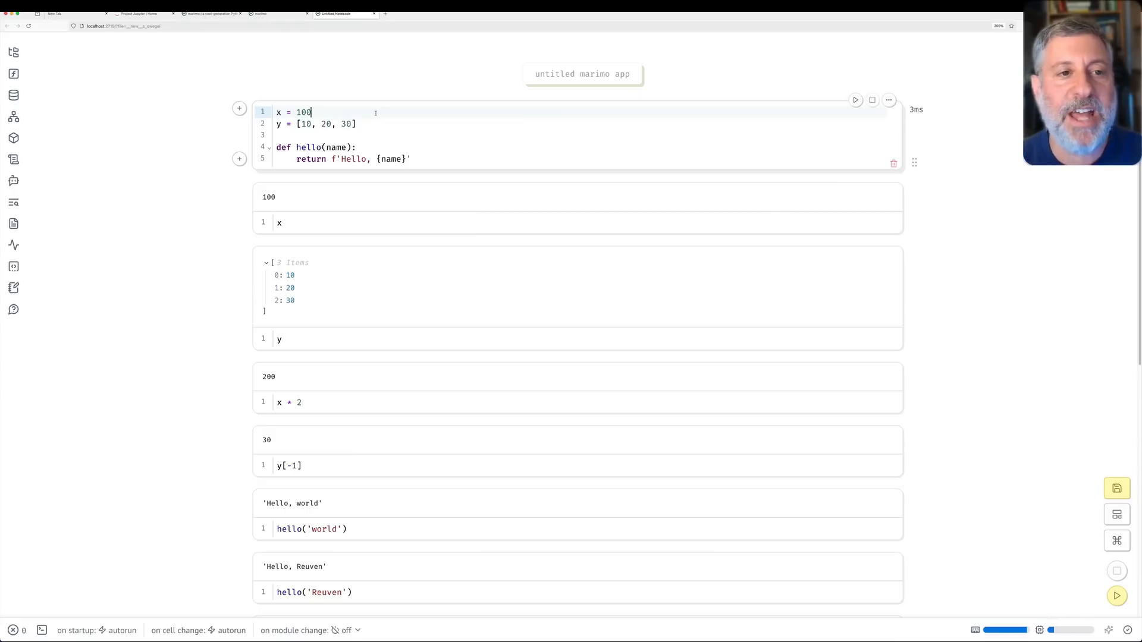
type("234")
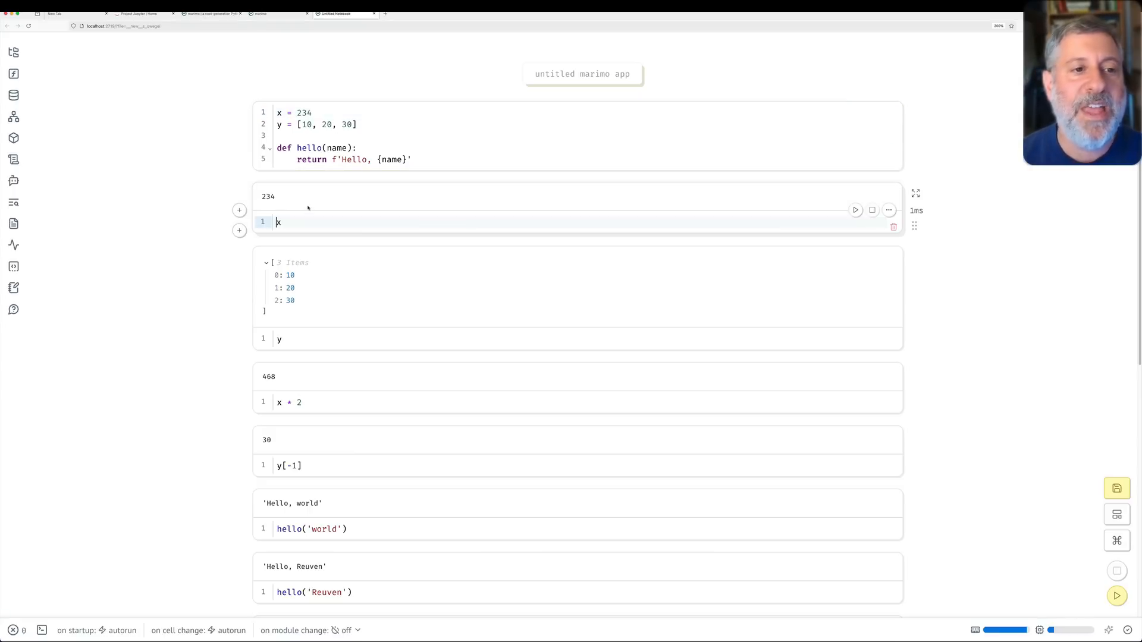
mouse_move(290, 386)
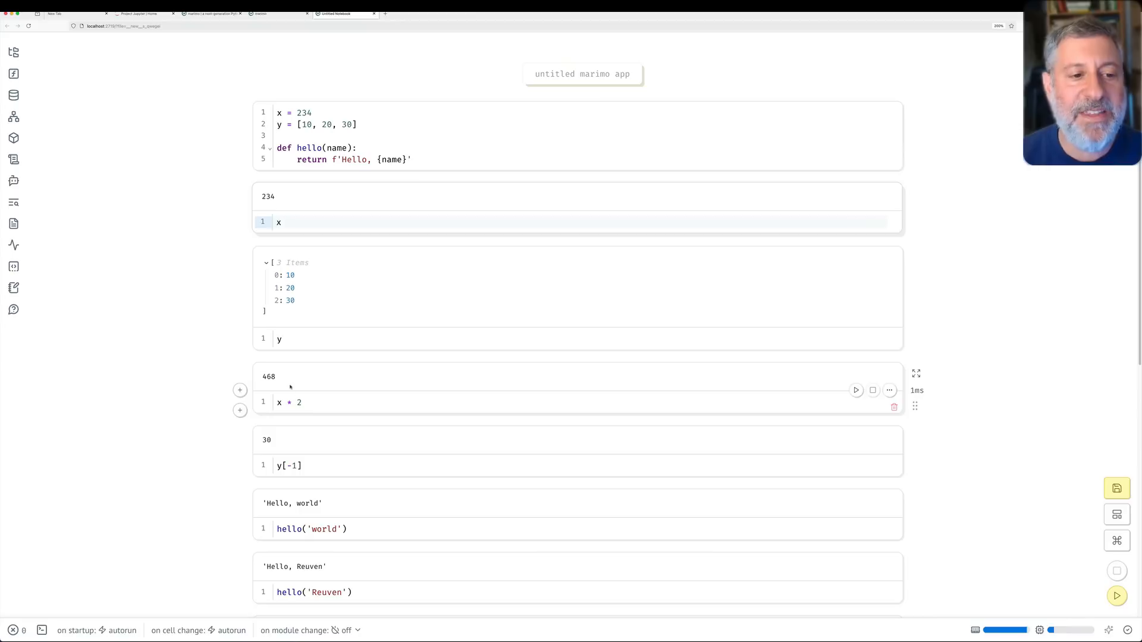
left_click(353, 124)
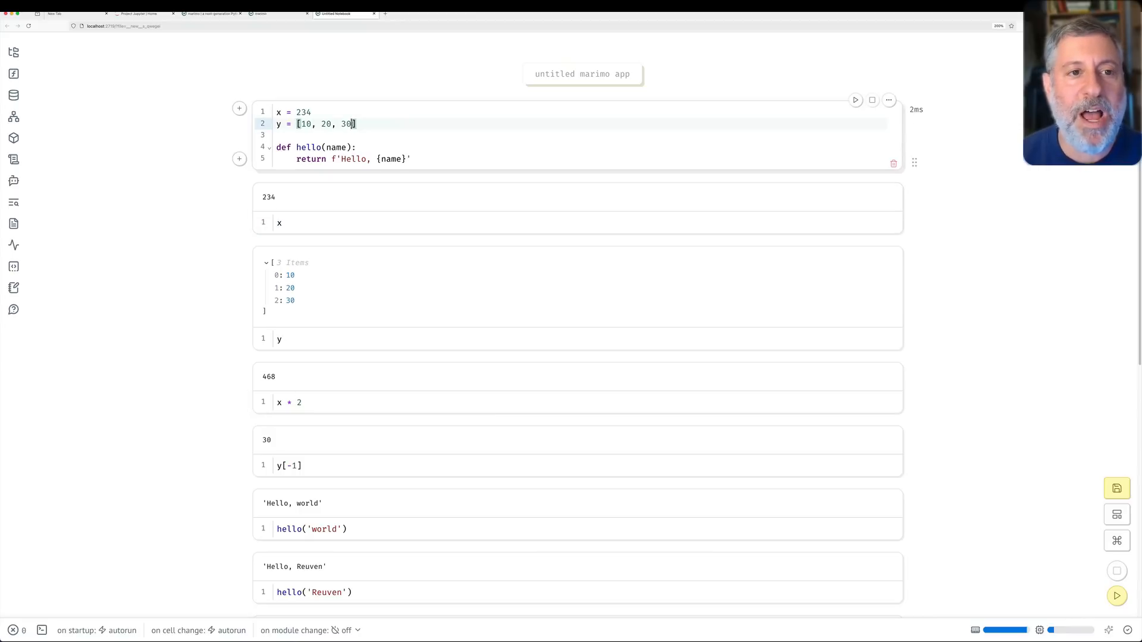
type(", 40, 50")
left_click(583, 159)
type("!!!")
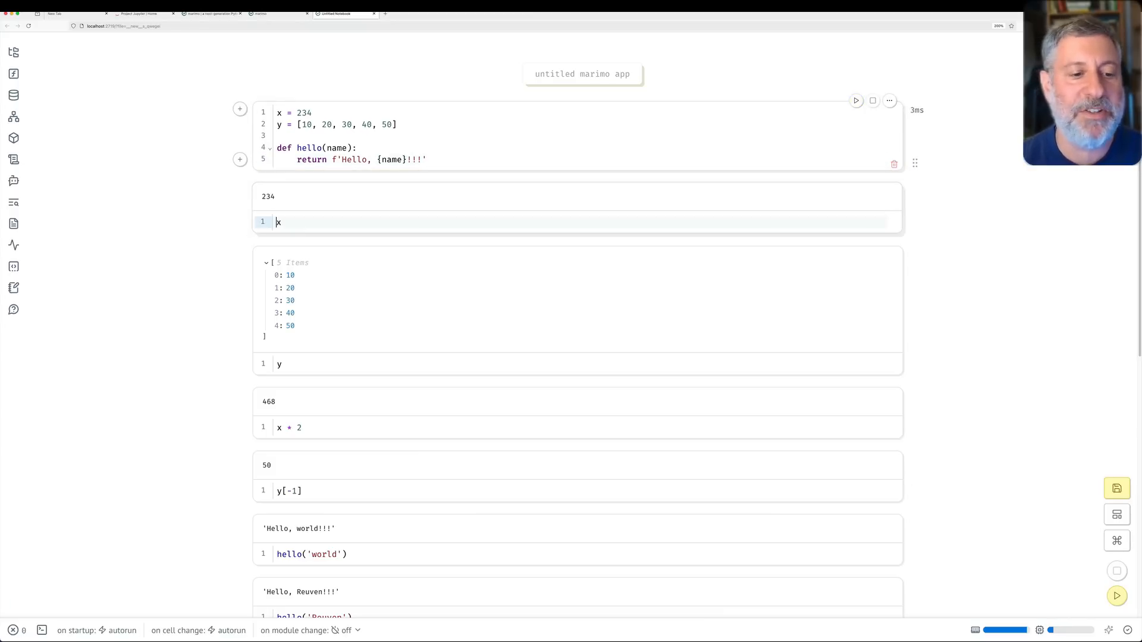
scroll("down", 3)
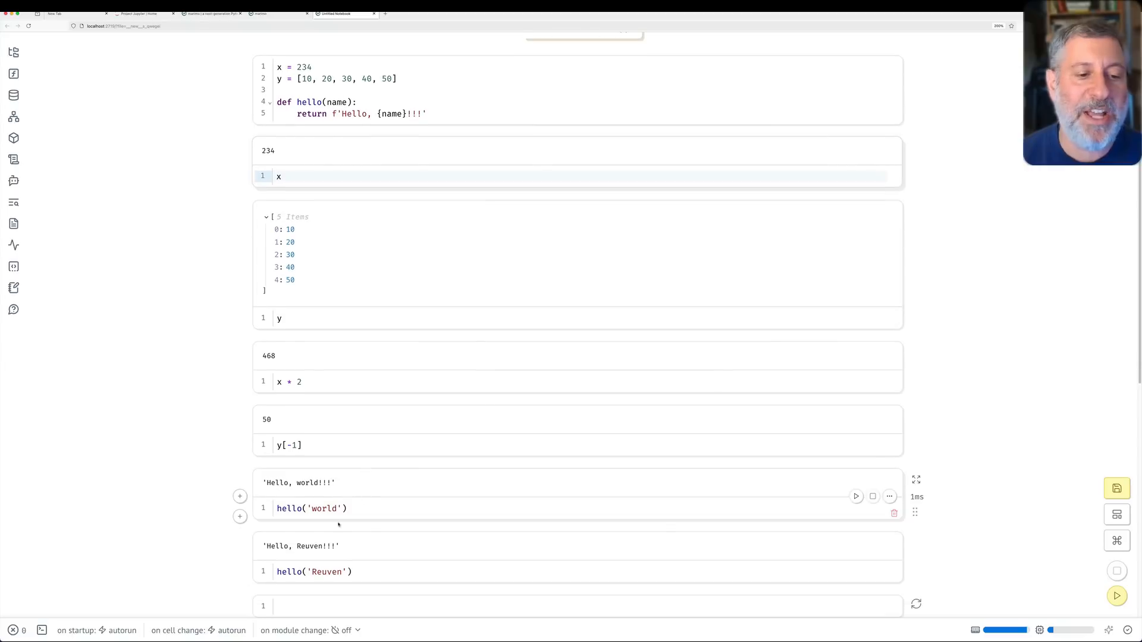
left_click(278, 176)
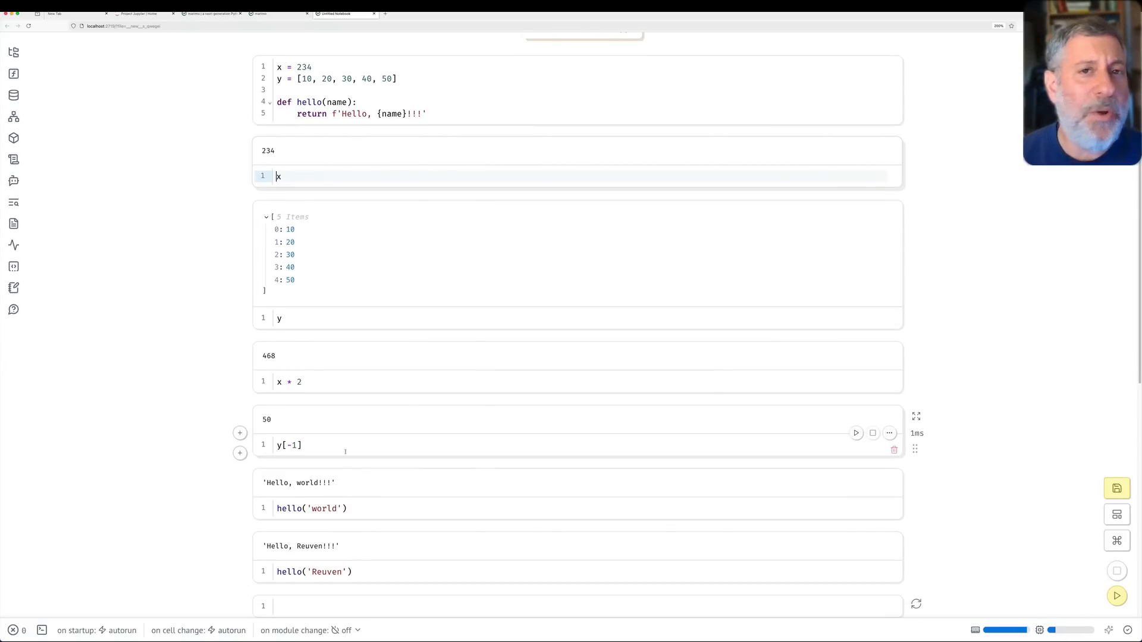
scroll("down", 3)
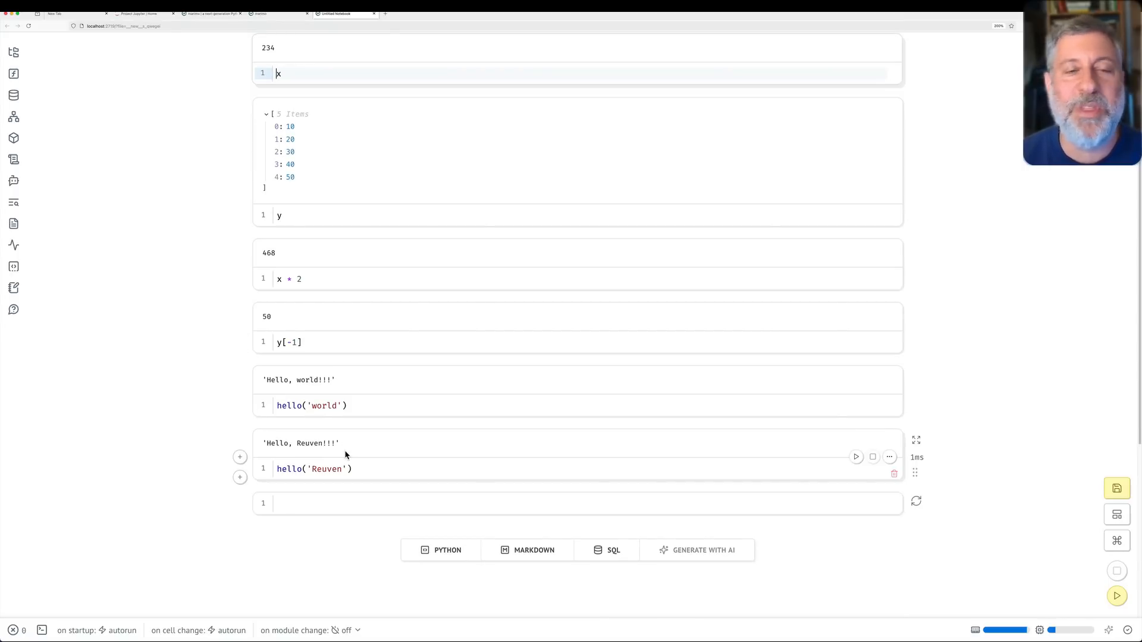
left_click(356, 503)
type("x = 999")
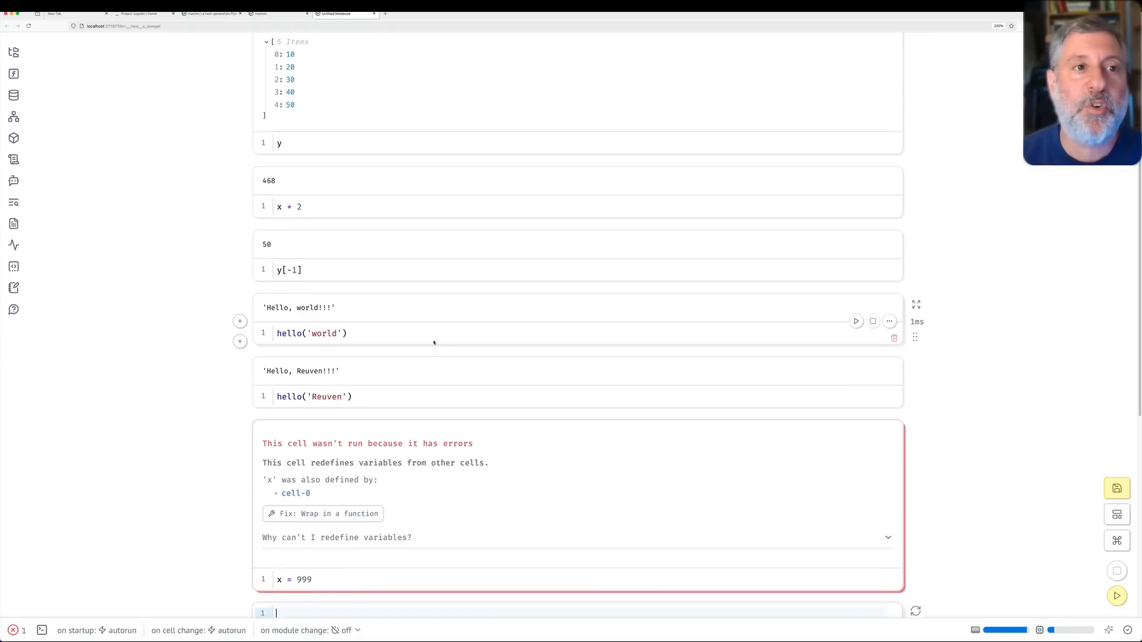
Scroll up to review the blocked x = 999 cell and its redefinition error
scroll("up", 3)
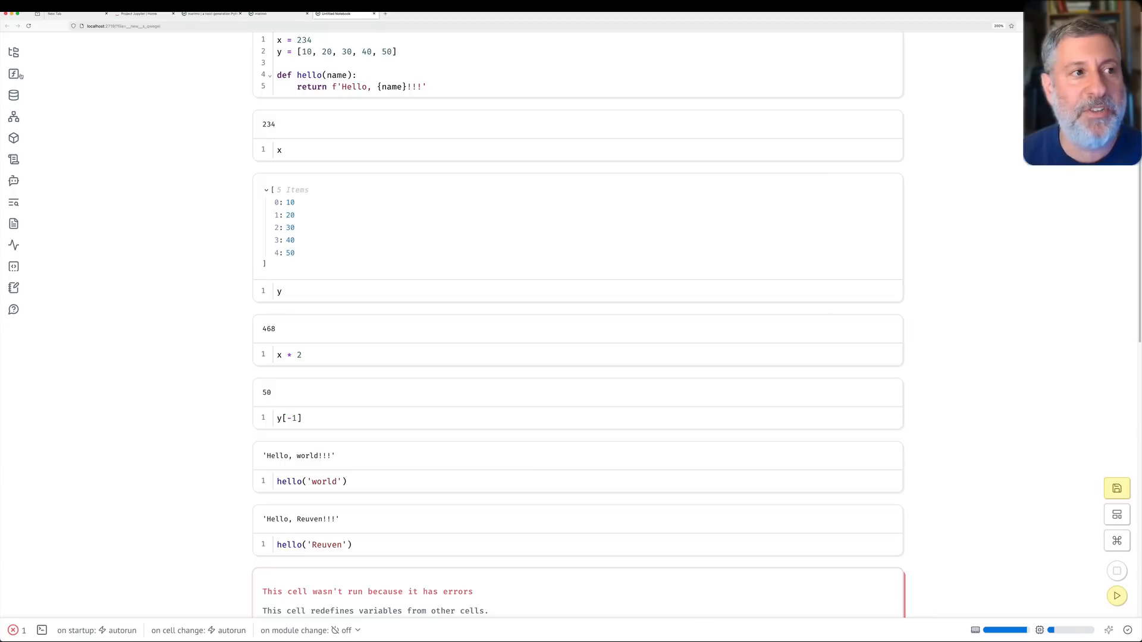
left_click(14, 74)
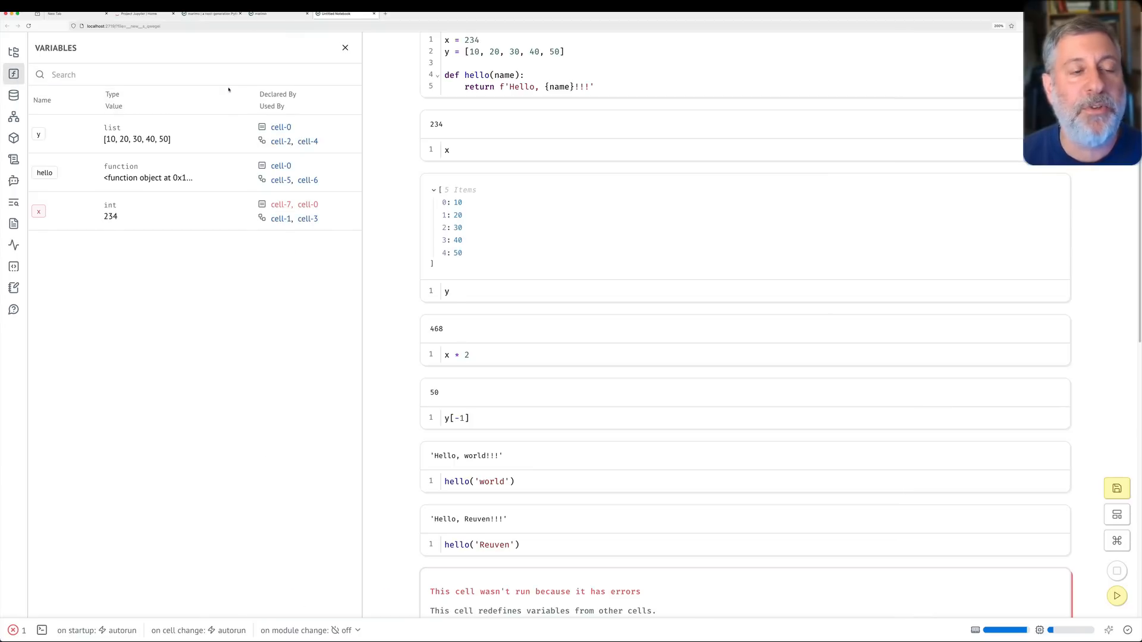
mouse_move(220, 355)
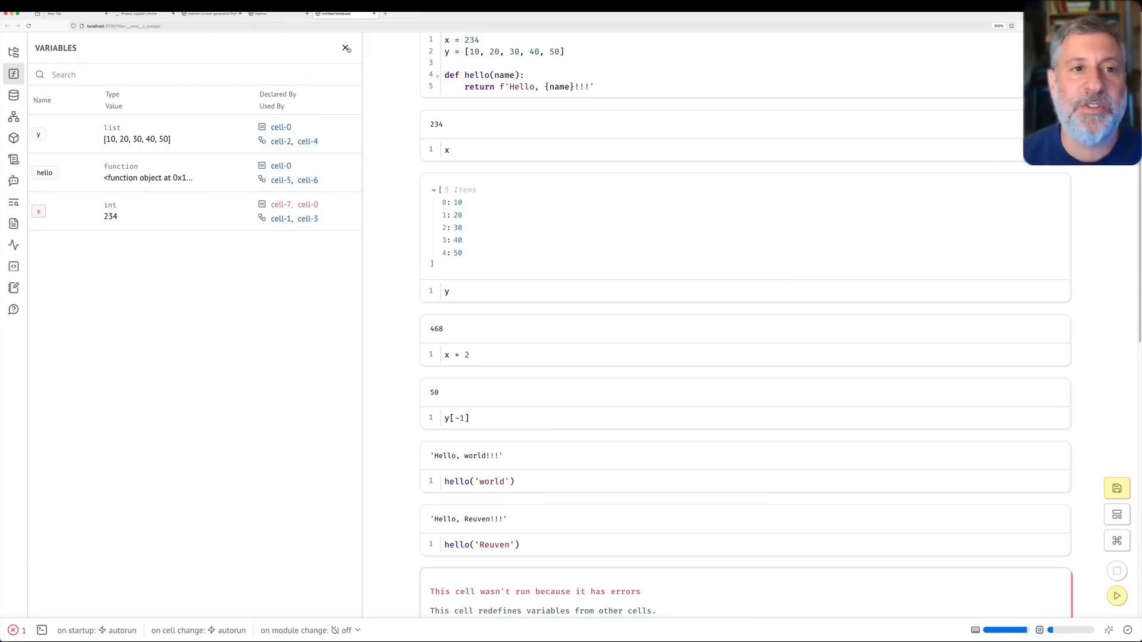
left_click(345, 48)
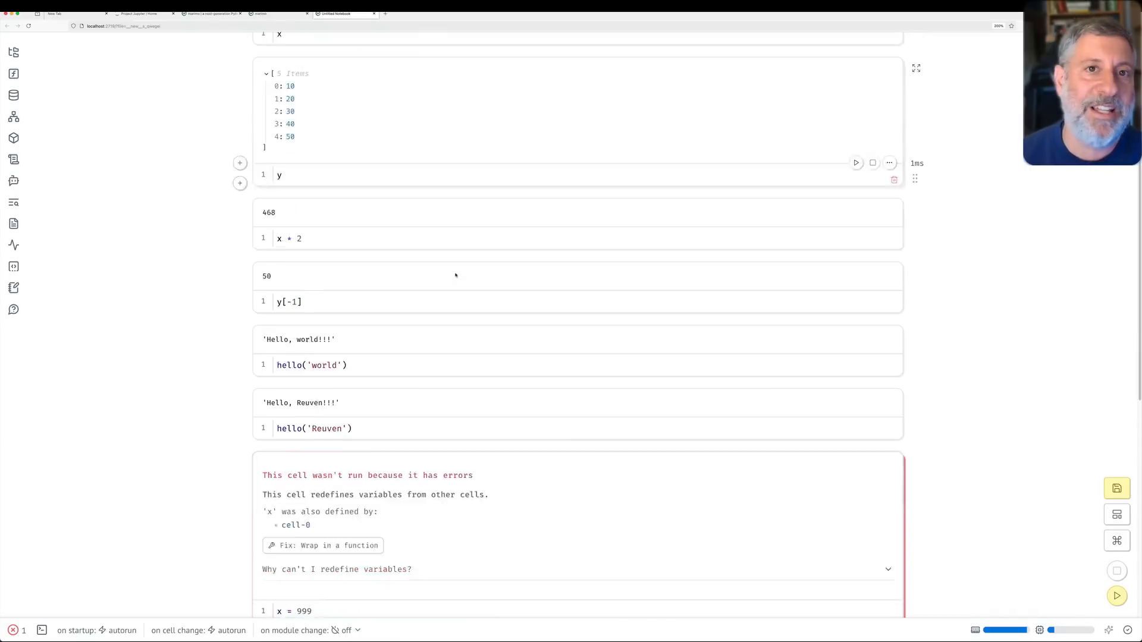
scroll("down", 3)
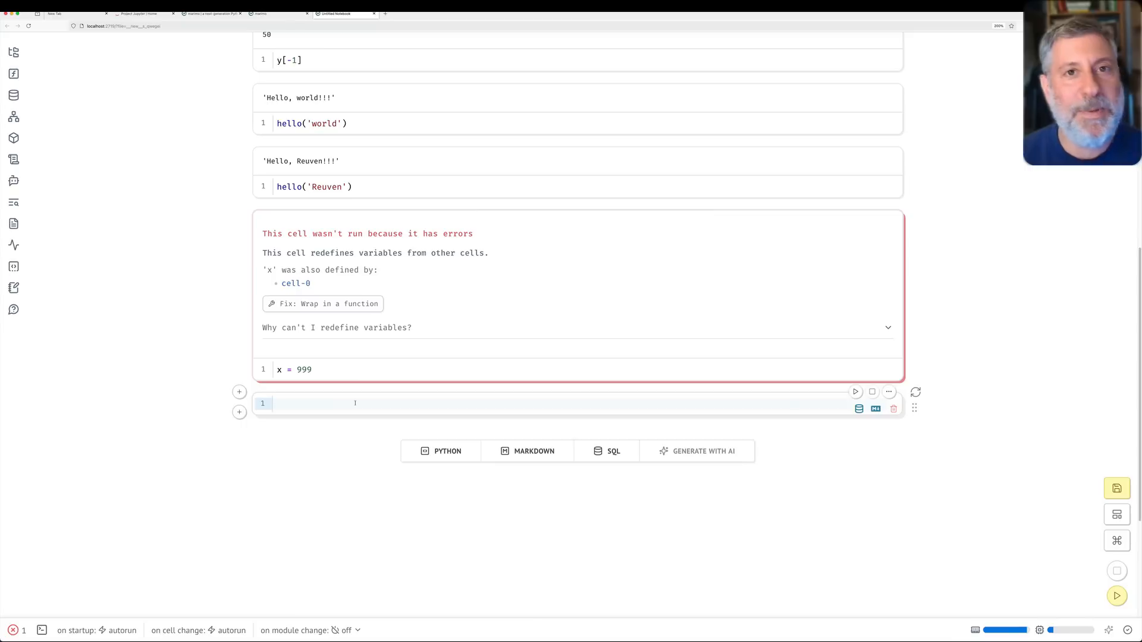
Import pandas as pd and set filename to the nyc_taxi_2020-07.csv path
type("import pandas as pd")
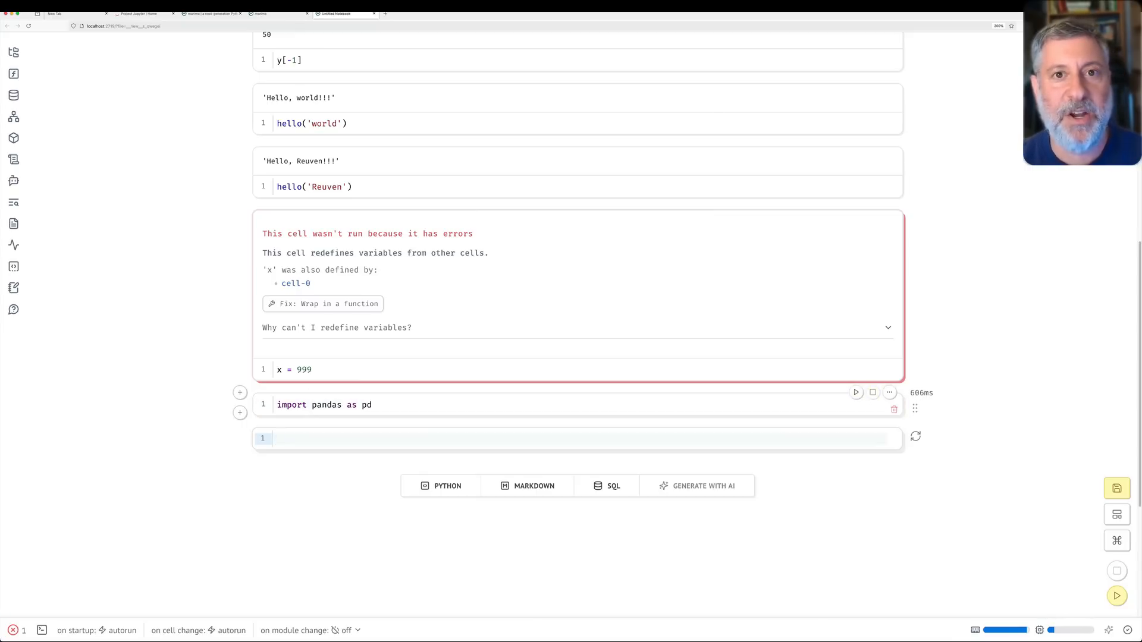
type("filename = '/Users/")
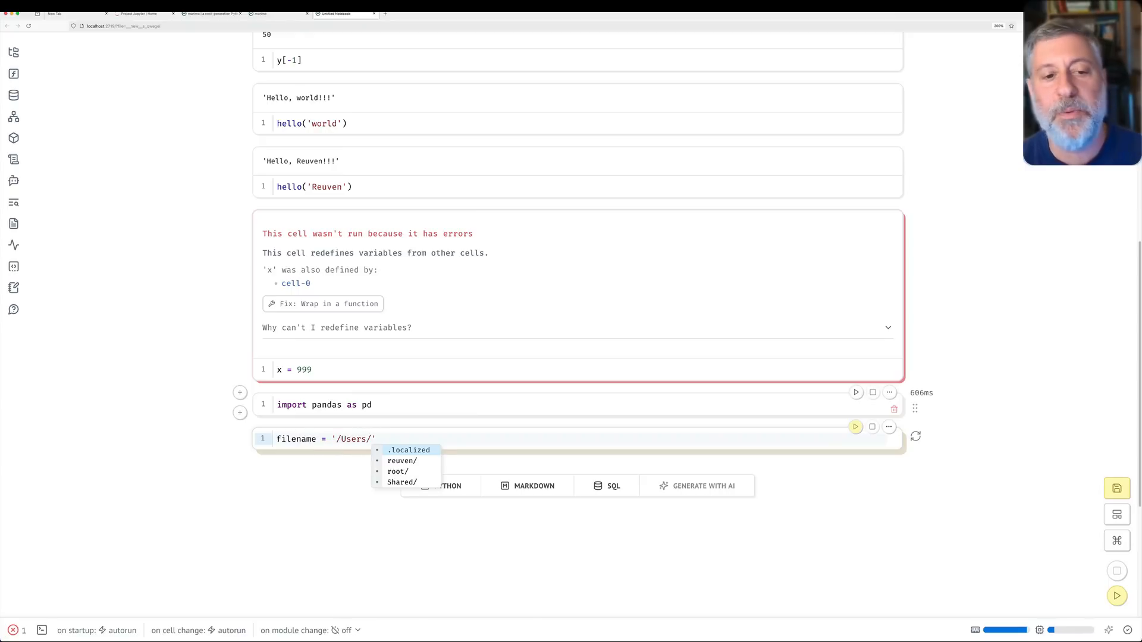
type("reuven/Courses/Current/data/ny")
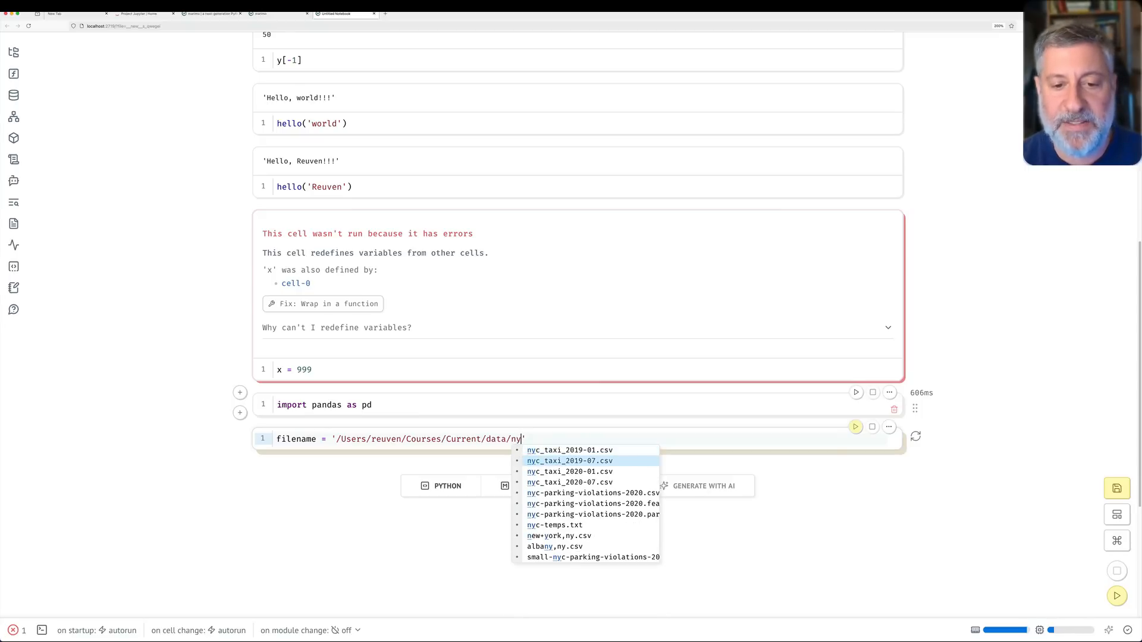
left_click(570, 482)
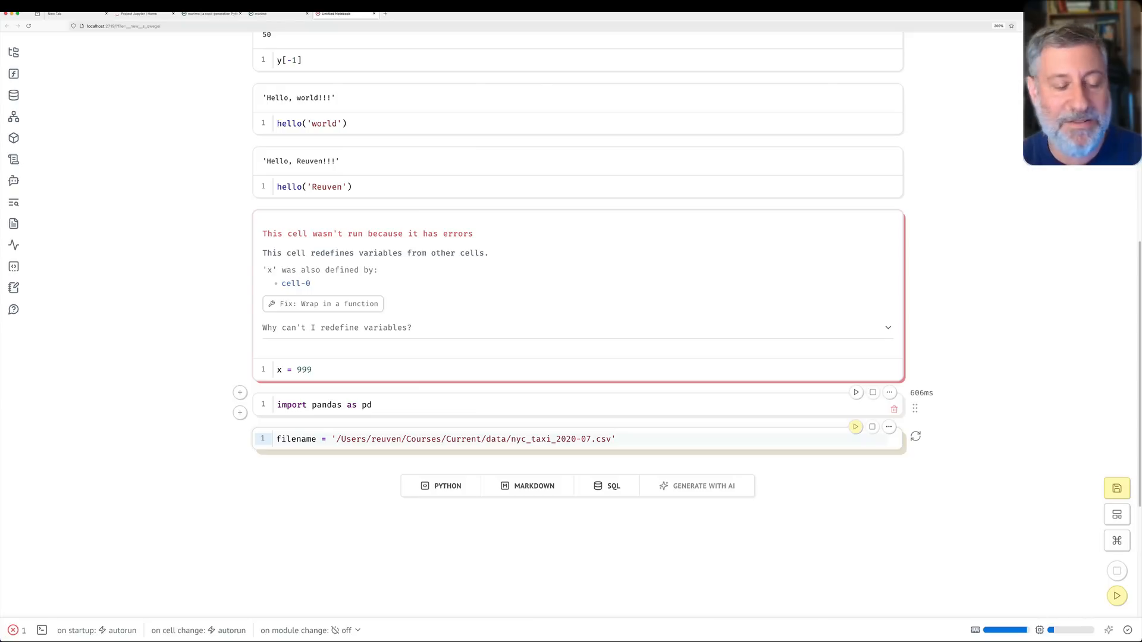
Load the CSV into df with pd.read_csv(filename, engine='pyarrow')
type("df = (")
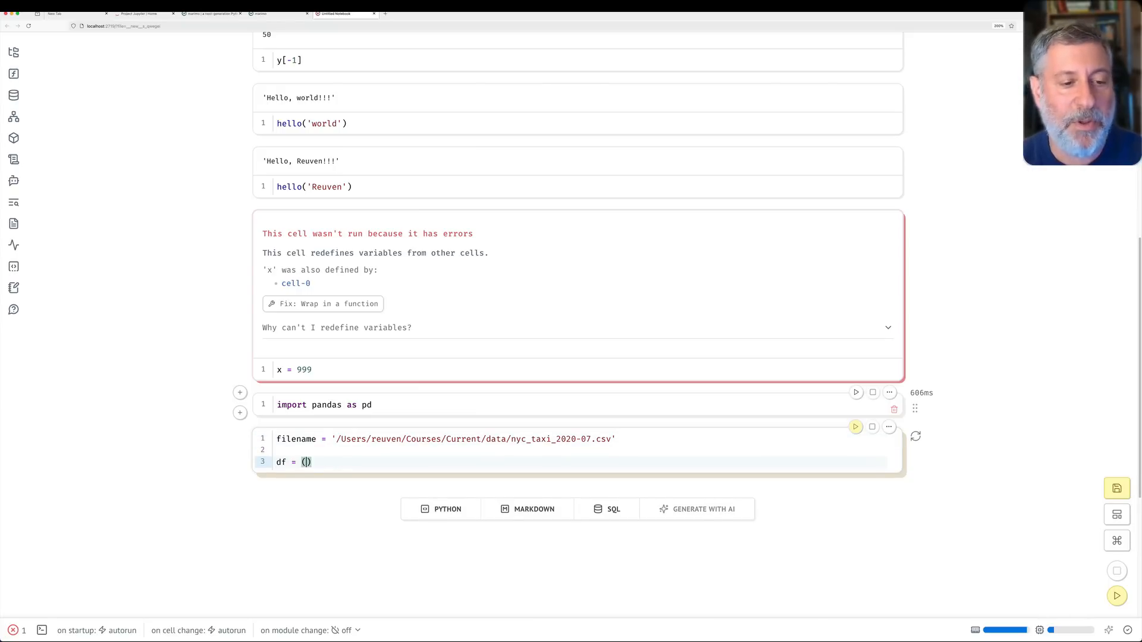
type("pd.")
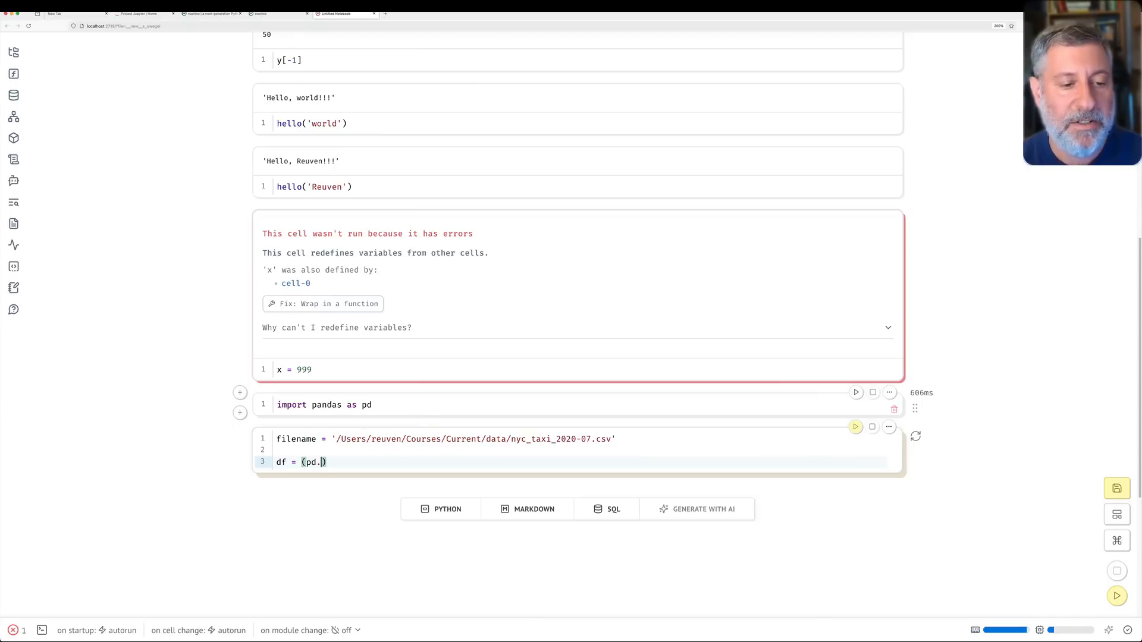
type(".read_csv(f")
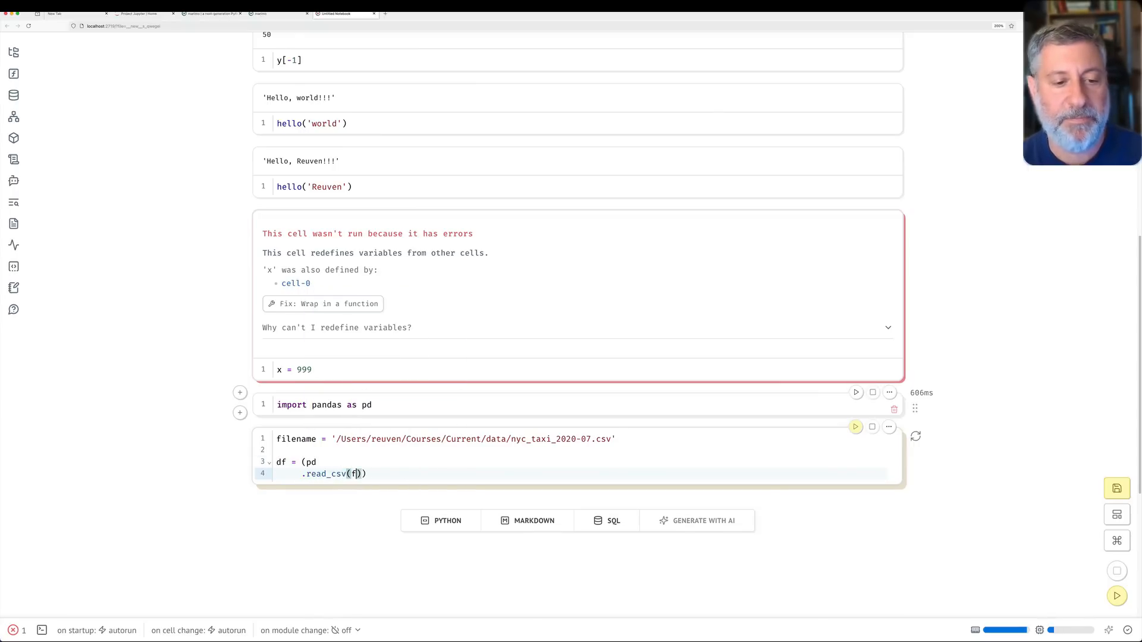
type("ilename")
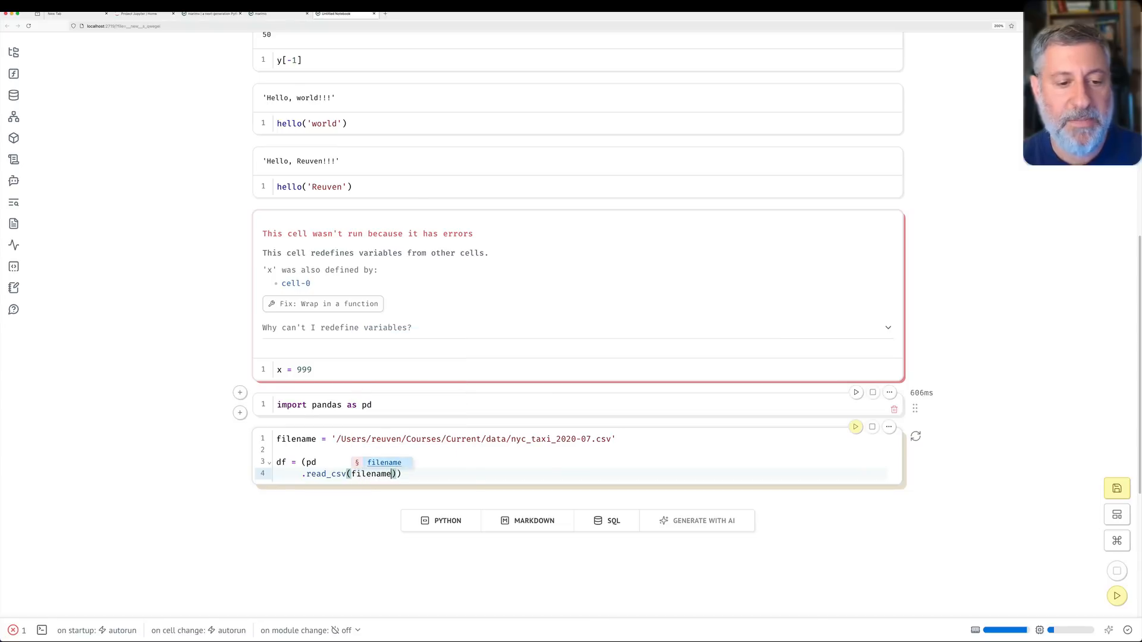
type(", engine='pyarrow'")
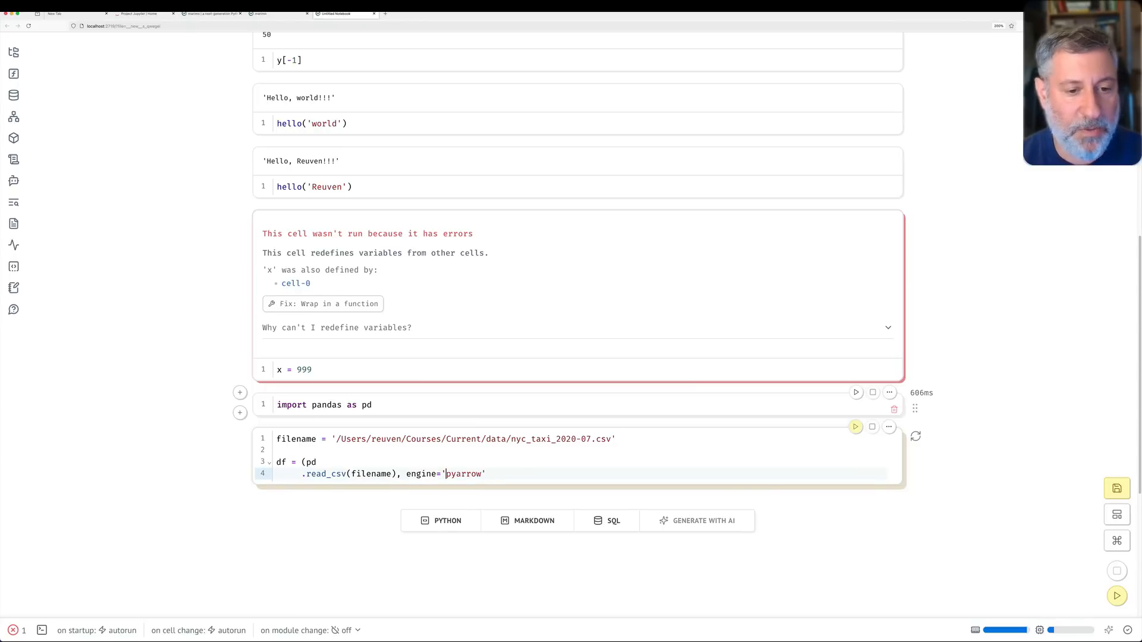
type(")")
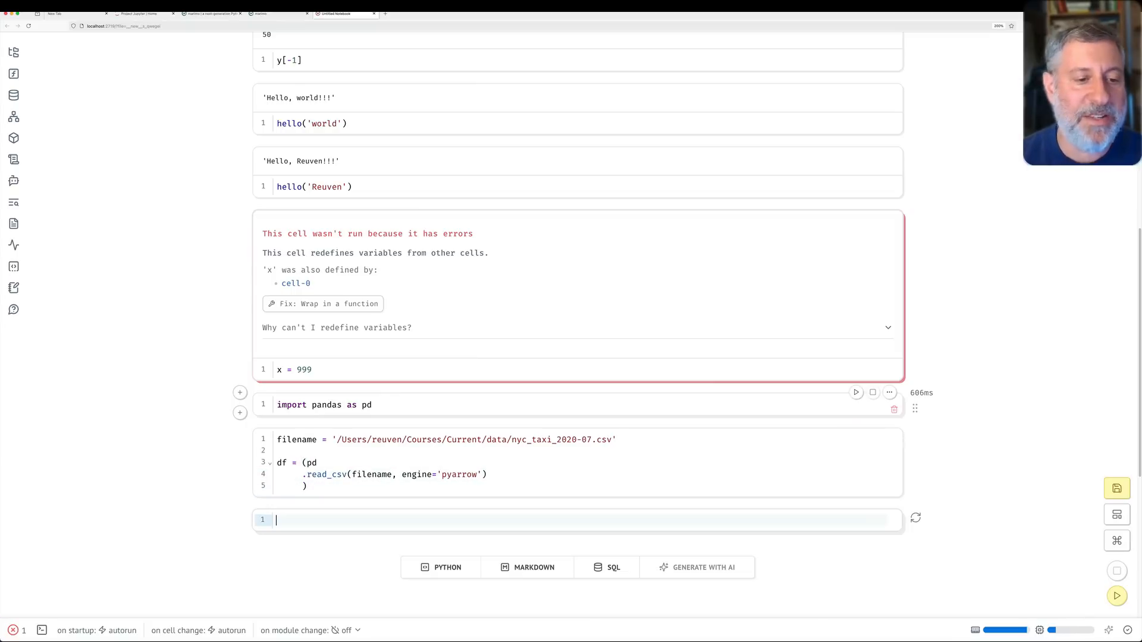
scroll("down", 3)
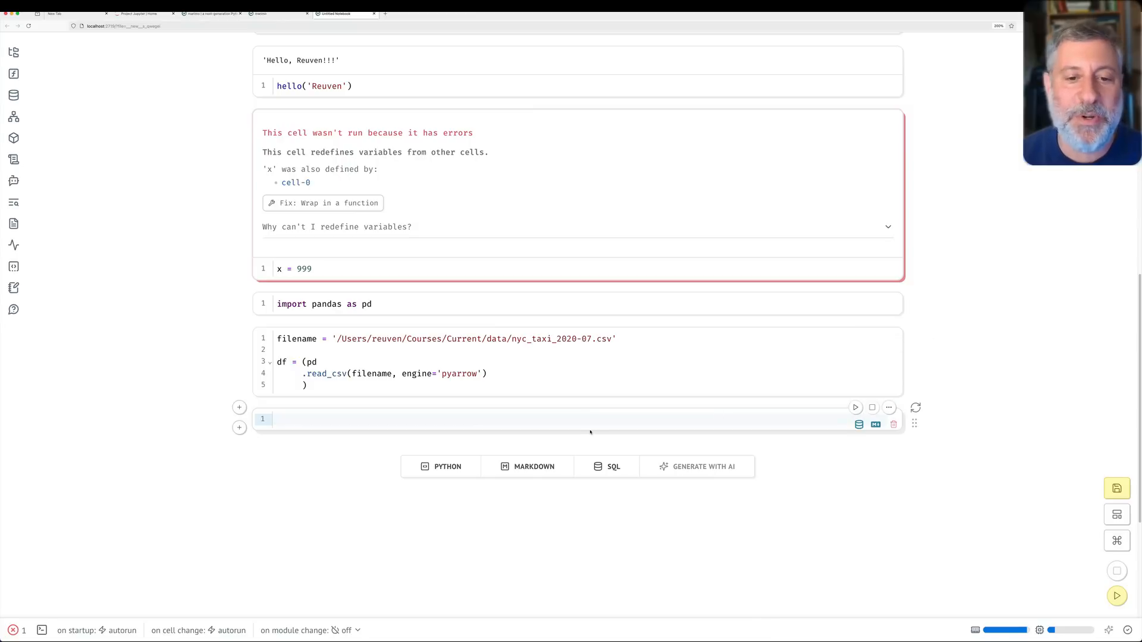
type("df.head(")
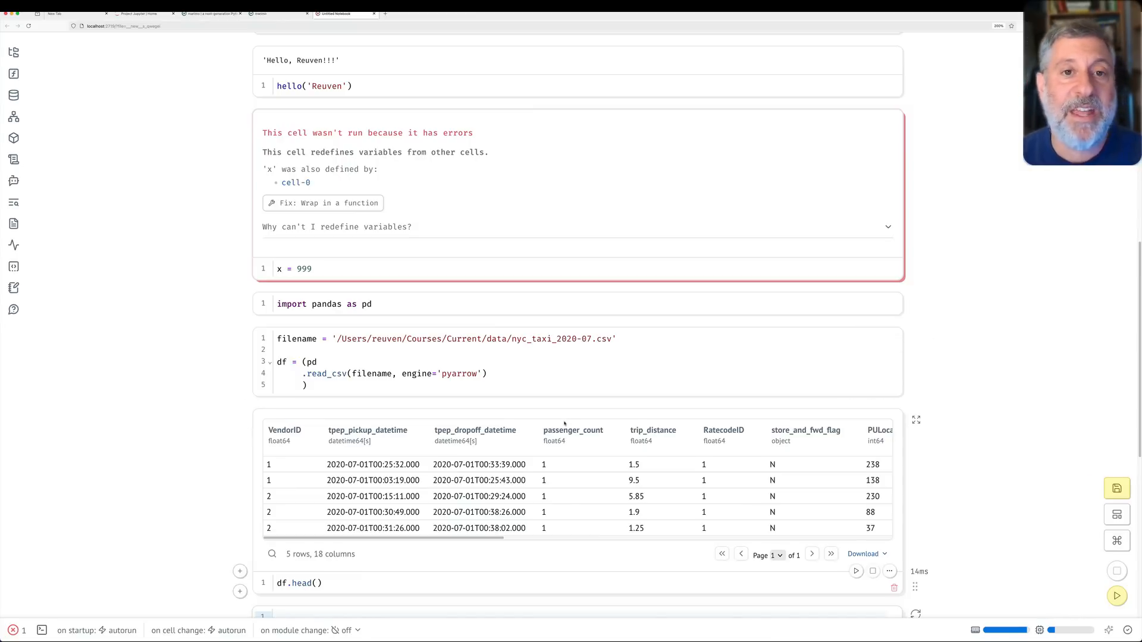
Scroll down to the df.head() preview and datasources listing of 800,412 rows
scroll("down", 3)
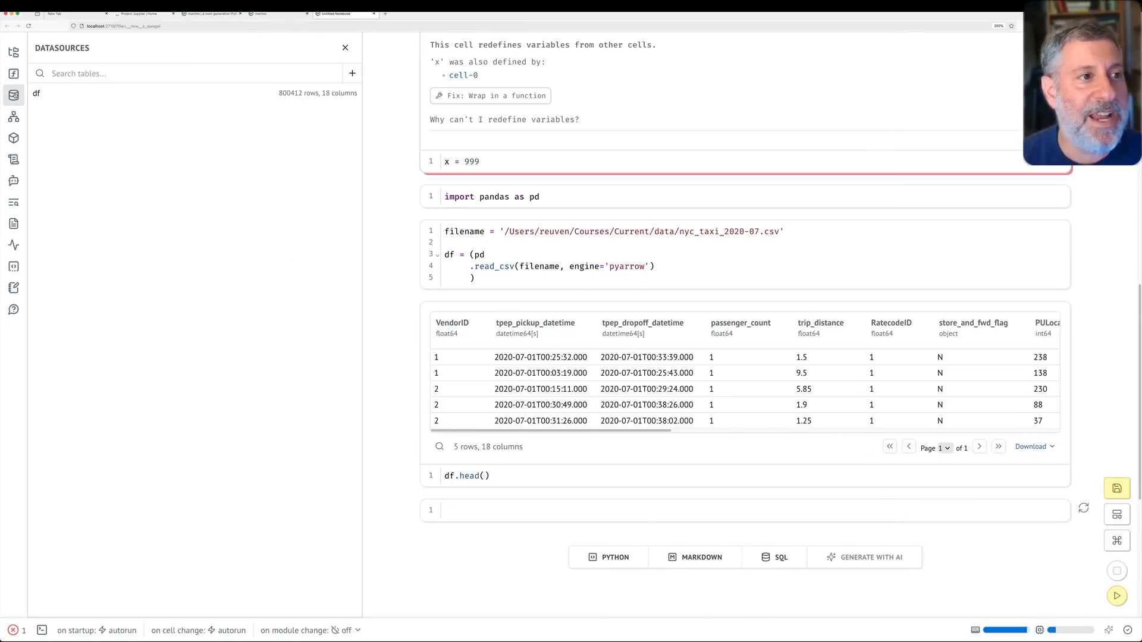
Inspect df's columns, then chain .set_index('tpep_pickup_datetime') onto the read_csv call
left_click(36, 94)
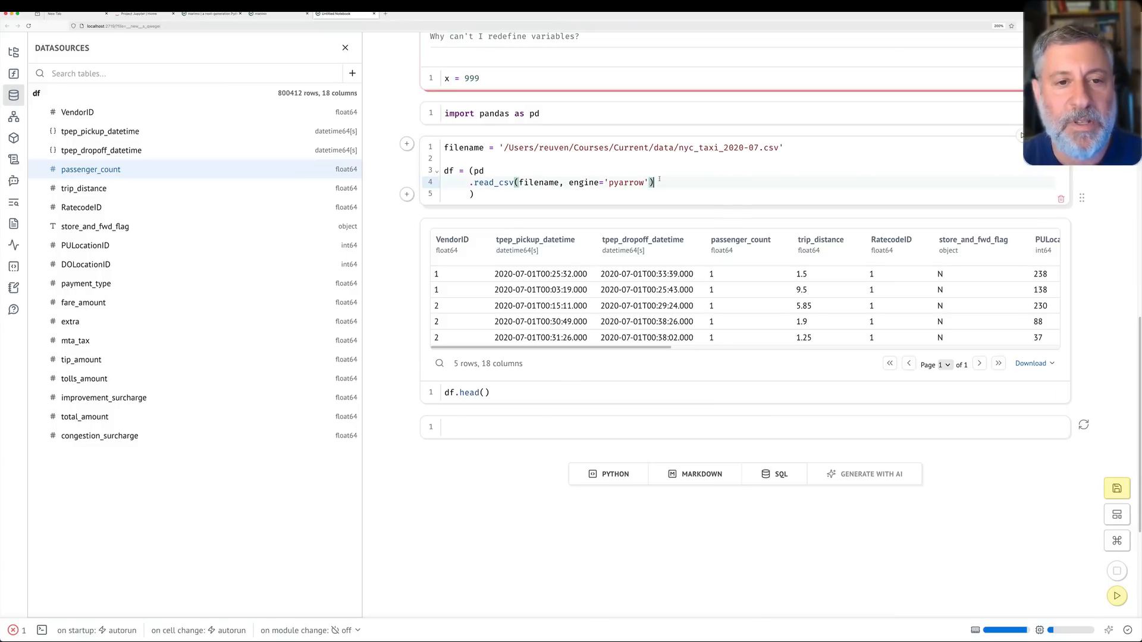
type(".set")
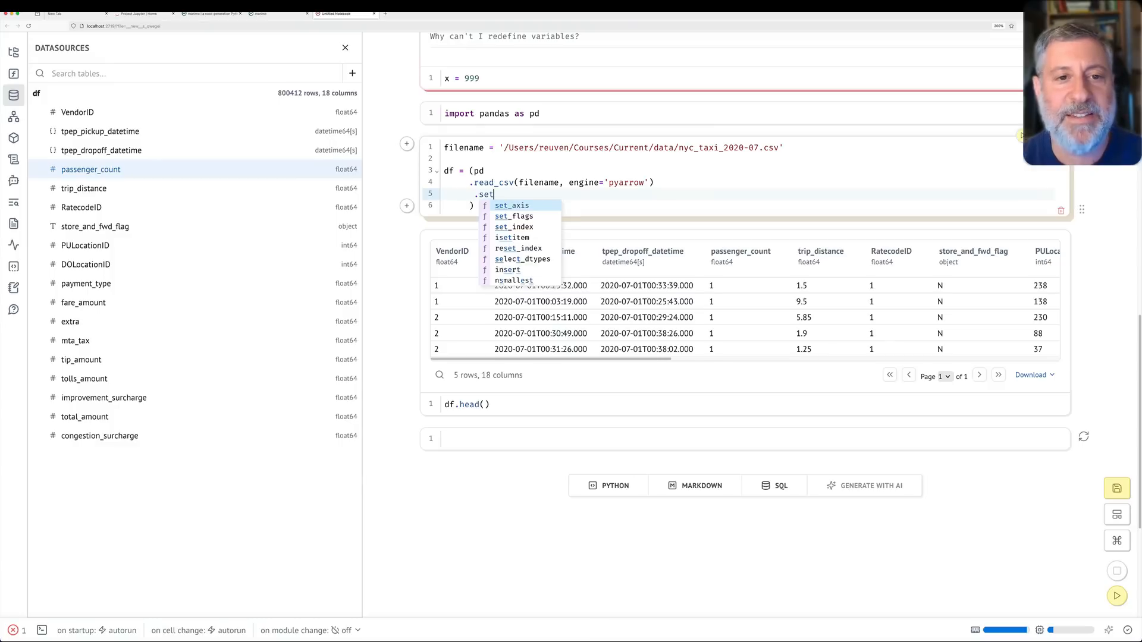
type("_index('tpep_picku'")
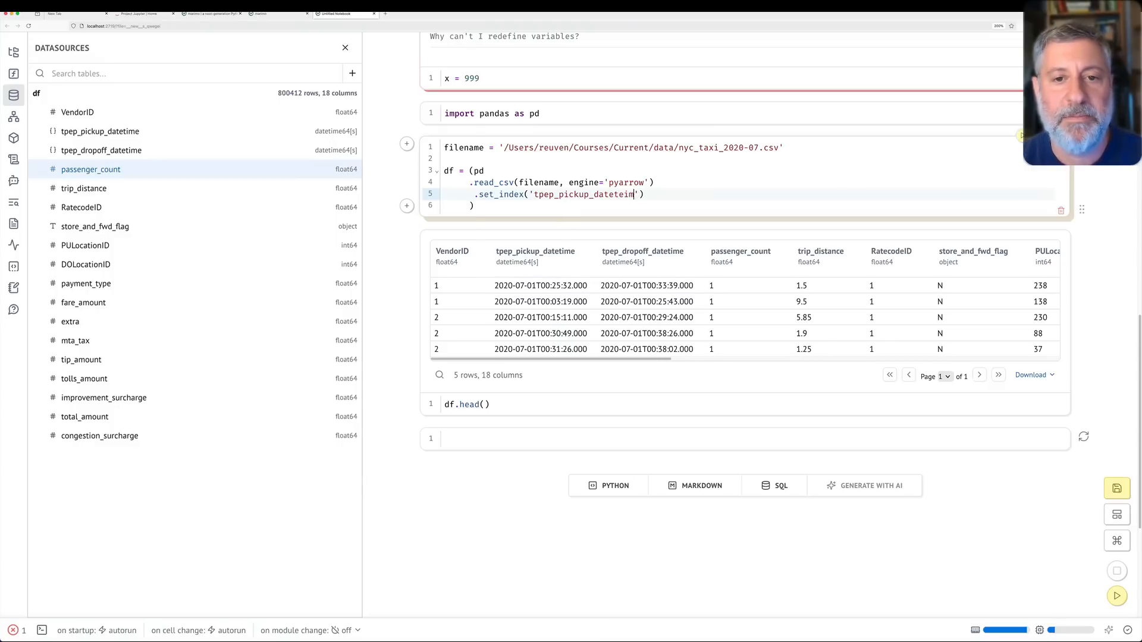
type("dat")
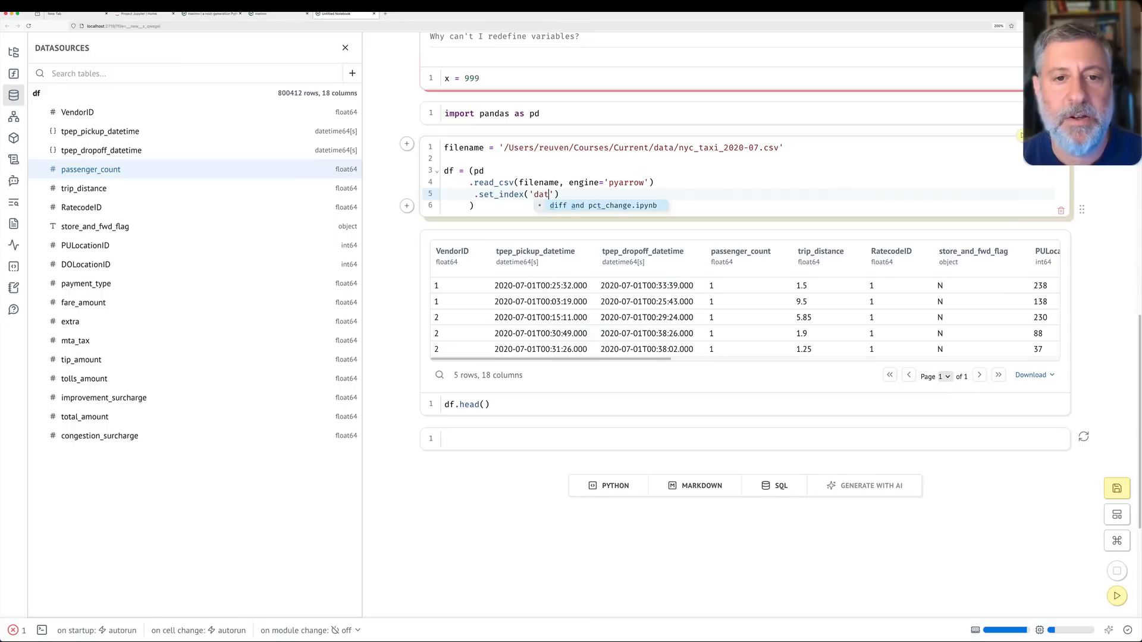
type("tpep_pickup_datetime")
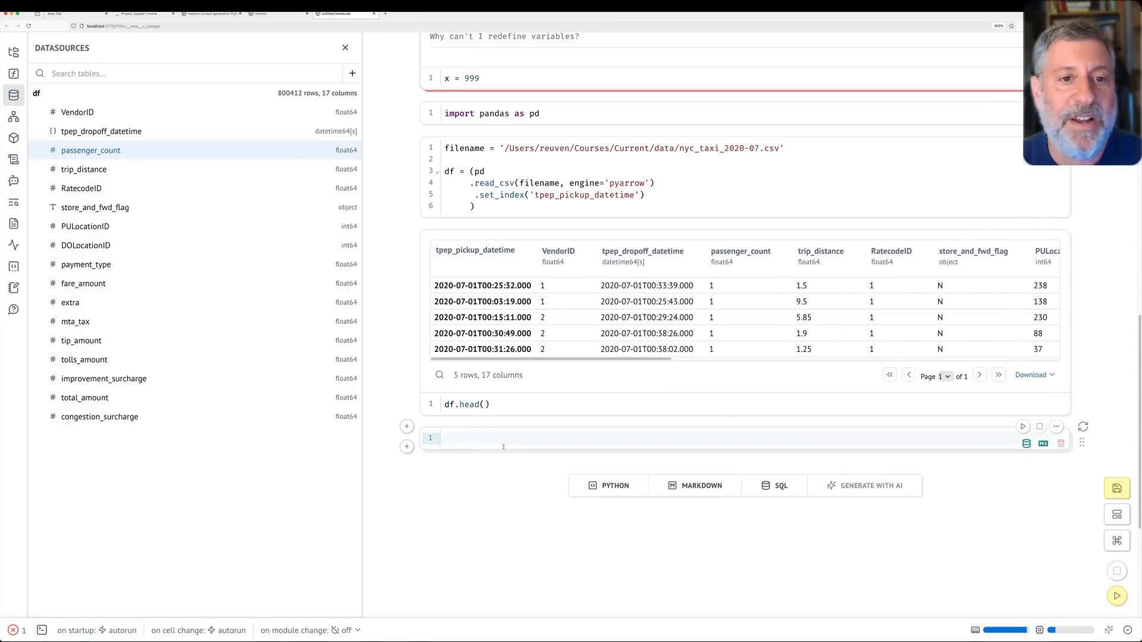
type("(abs)")
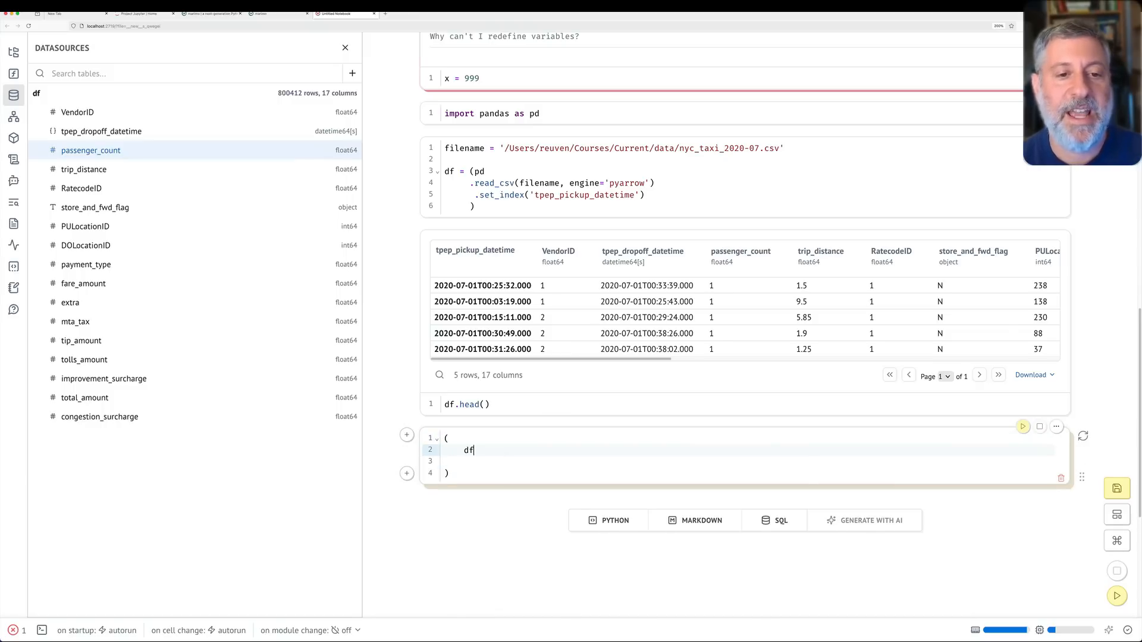
type(".loc['2020']")
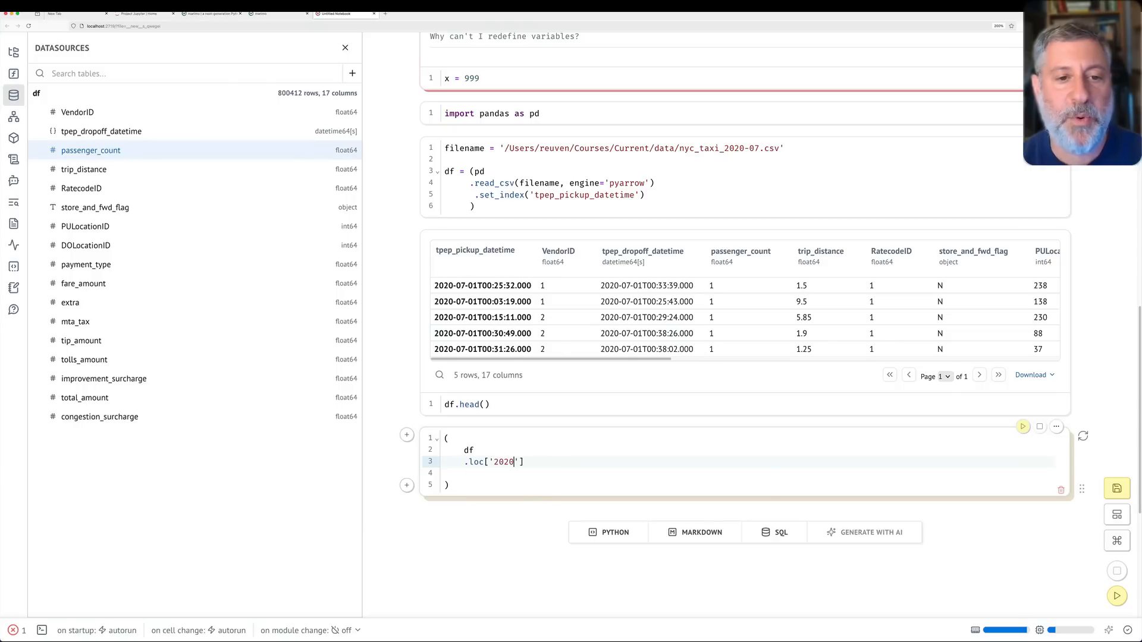
type("-07-01 0':'202")
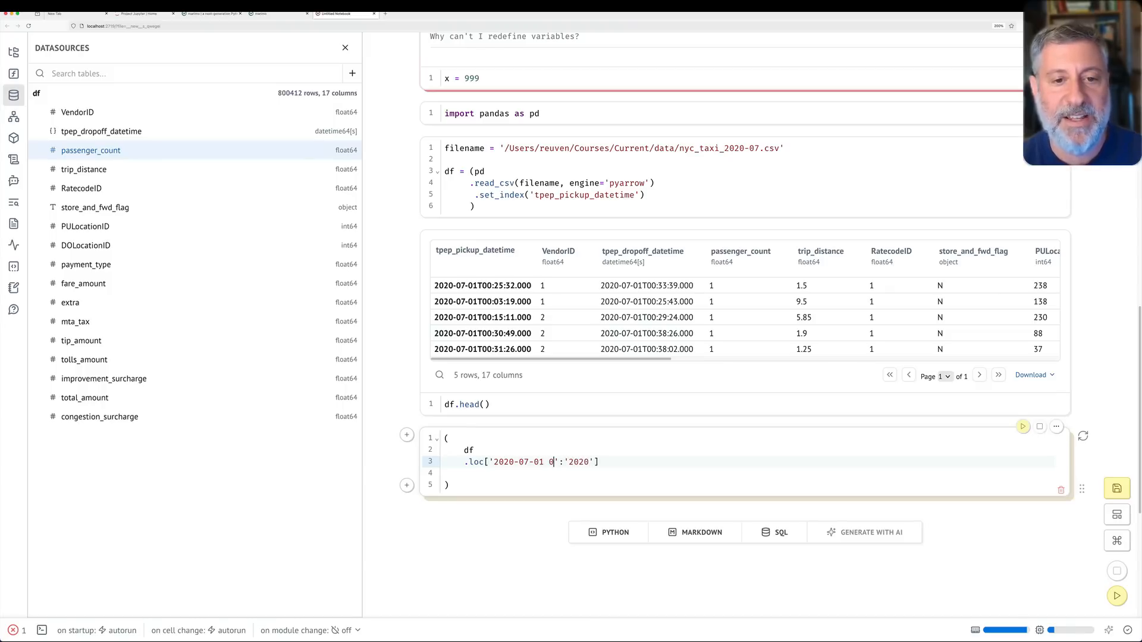
type("0:00")
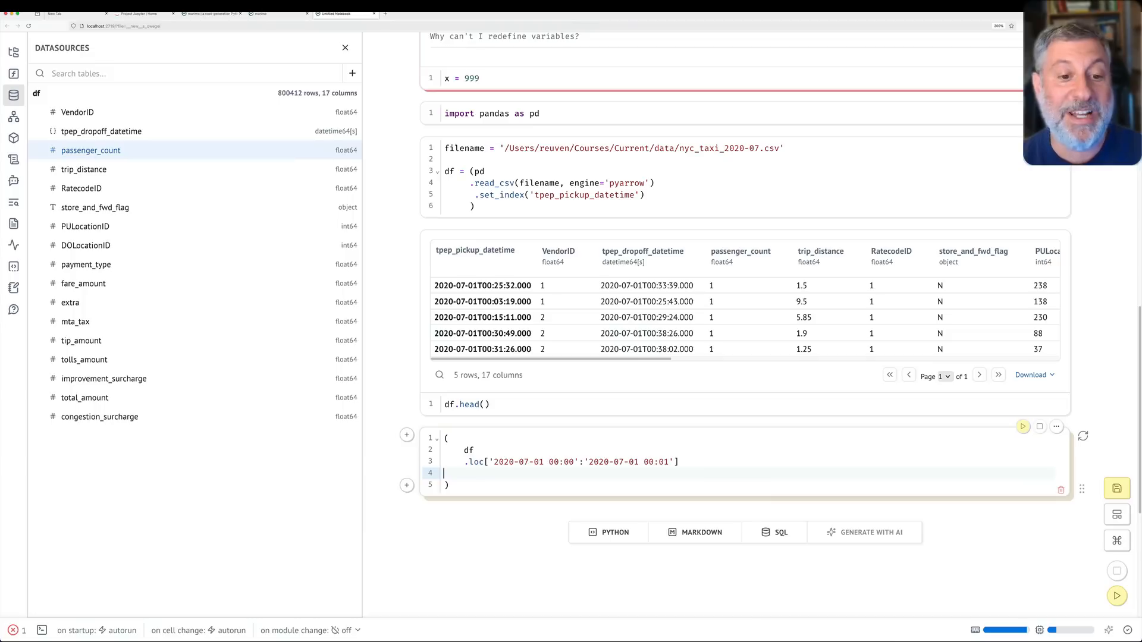
left_click(1023, 427)
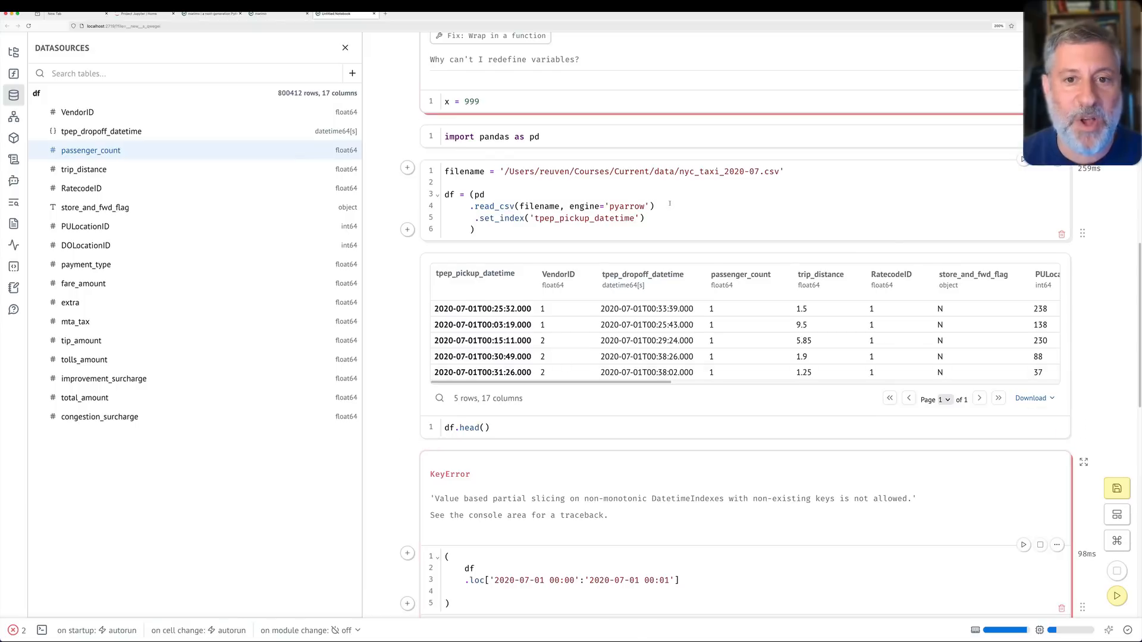
type(".")
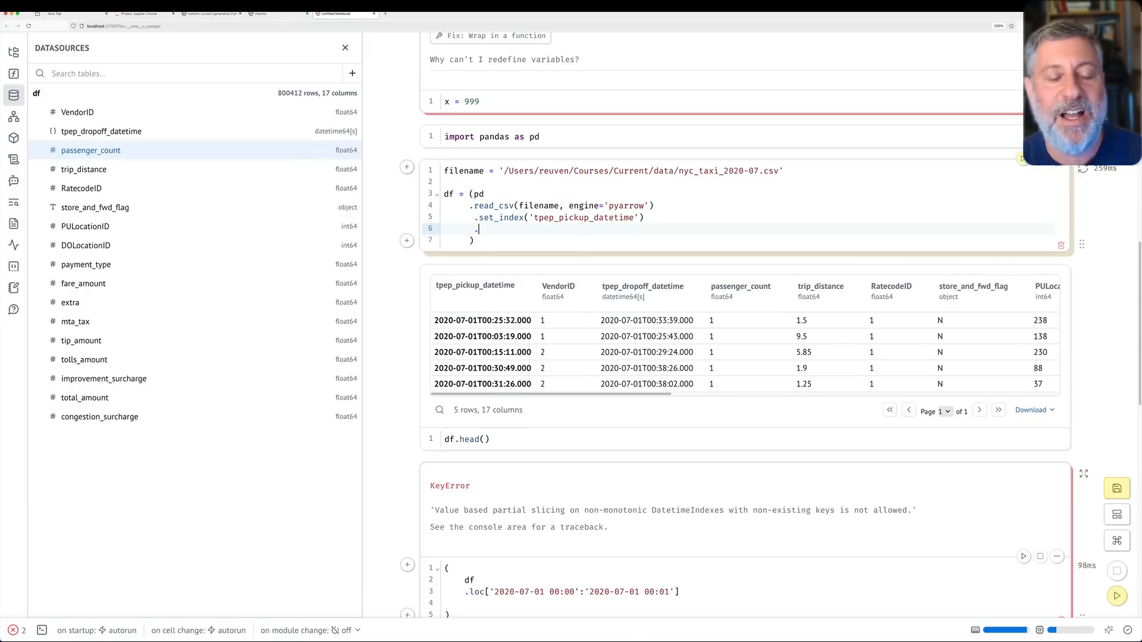
type("sort_index()")
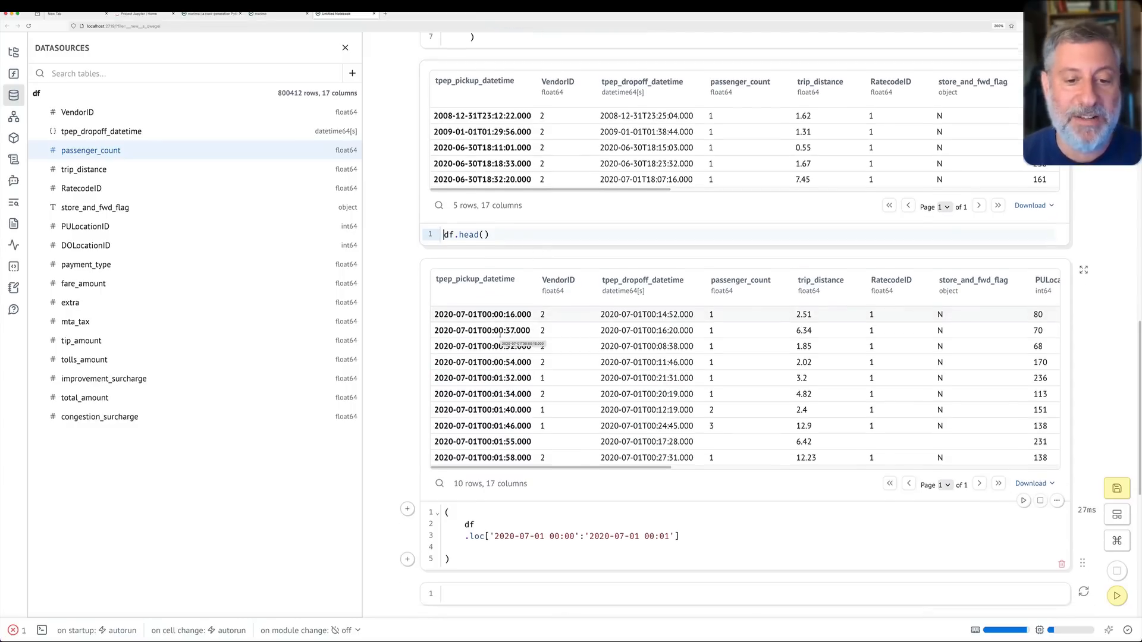
Select passenger_count and trip_distance from the first-minute slice and run .describe()
scroll("down", 3)
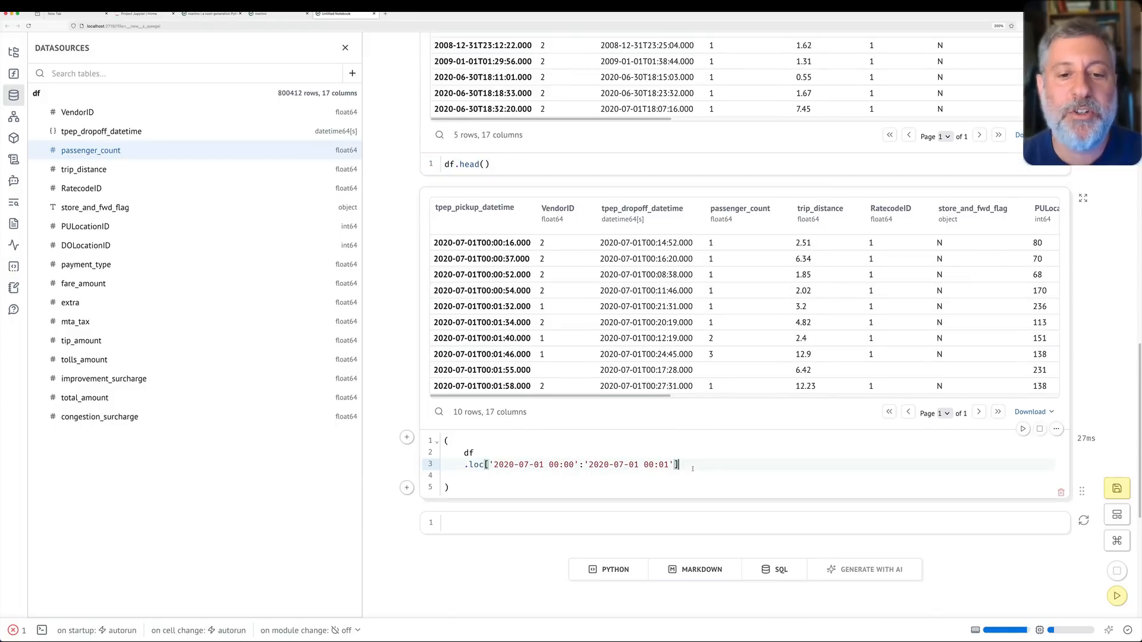
key("Enter")
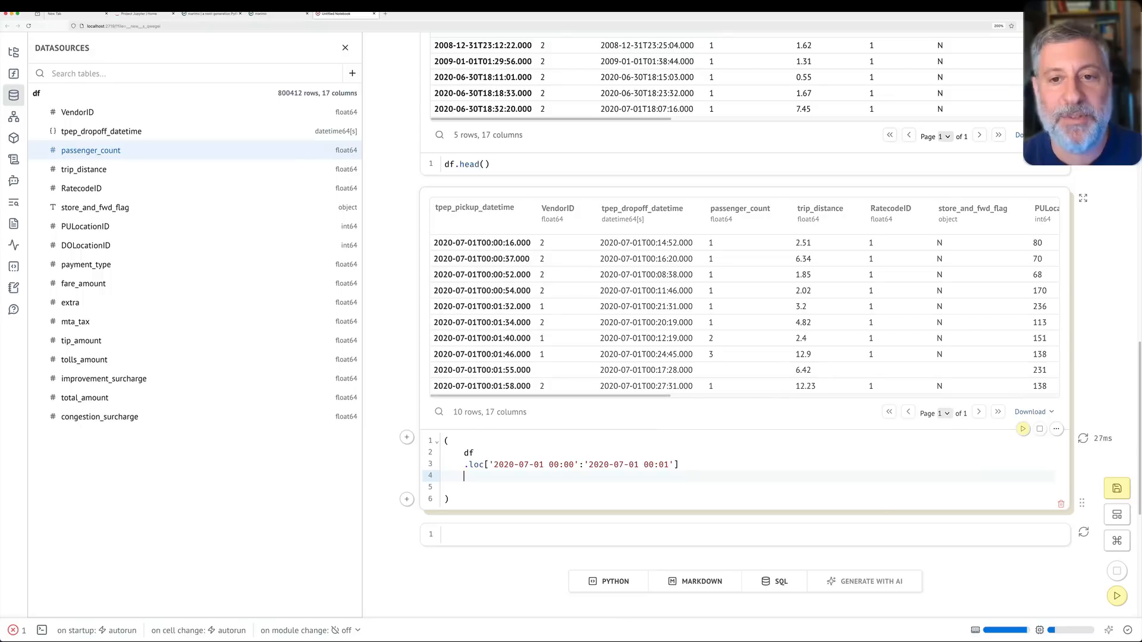
type("[['passen']]")
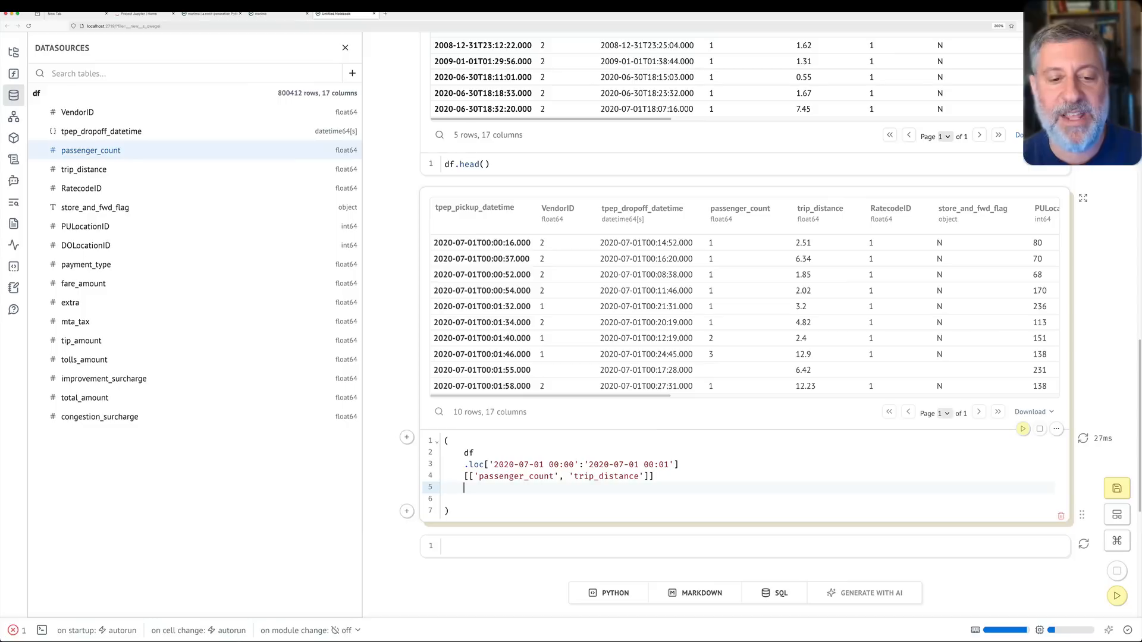
type(".describe()")
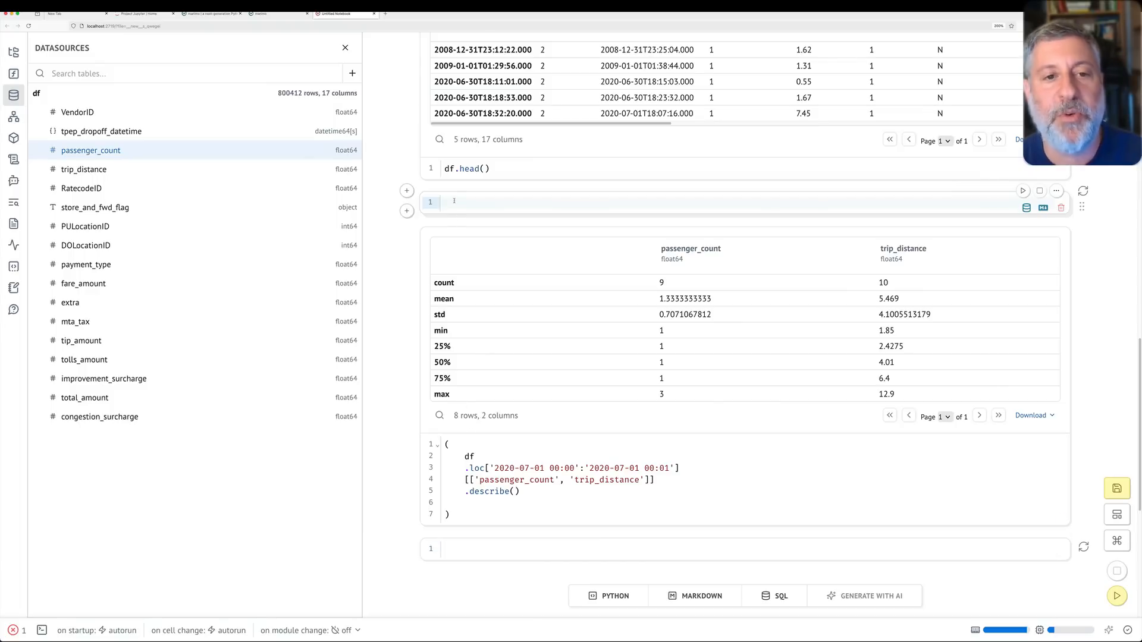
Define start_time and end_time (2020-07-05 to 2020-07-10) and use them in the describe cell
type("start_time = '")
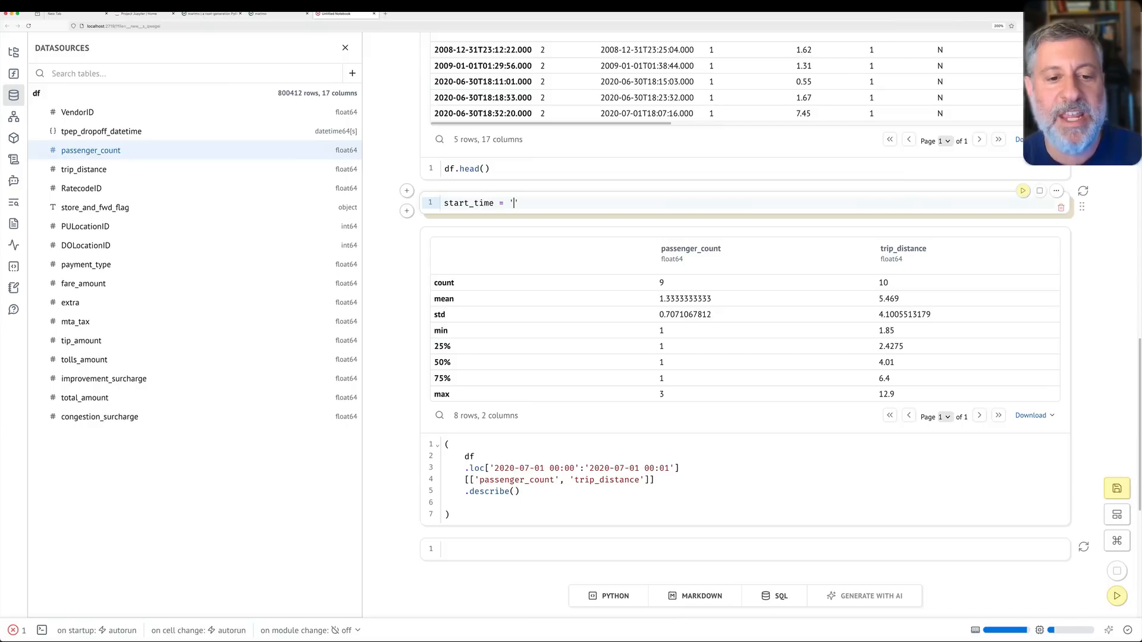
type("2020-01-")
type("end_time")
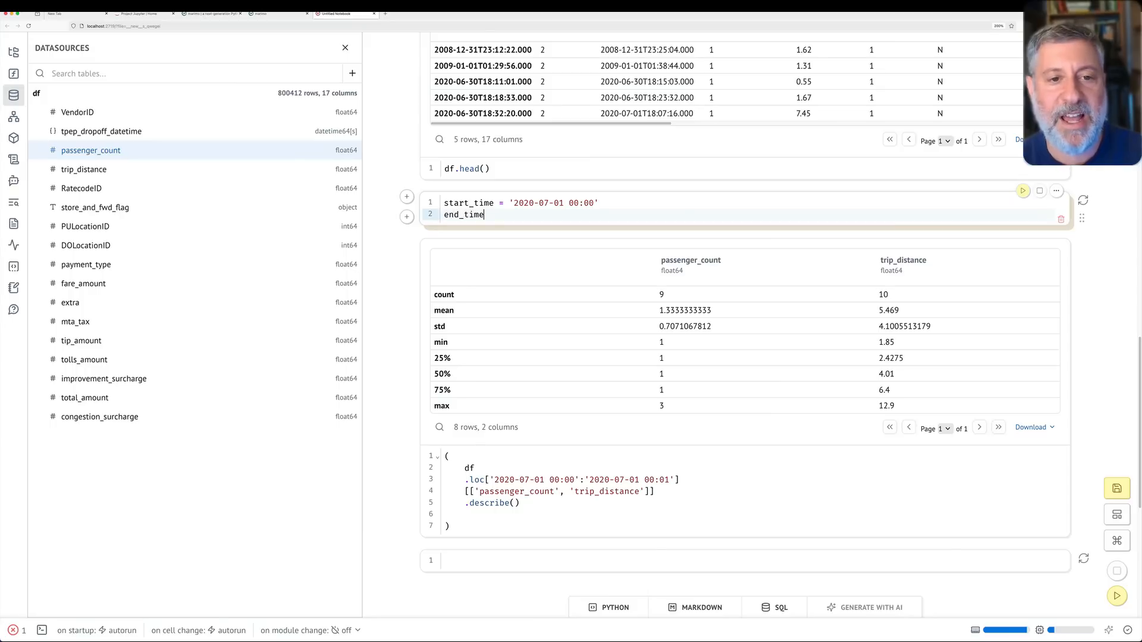
type("= '2020-'")
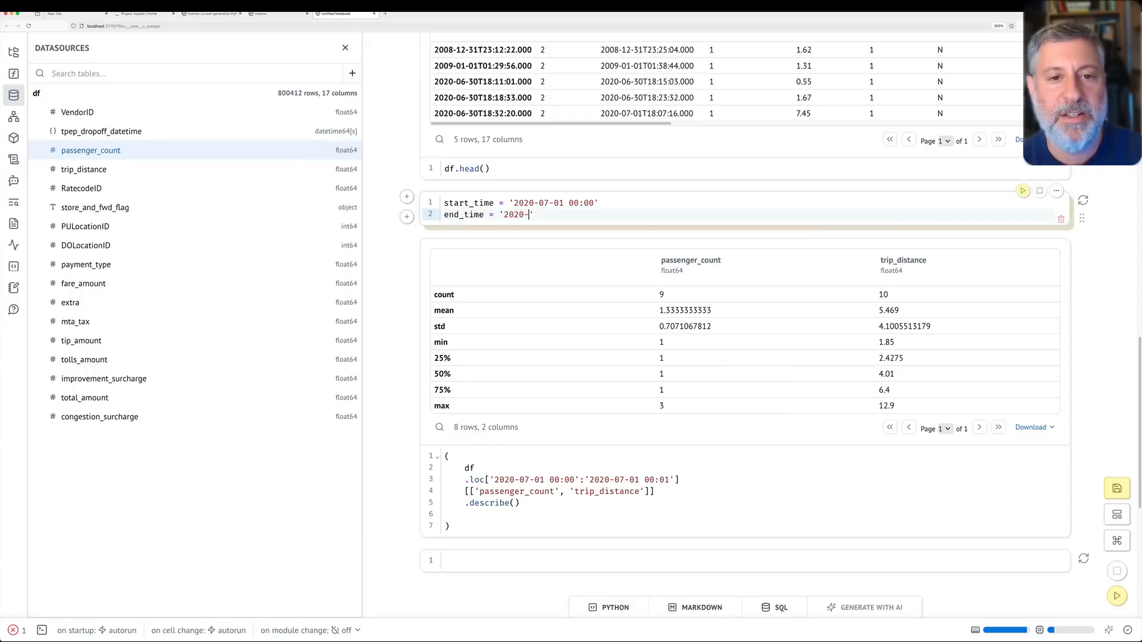
type("01-901")
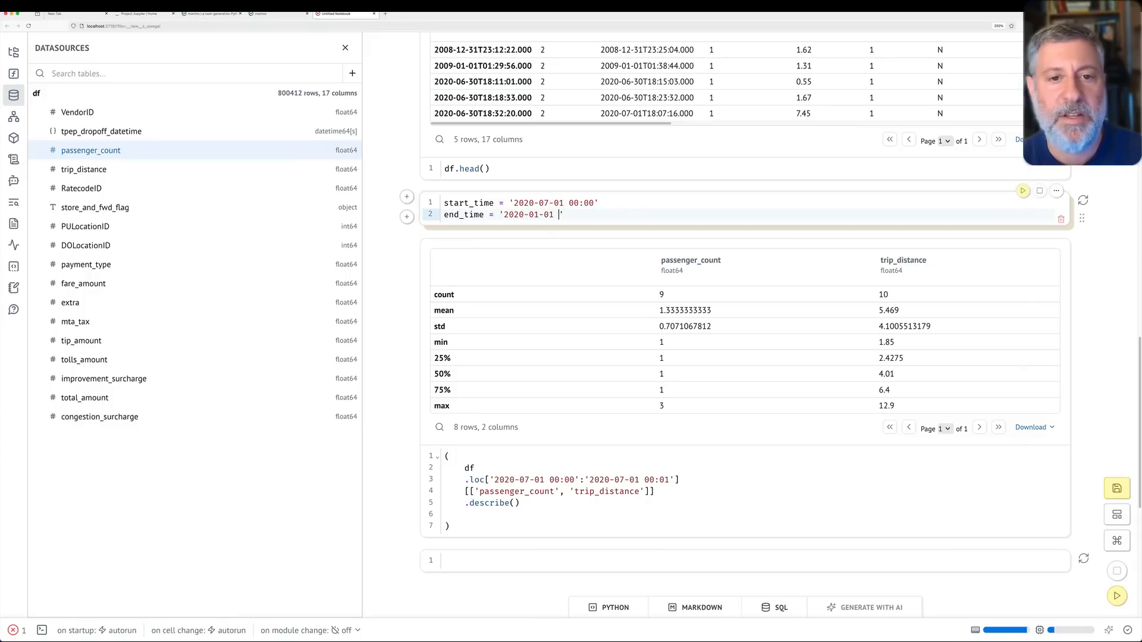
type("00:01'")
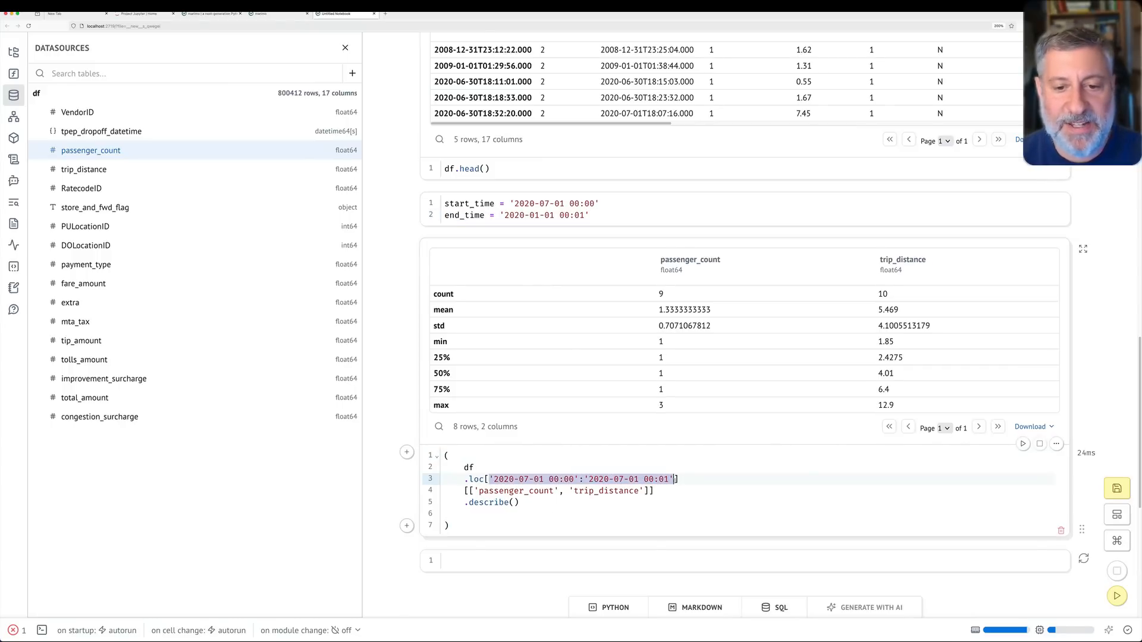
type("start_time:end_time]")
left_click(746, 560)
type(".plot.")
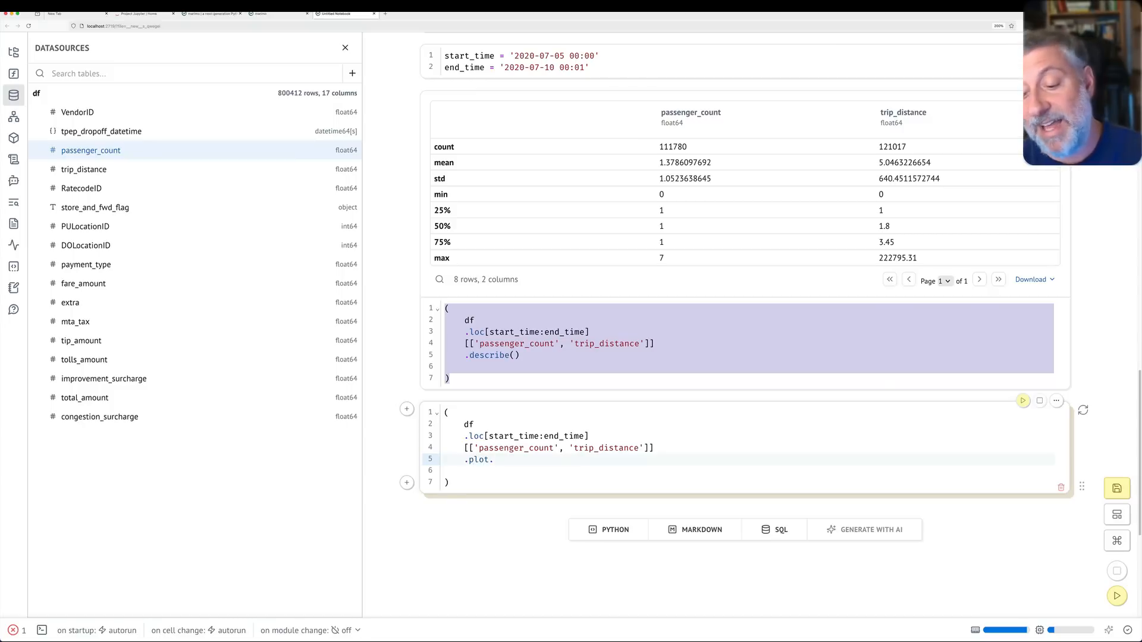
Run a trip_distance scatter plot against passenger_count, then change x to total_amount
type("scatter(x='passenger_count', y='trip_distance'")
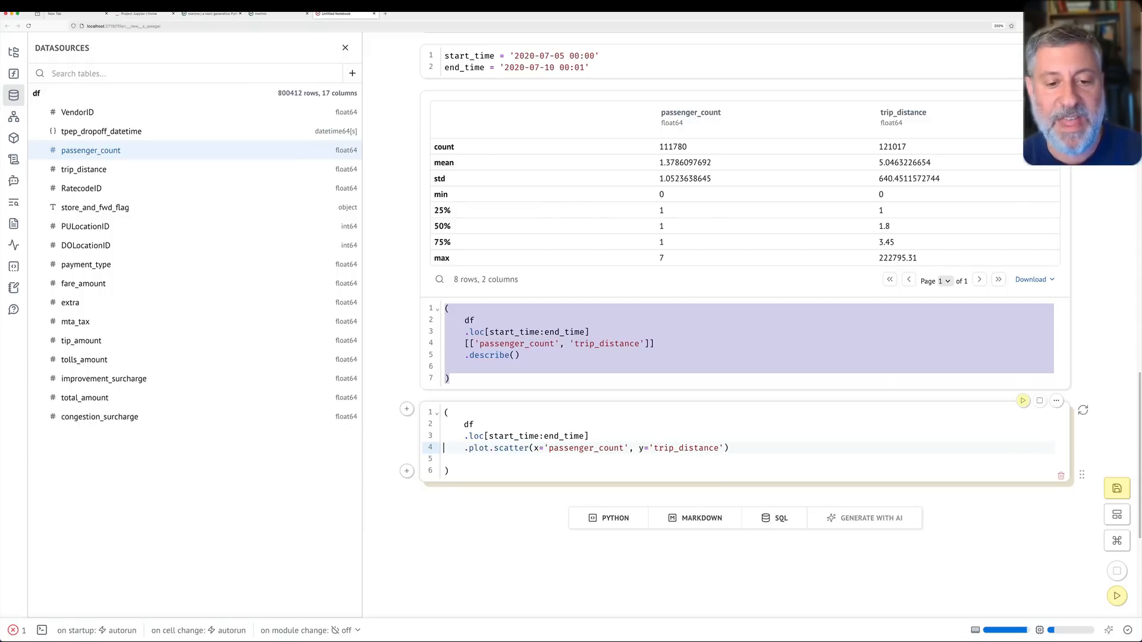
left_click(1022, 401)
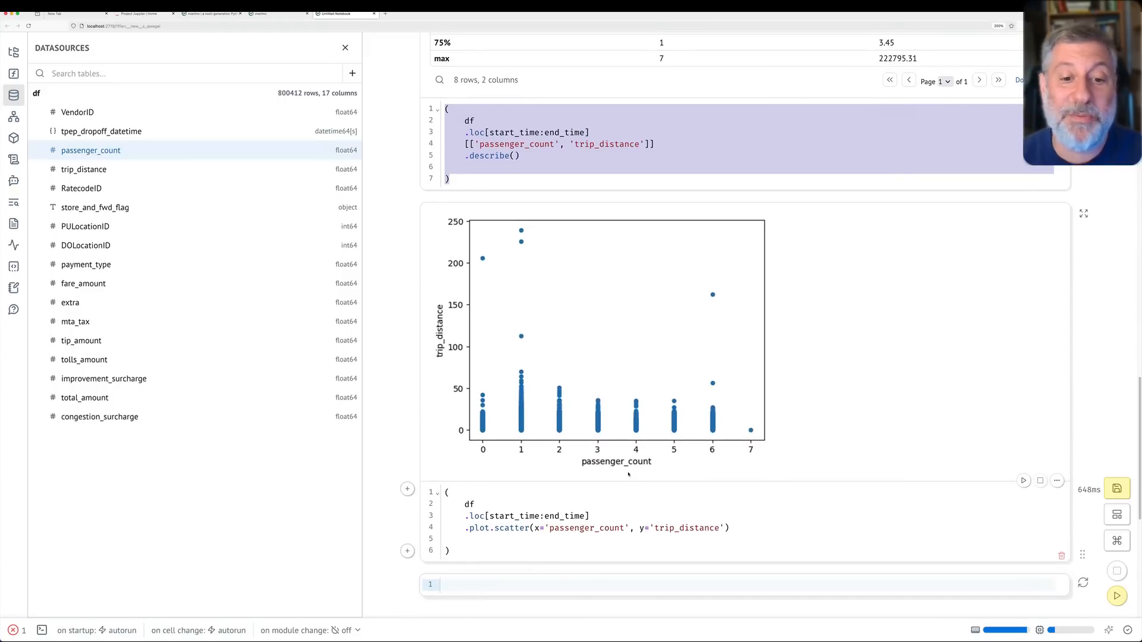
double_click(586, 527)
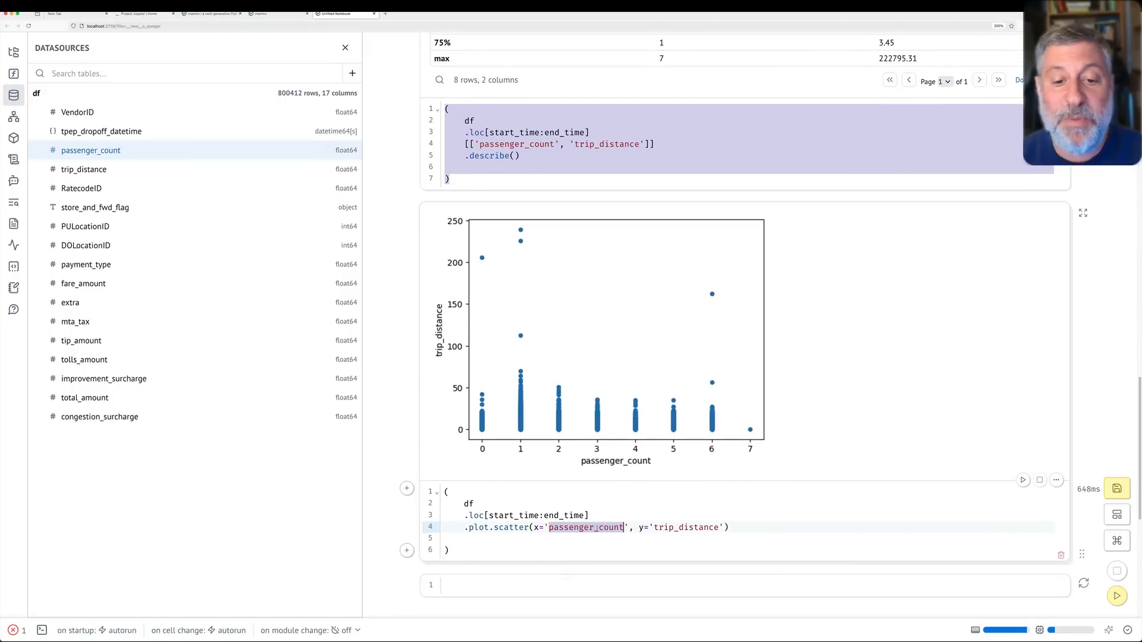
type("total_")
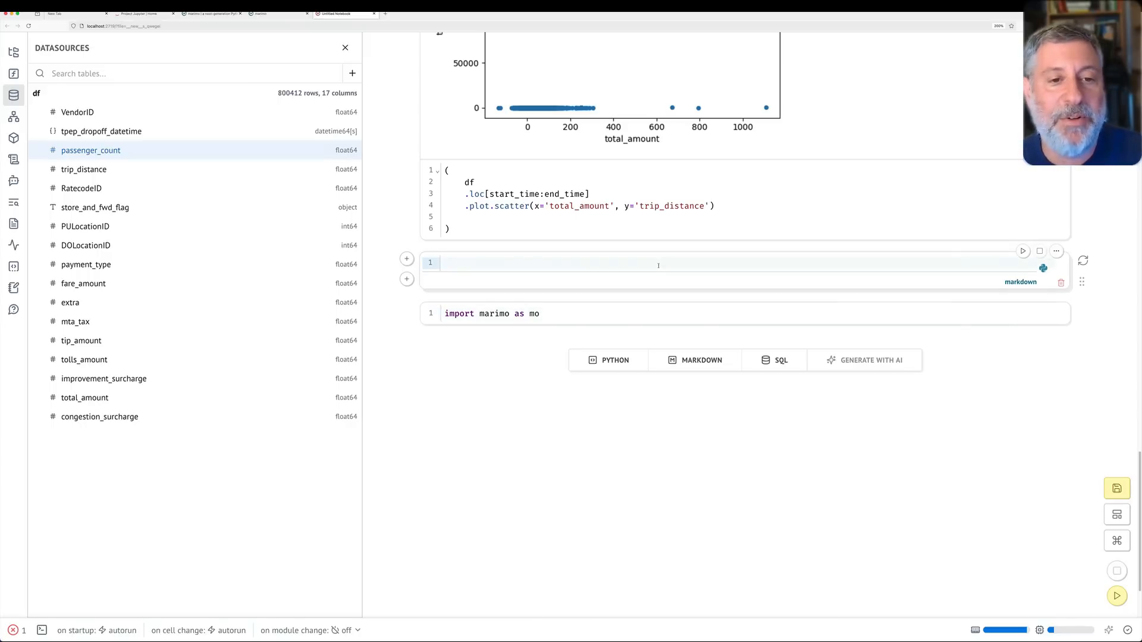
Write markdown with a headline, monospace text, 'Smaller headline', First–Third bullets and Subthing a–c subitems
type("# This is a headline")
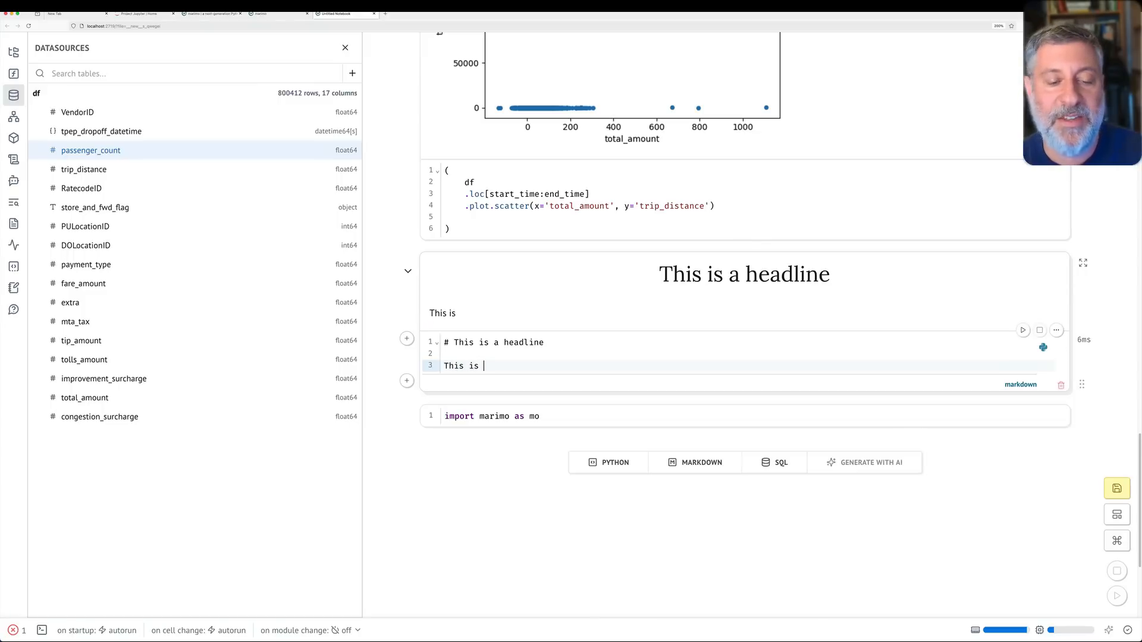
type("`monospace`, and *emphasized* and **bold** text!")
type("###")
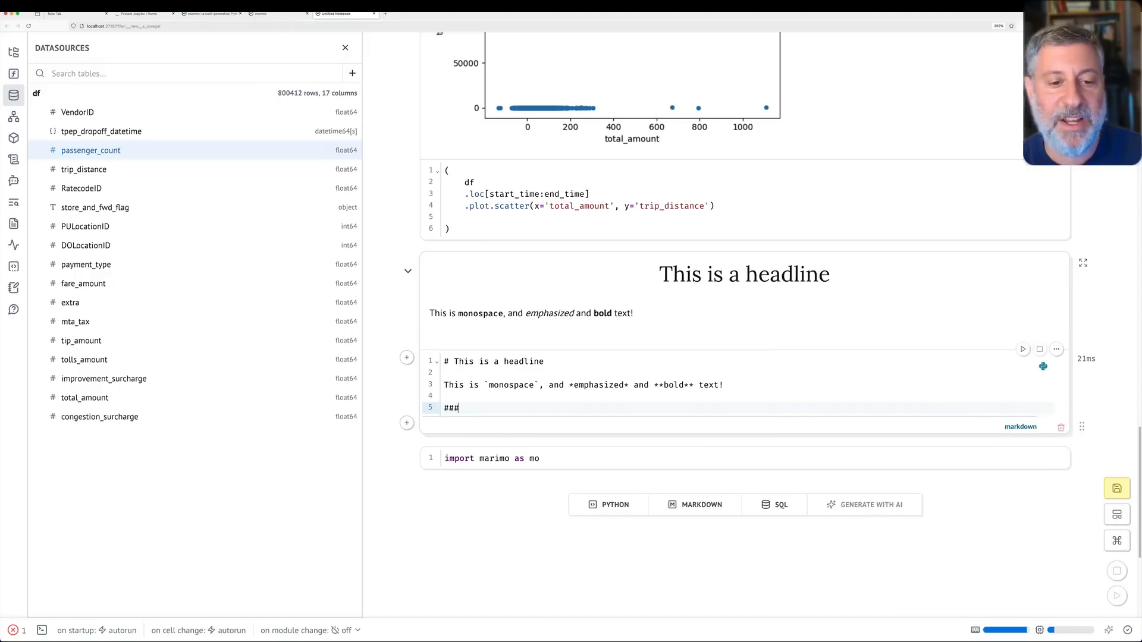
type("Smaller headline")
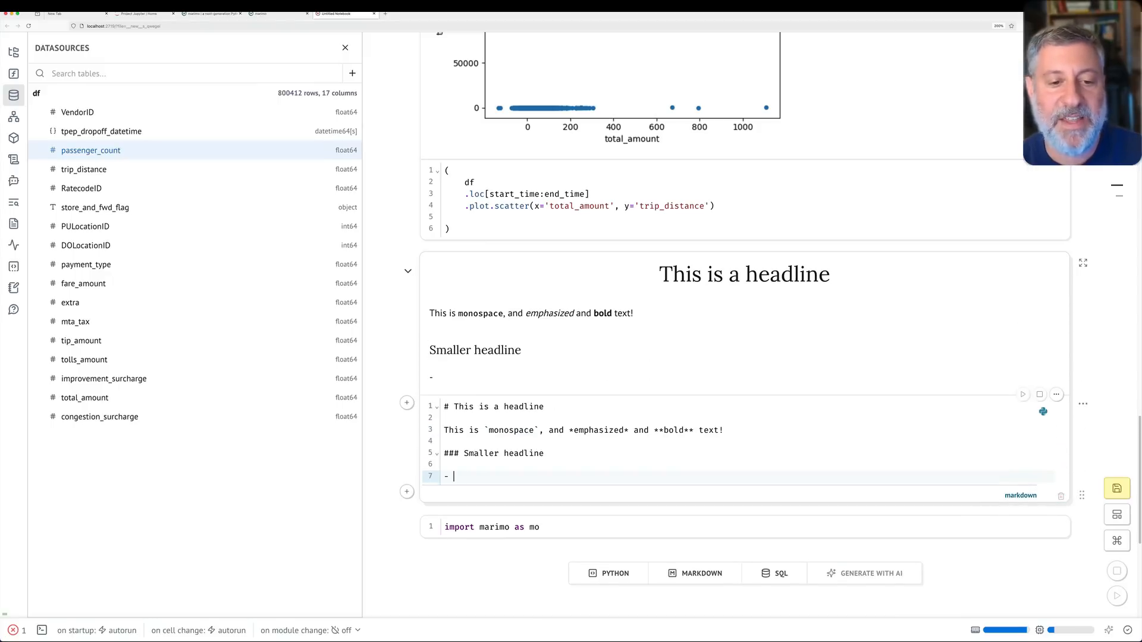
type("First")
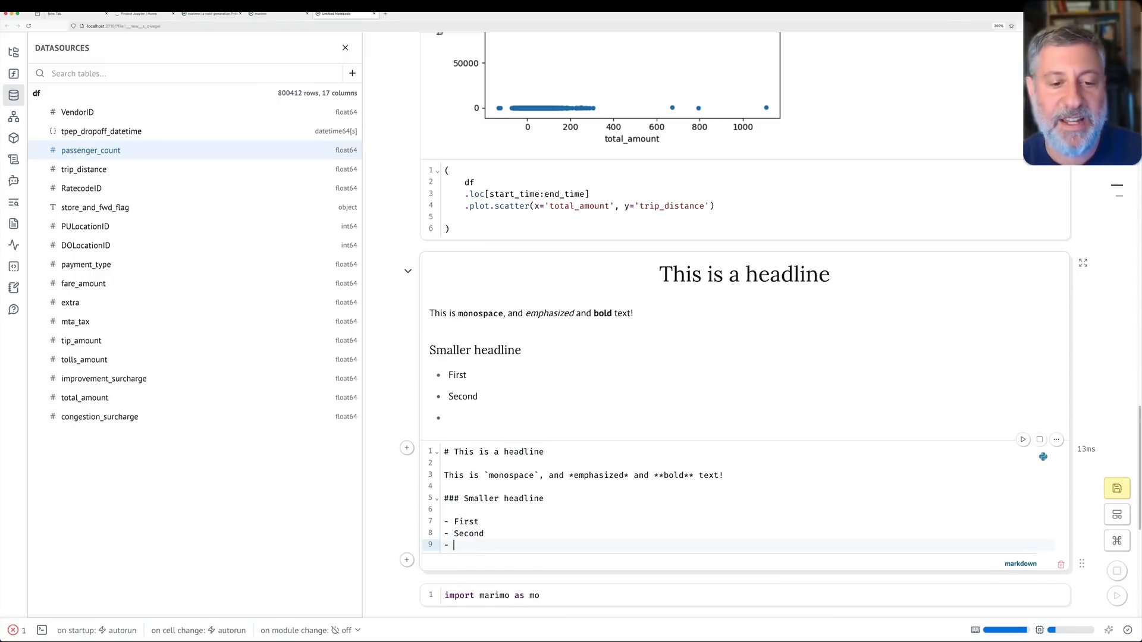
type("Third")
type("1.")
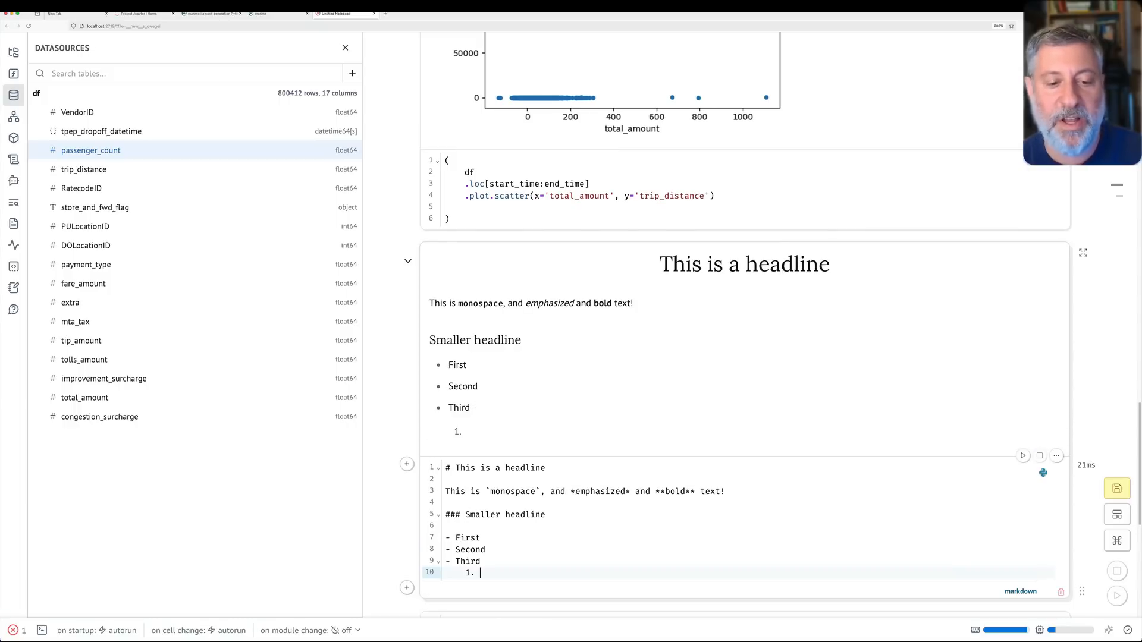
type("Subthing a")
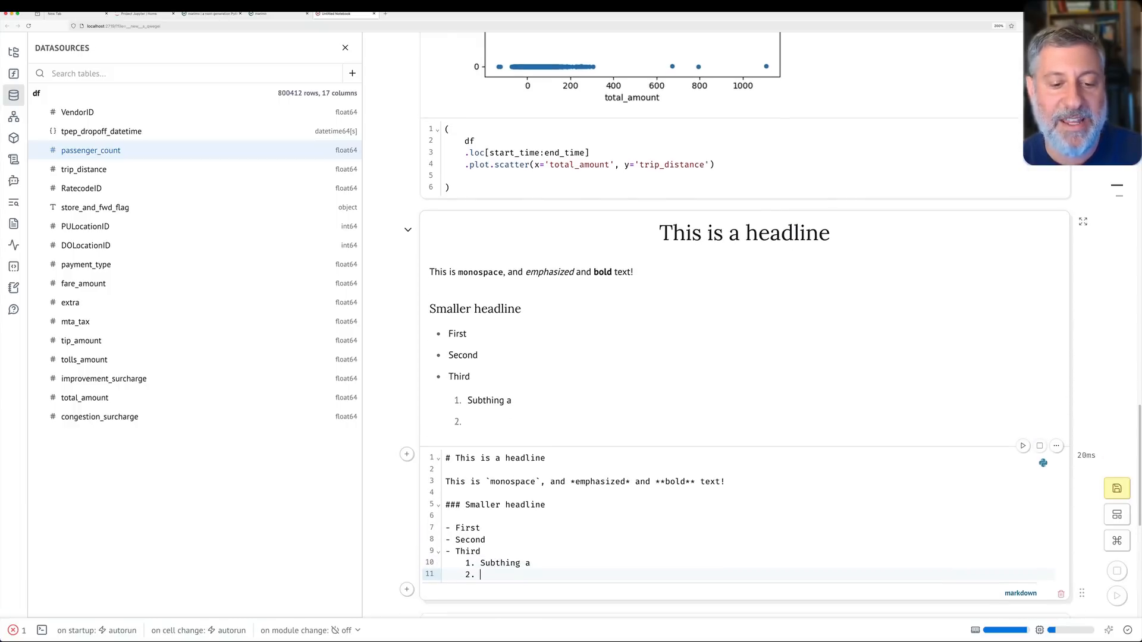
type("Subthing b")
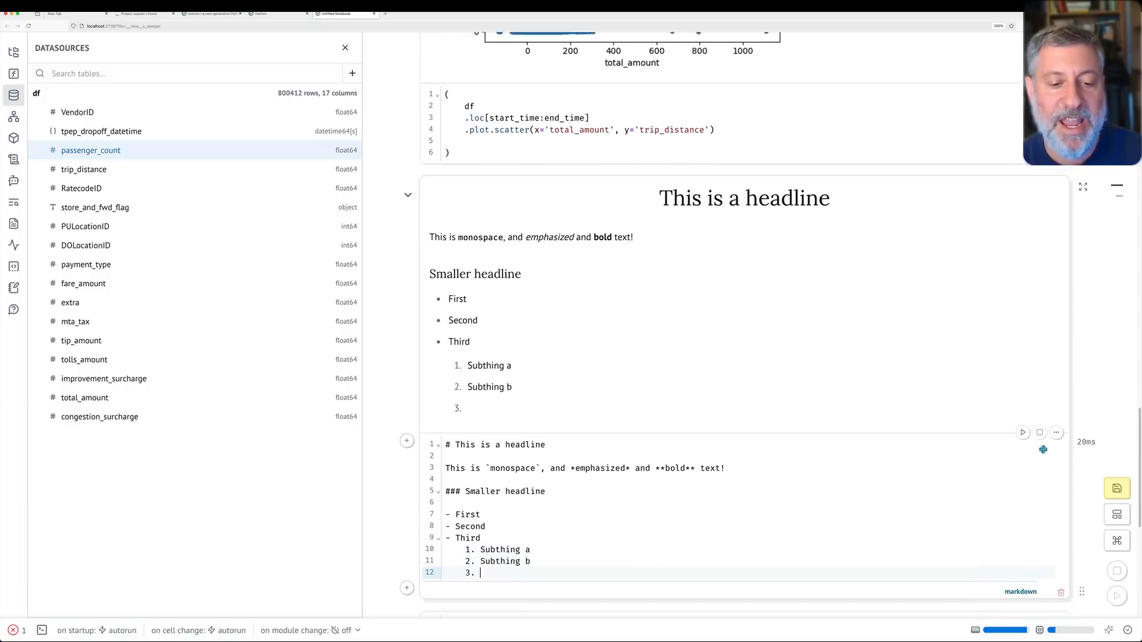
type("Subthing c")
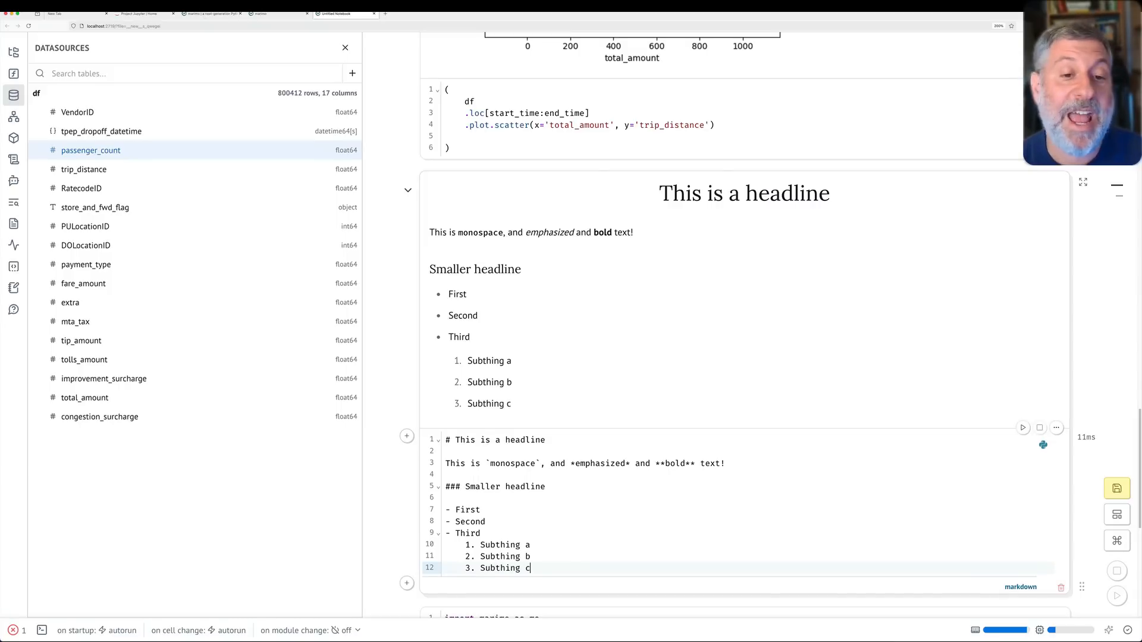
scroll("down", 3)
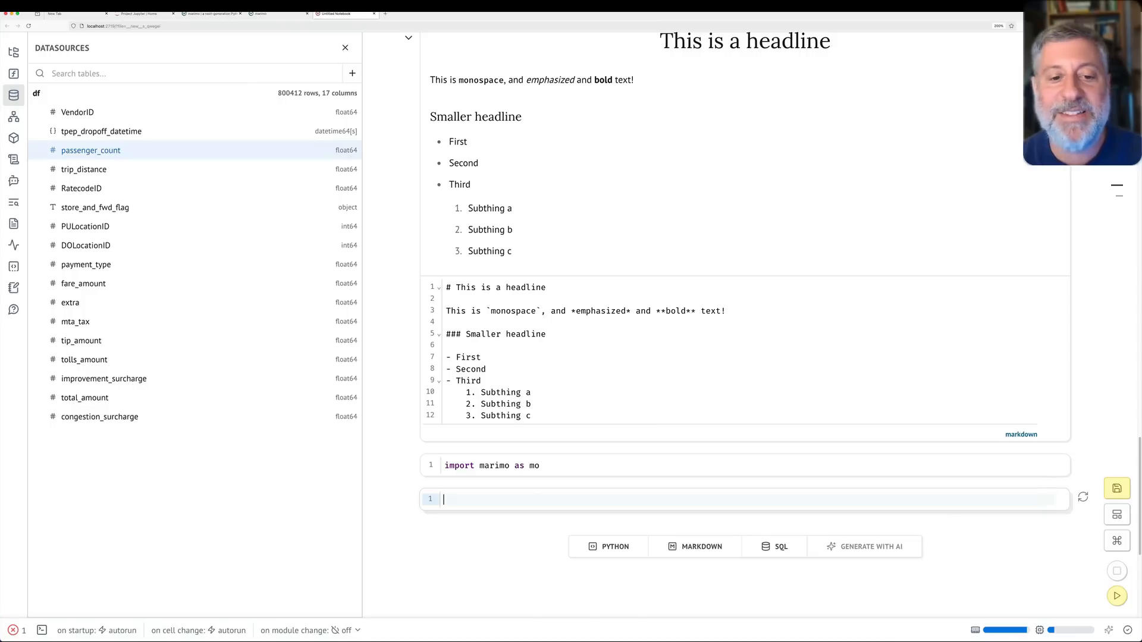
Add and run an mo.md cell rendering a headline and First–Third bullets
type("mo.md(")
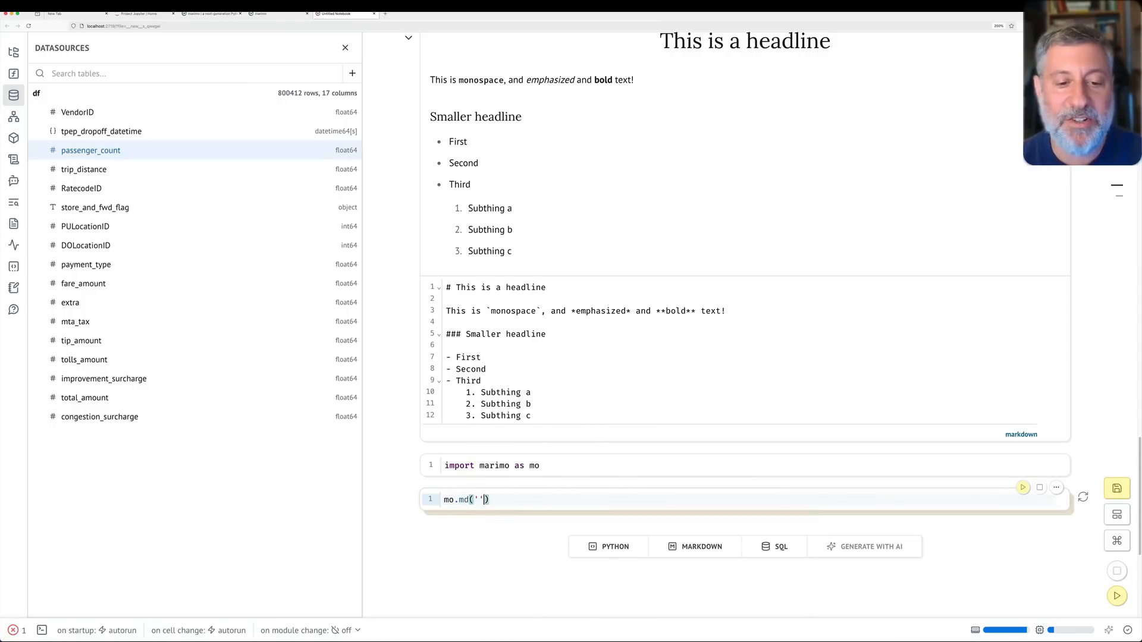
type("''")
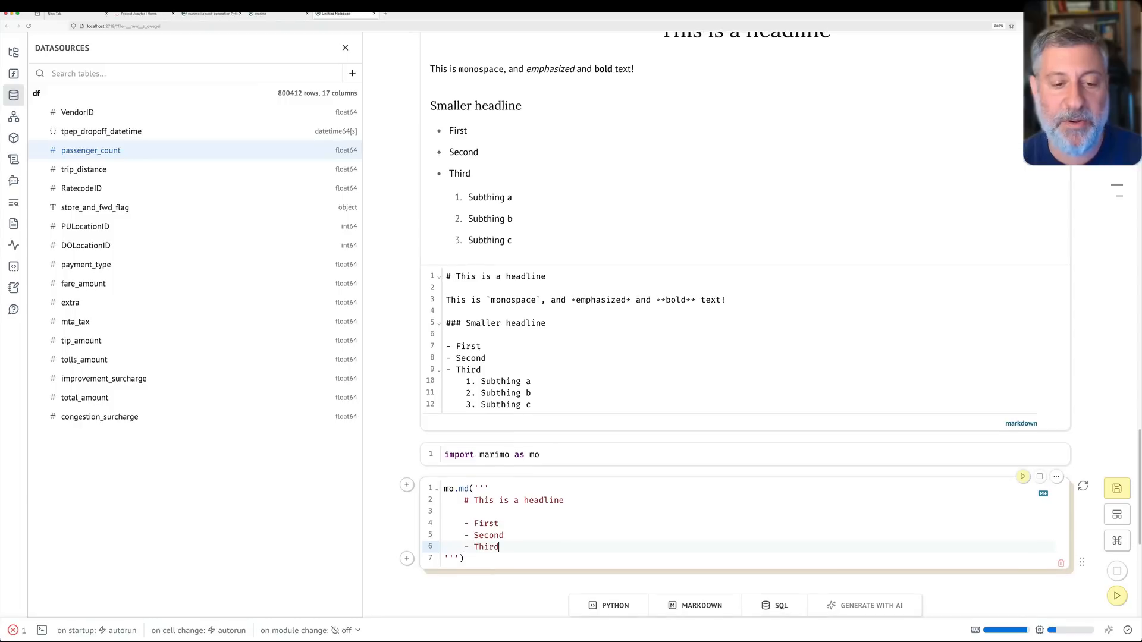
left_click(1022, 475)
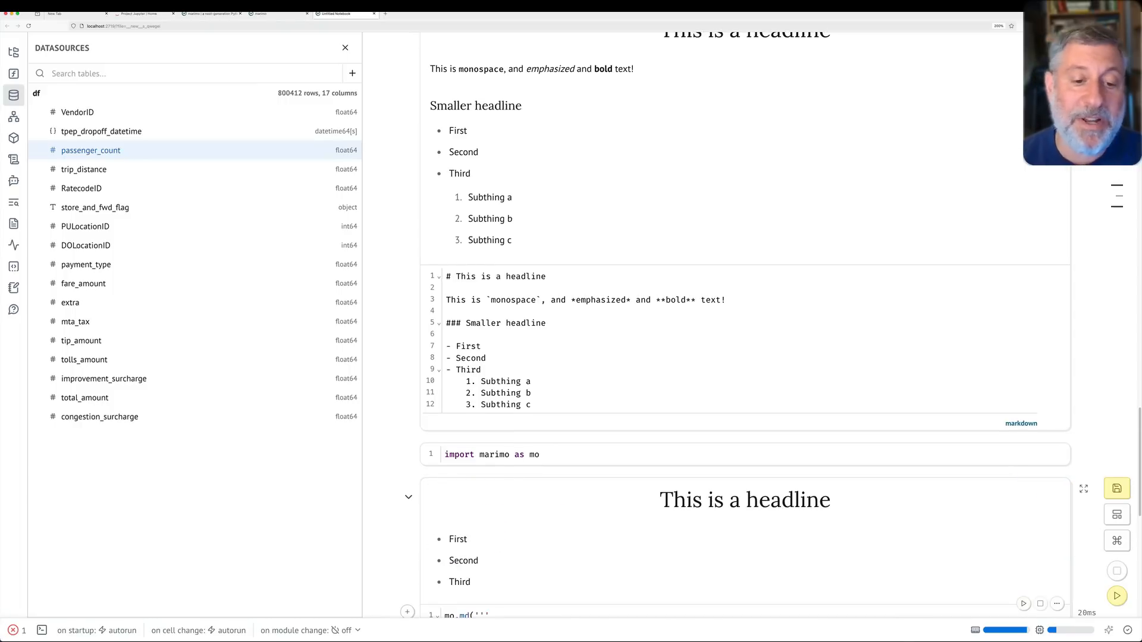
scroll("down", 3)
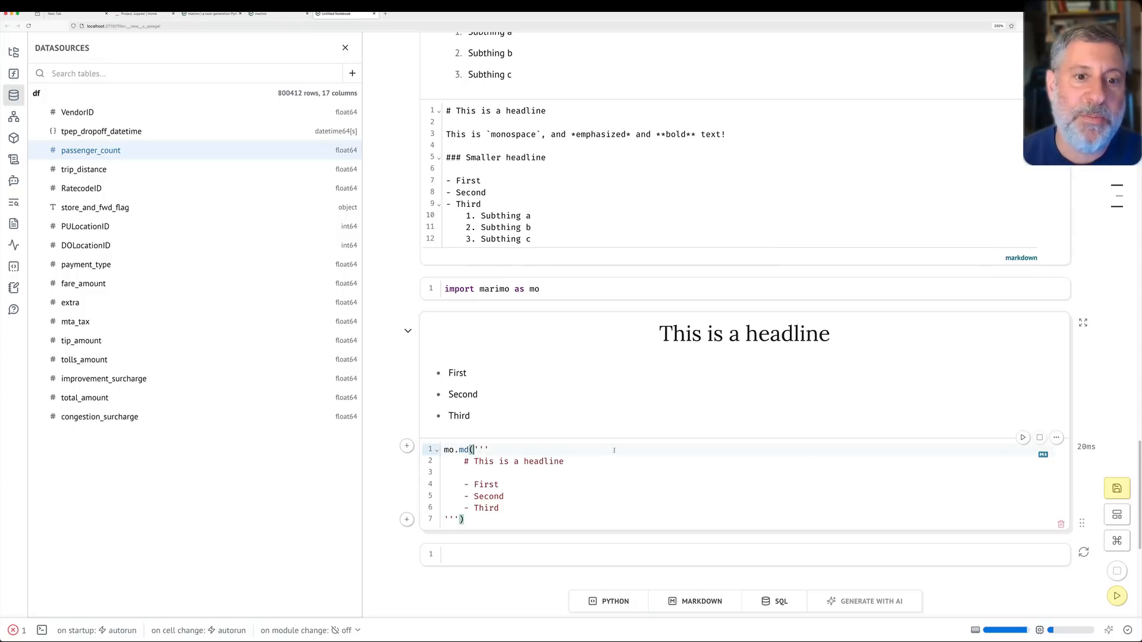
Make it an f-string adding 'In case you're wondering, {x=} and {y=}'
type("f")
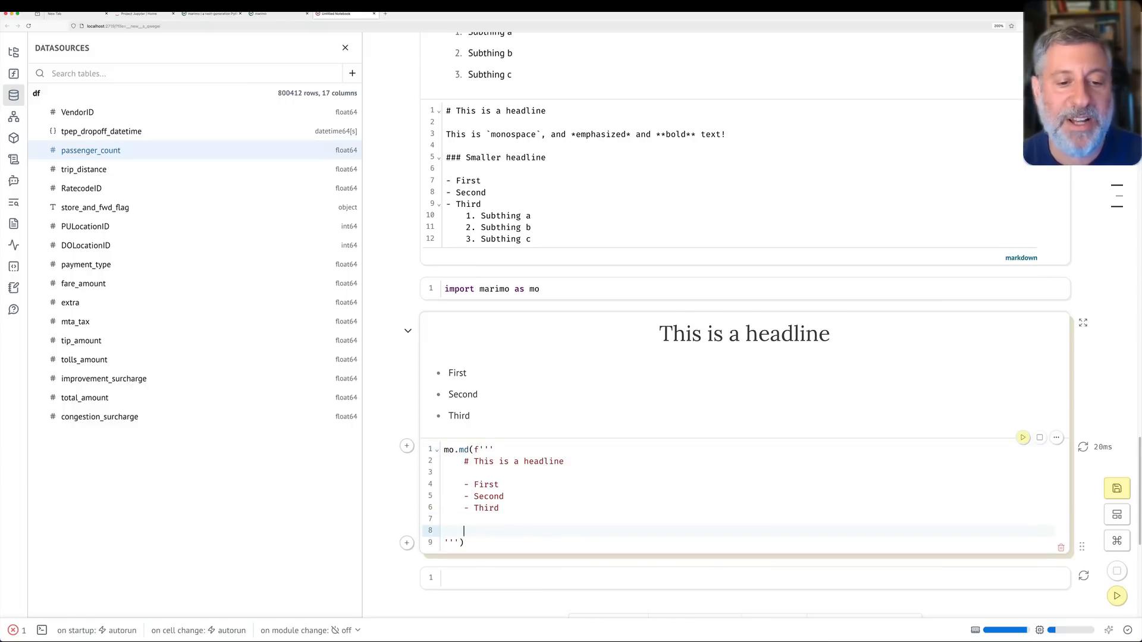
type("In case you're")
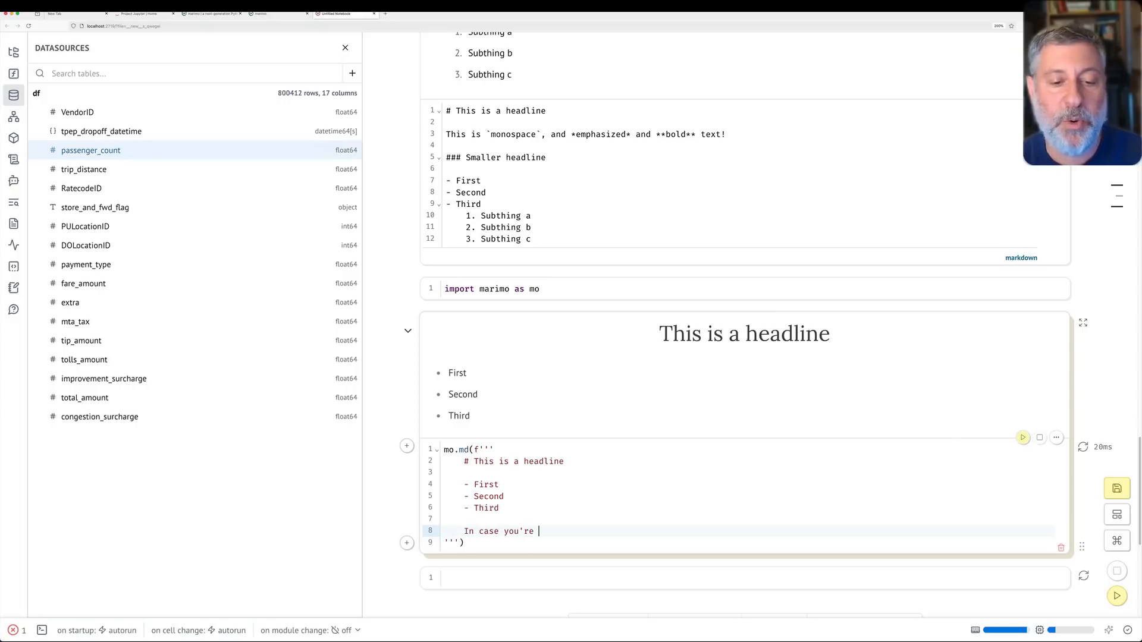
type("wondering, {}")
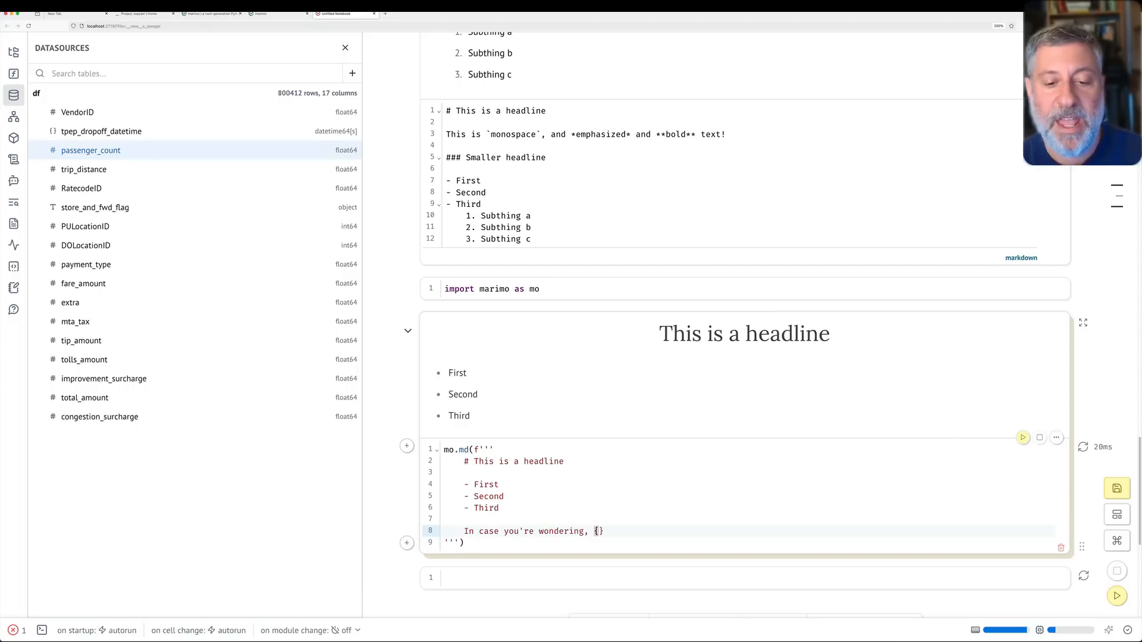
type("x=} and")
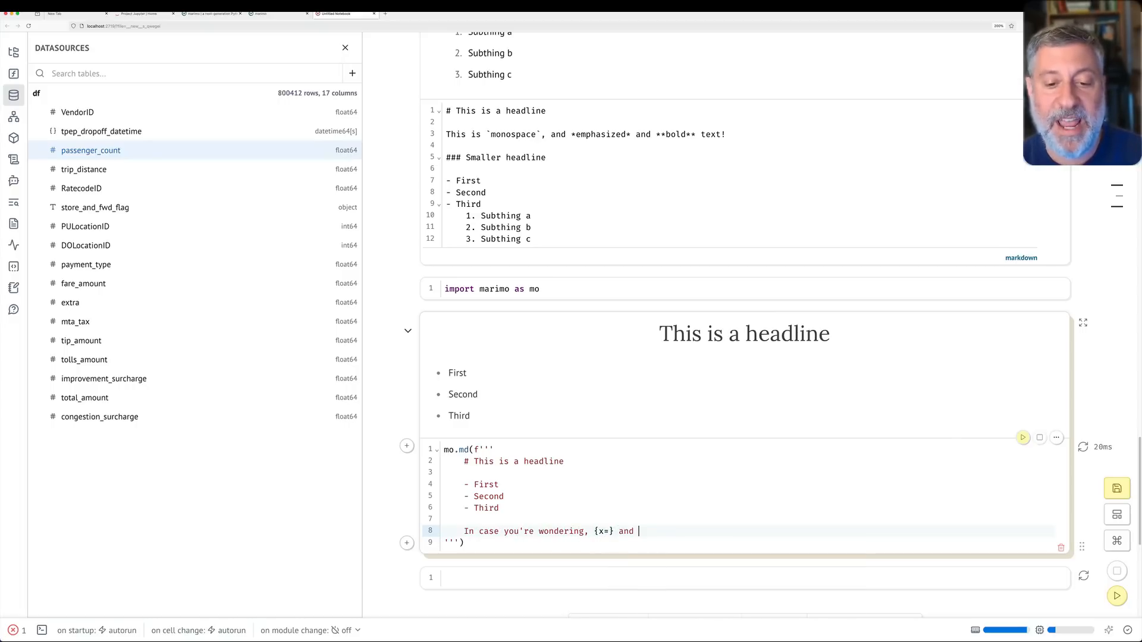
type("{y=}")
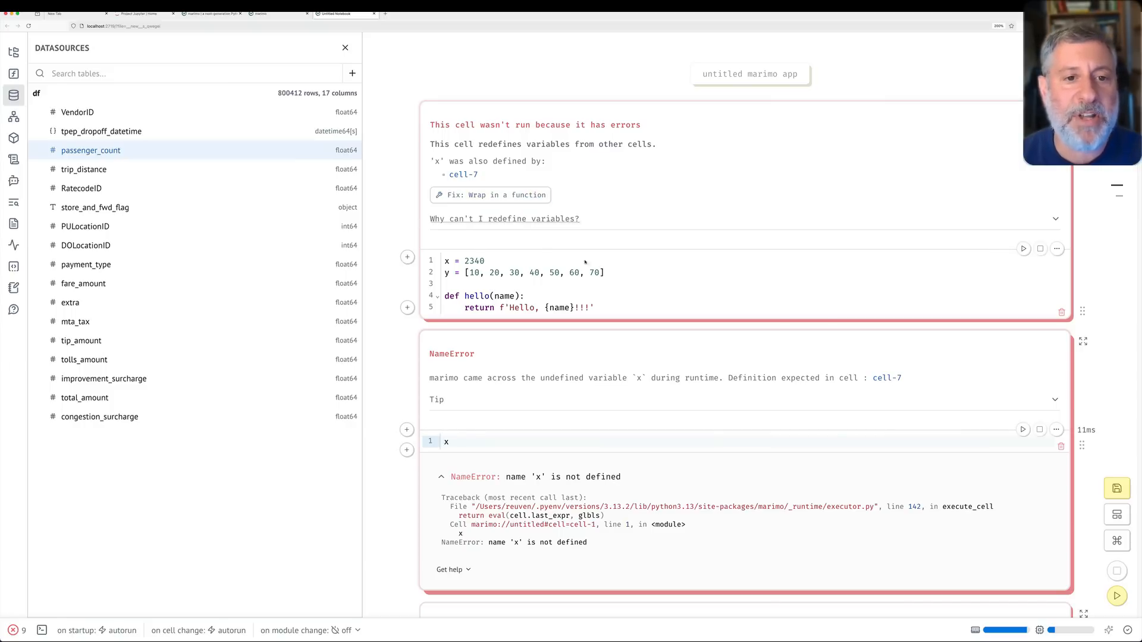
Scroll down through the notebook's error cells to the describe() cell
scroll("down", 3)
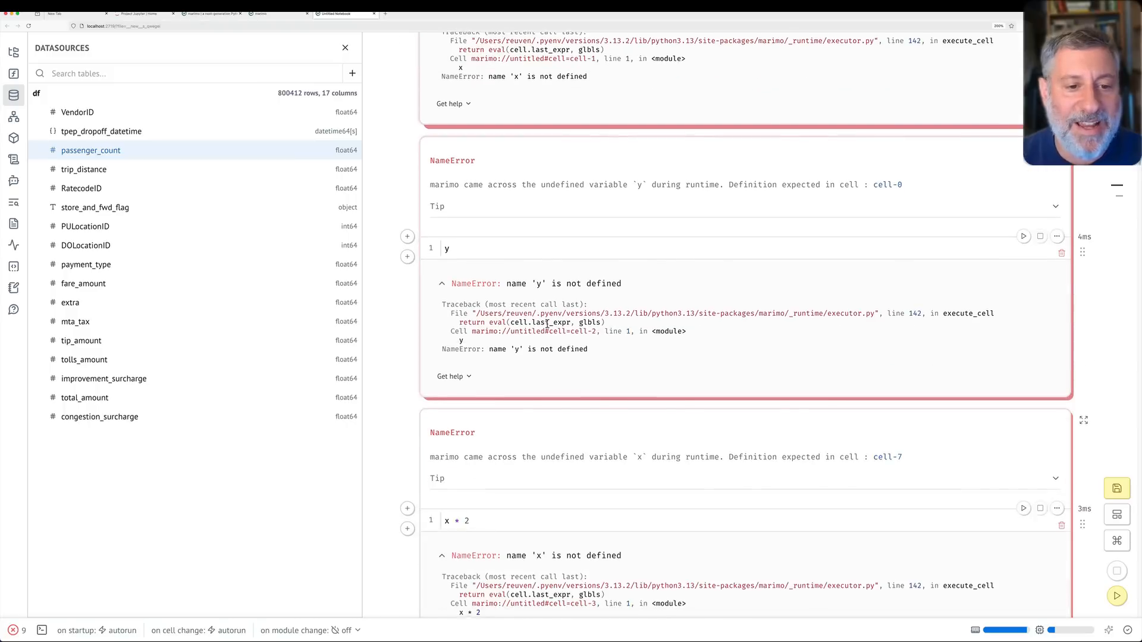
scroll("down", 3)
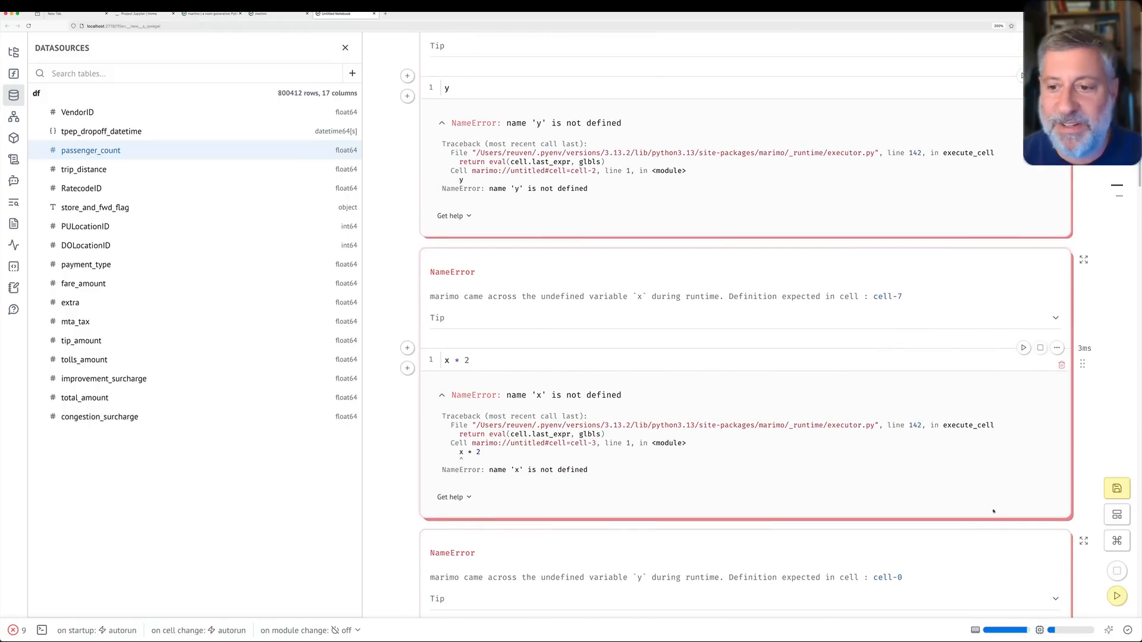
scroll("down", 3)
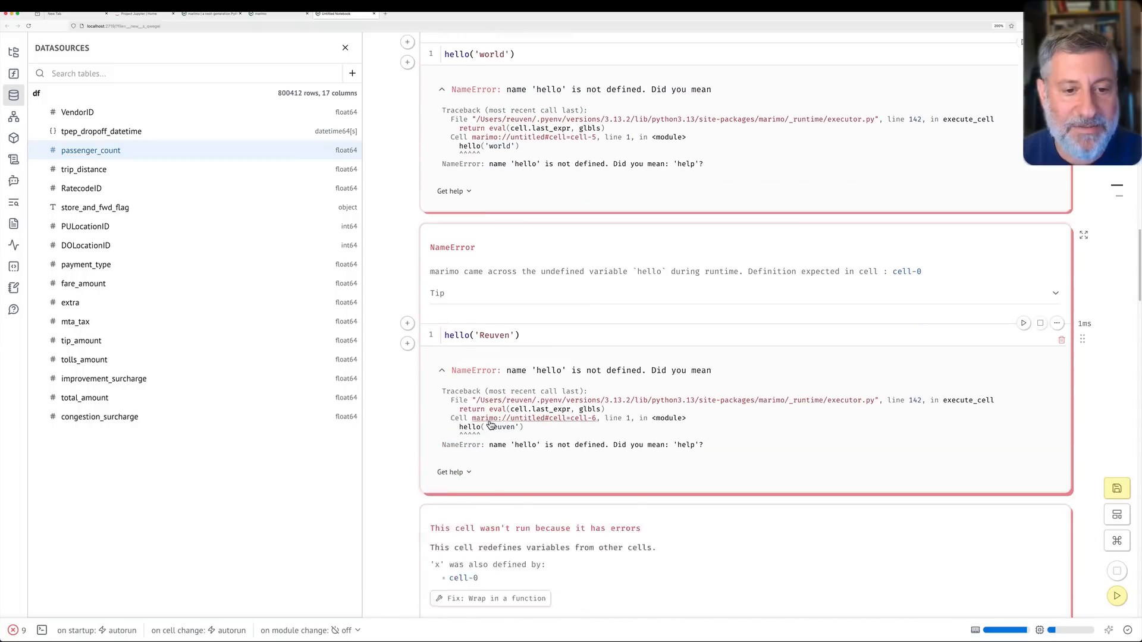
scroll("down", 3)
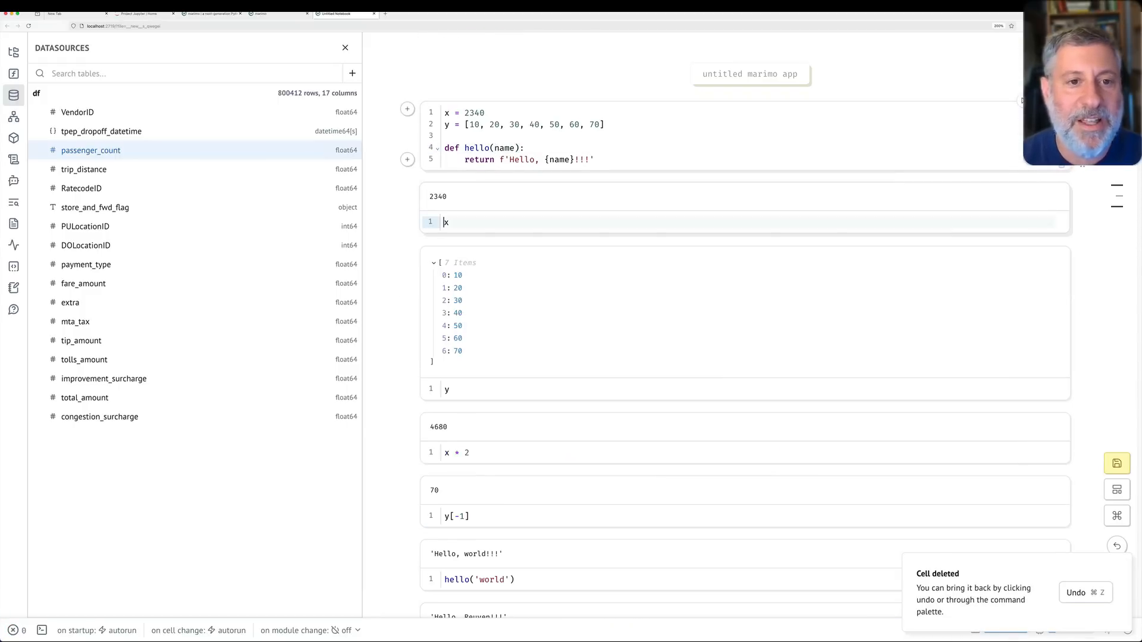
scroll("down", 3)
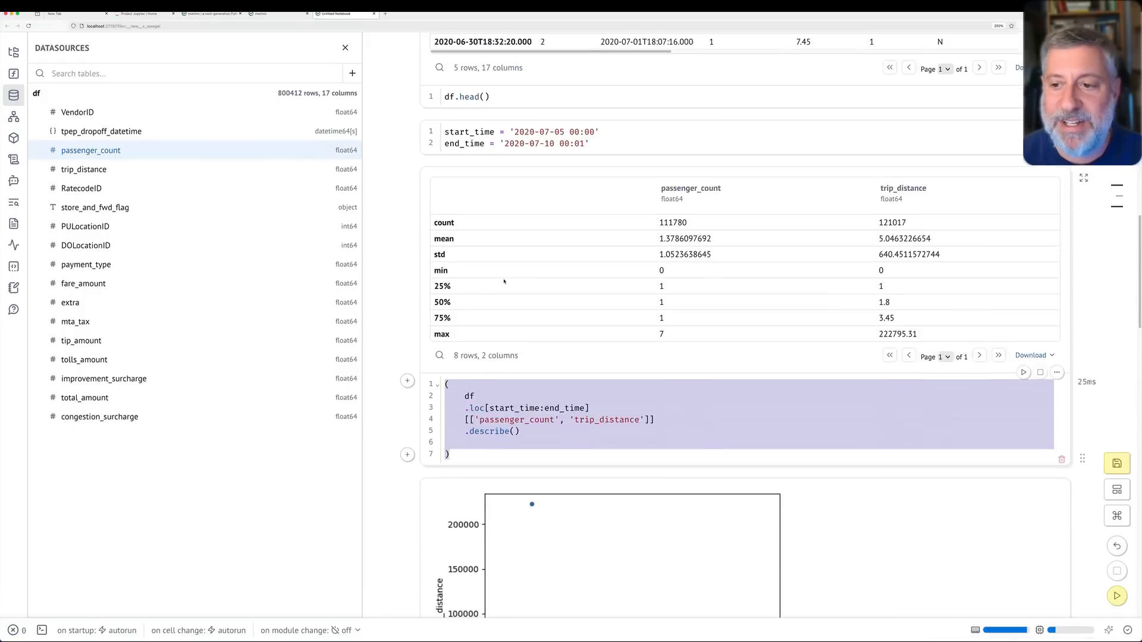